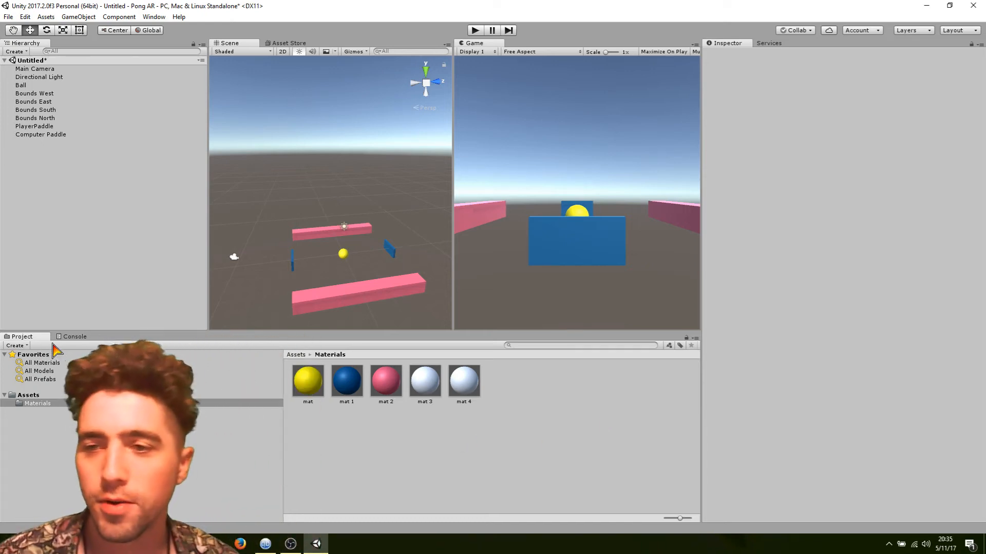
# - Create a Scripts folder inside the Unity project's Assets
pyautogui.click(27, 394)
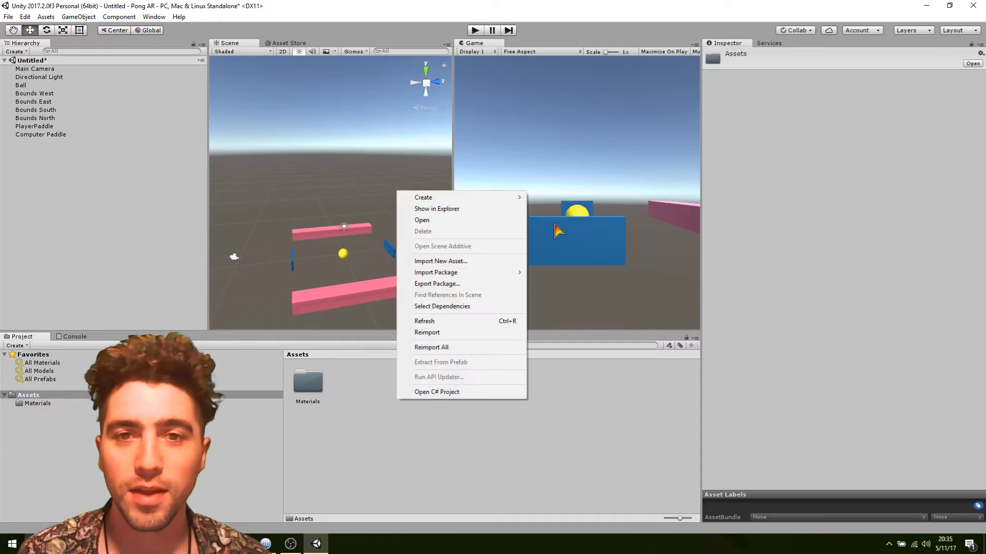
pyautogui.click(422, 197)
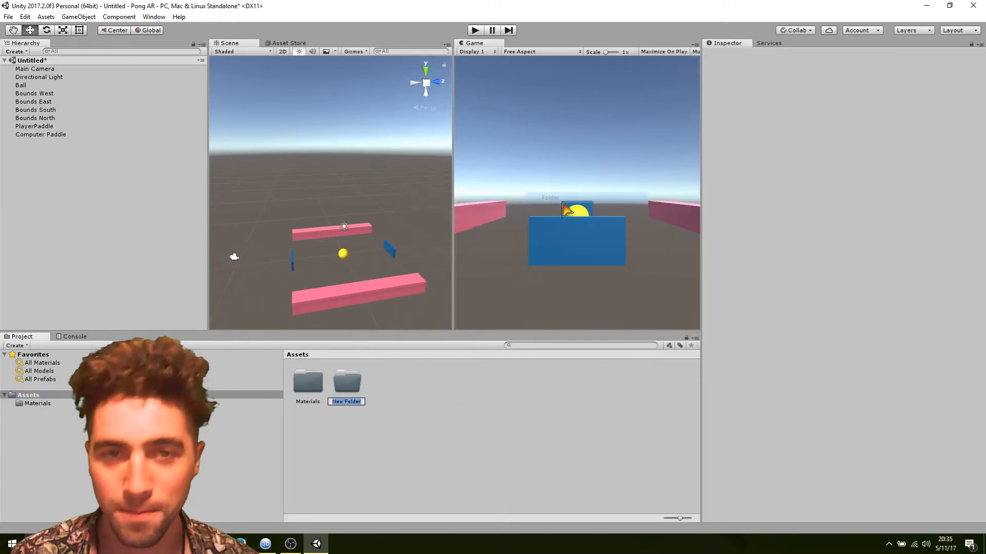
pyautogui.write('Scripts')
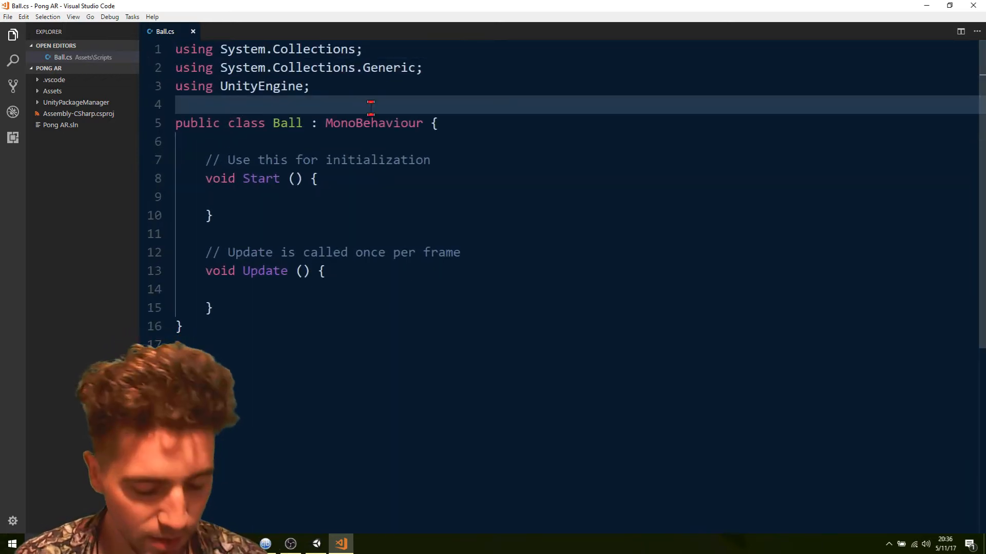
# - Add the [RequireComponent(typeof(Rigidbody))] attribute above the Ball class declaration
pyautogui.write('[')
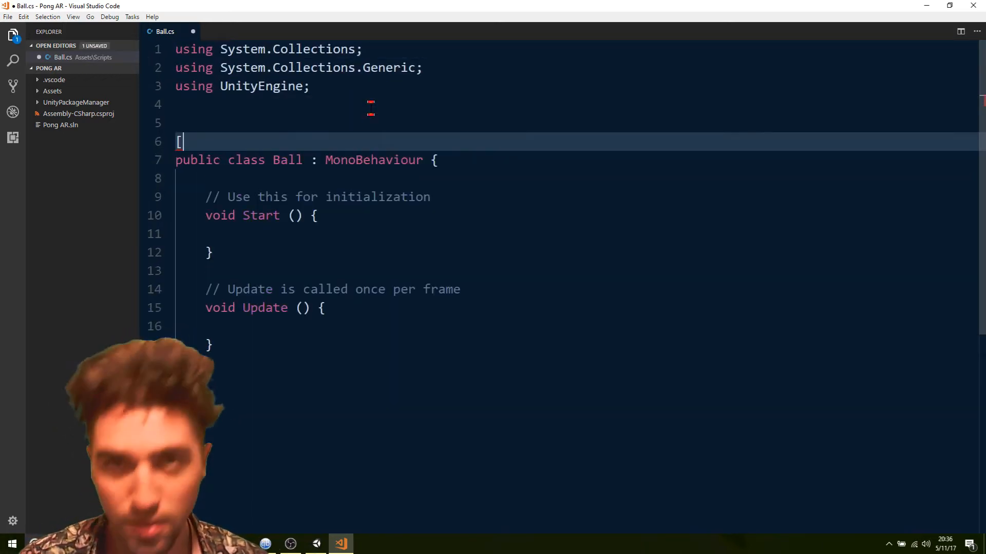
pyautogui.press('Enter')
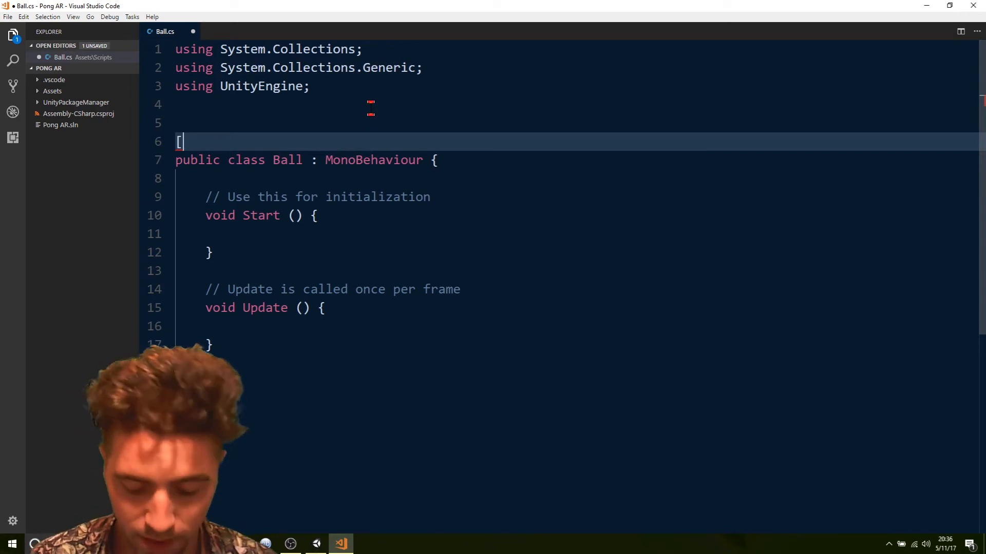
pyautogui.write('Req')
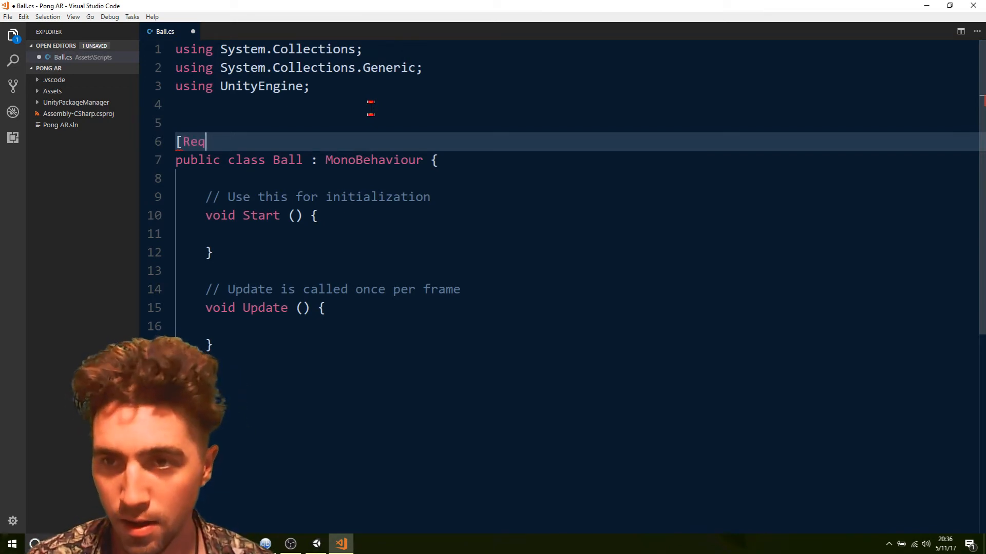
pyautogui.write('uireComponent()')
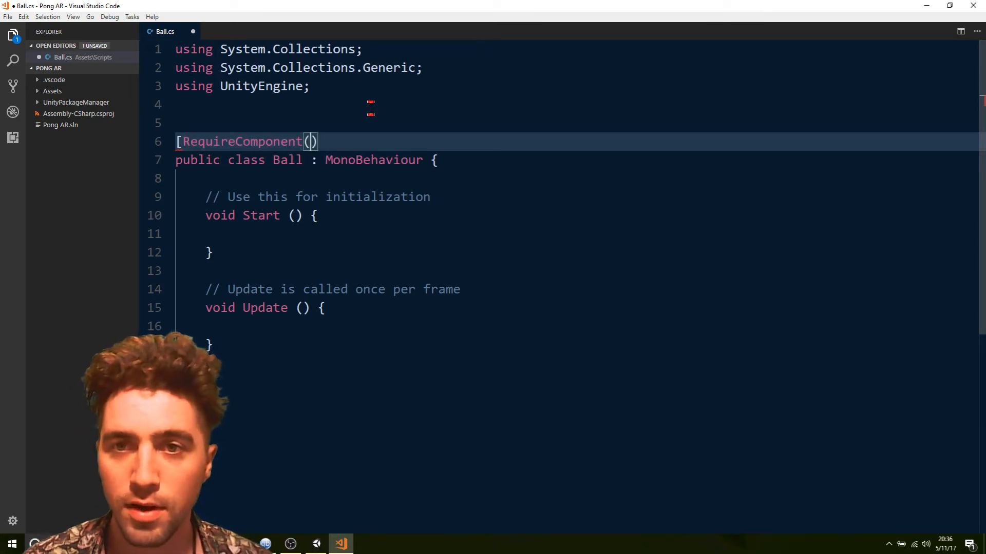
pyautogui.write('typeof')
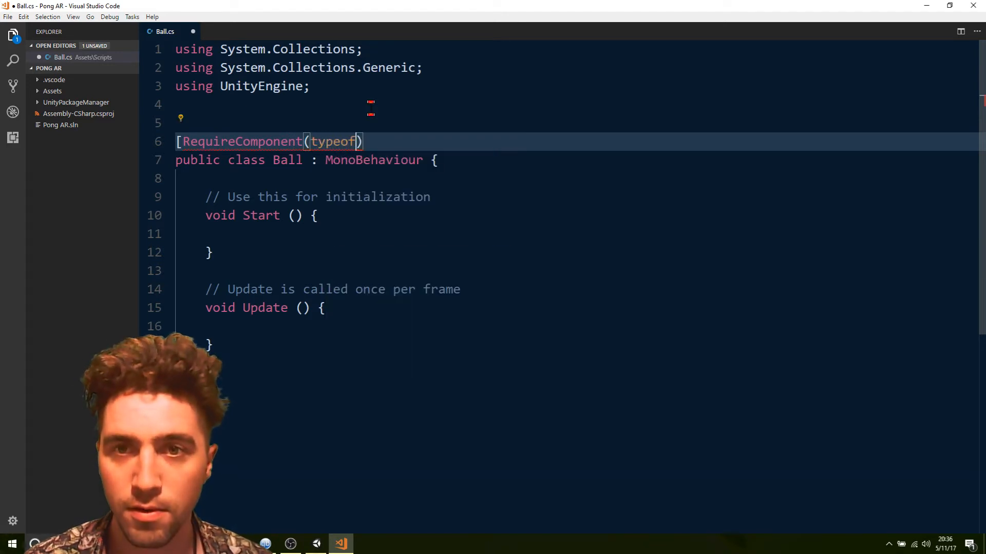
pyautogui.write('Rigidbody')
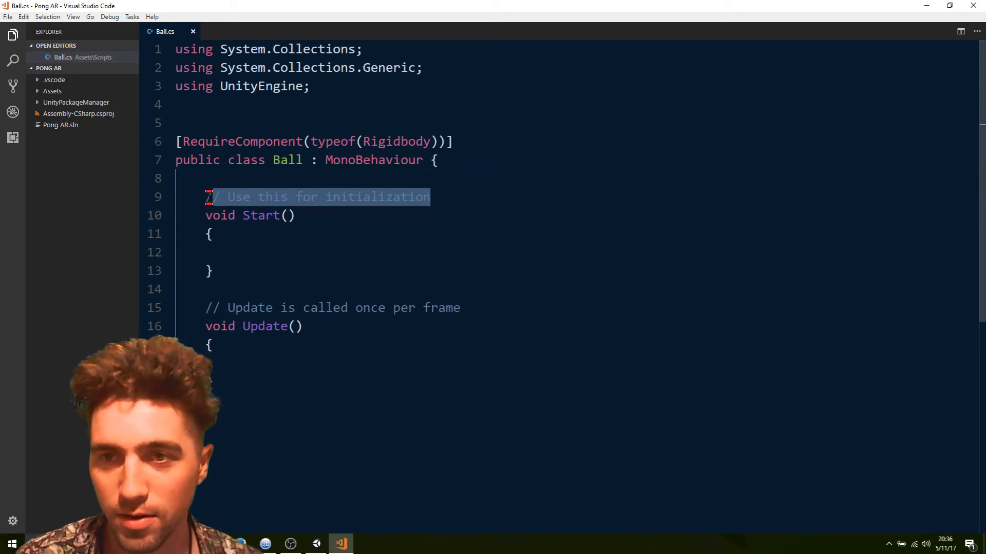
# - Replace the Start comment with a Vector3 velocity field
pyautogui.press('Delete')
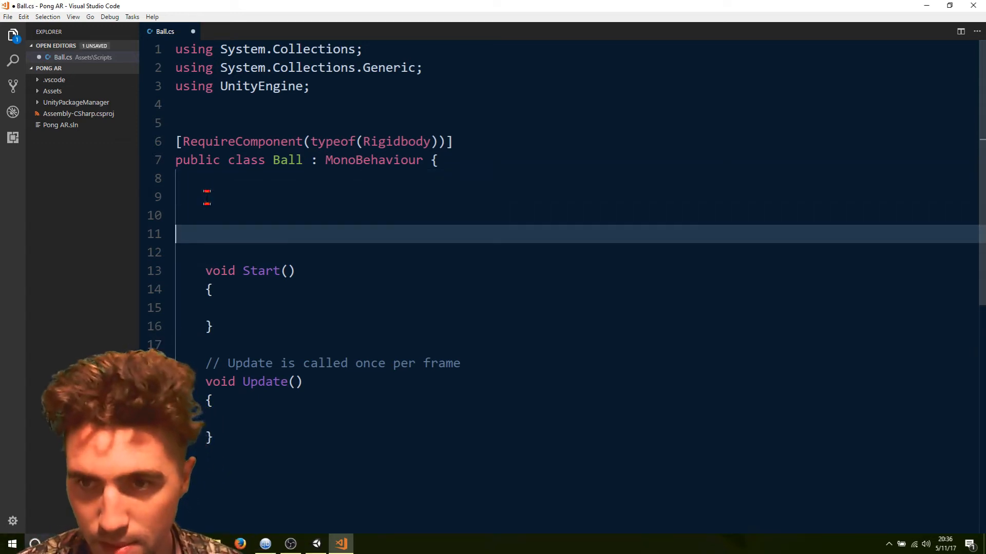
pyautogui.write('v')
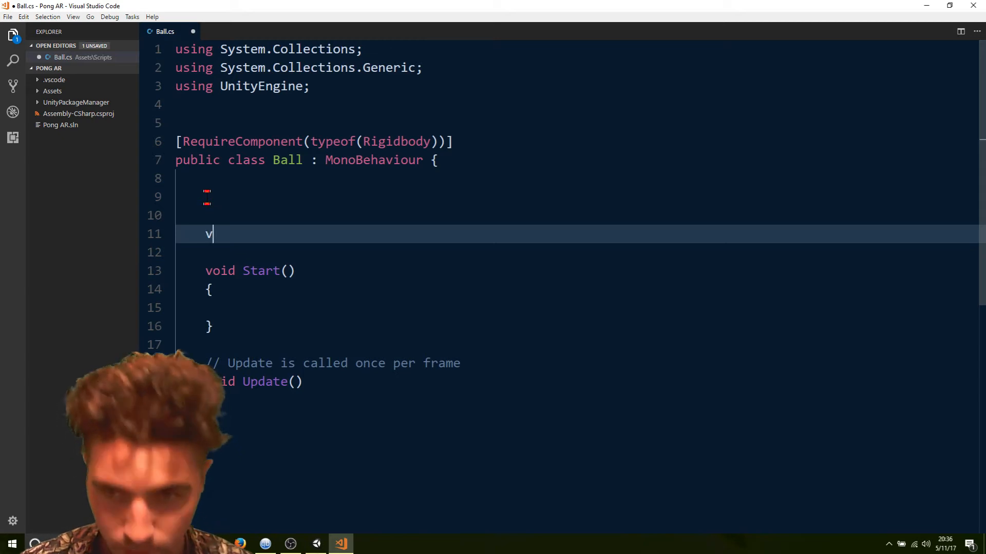
pyautogui.write('ector3 vel')
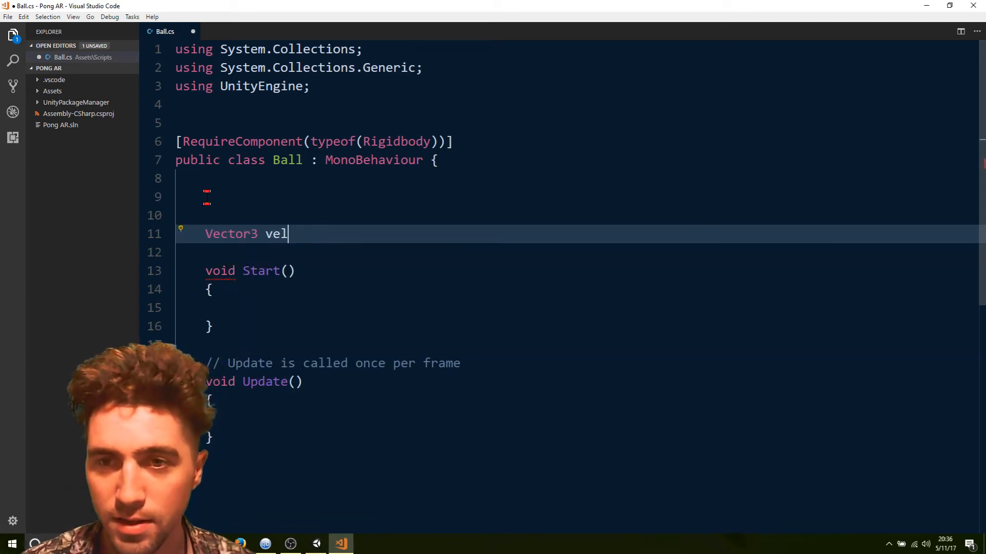
pyautogui.write('ocity;')
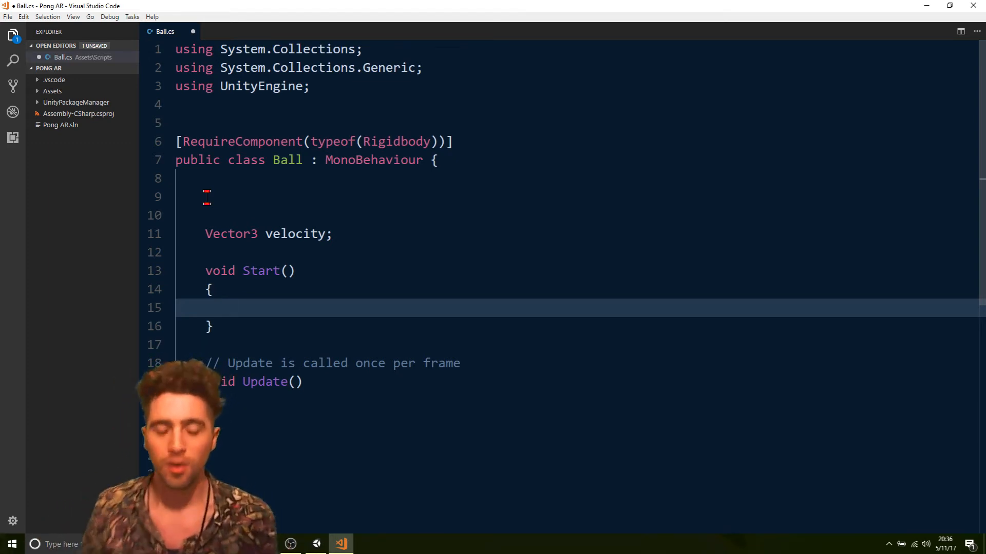
# - In Start, declare float z = Random.Range(0, 2) * 2 - 1
pyautogui.press('Enter')
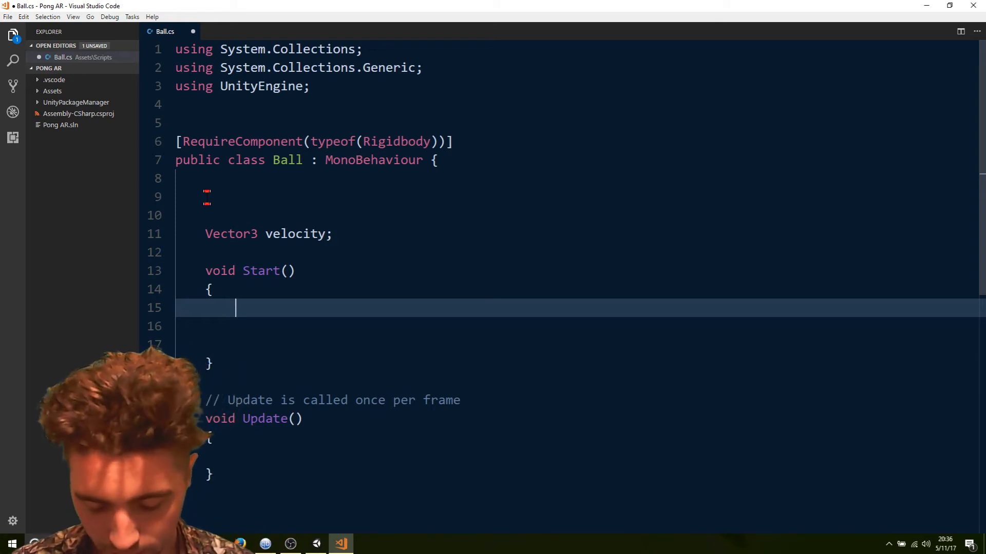
pyautogui.write('int')
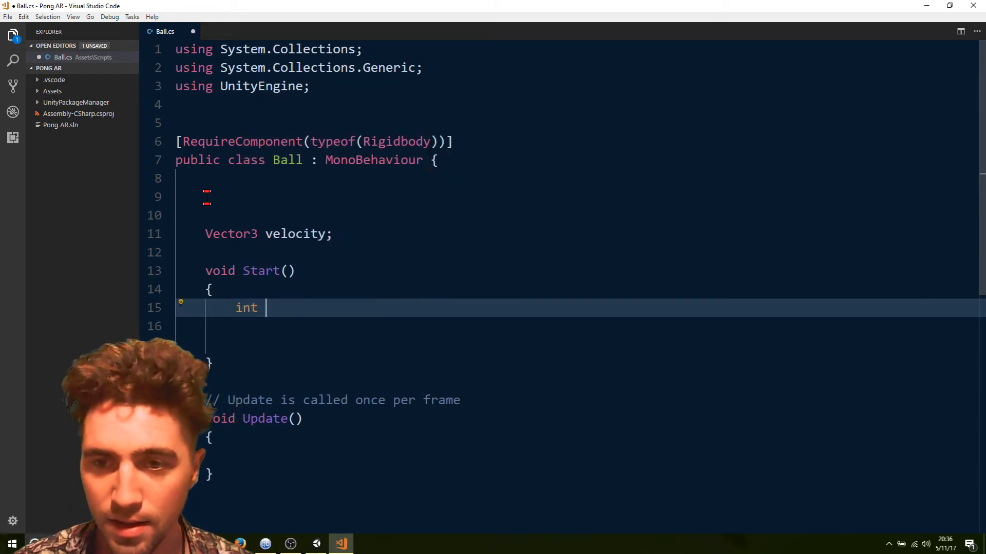
pyautogui.write('z = Random.T')
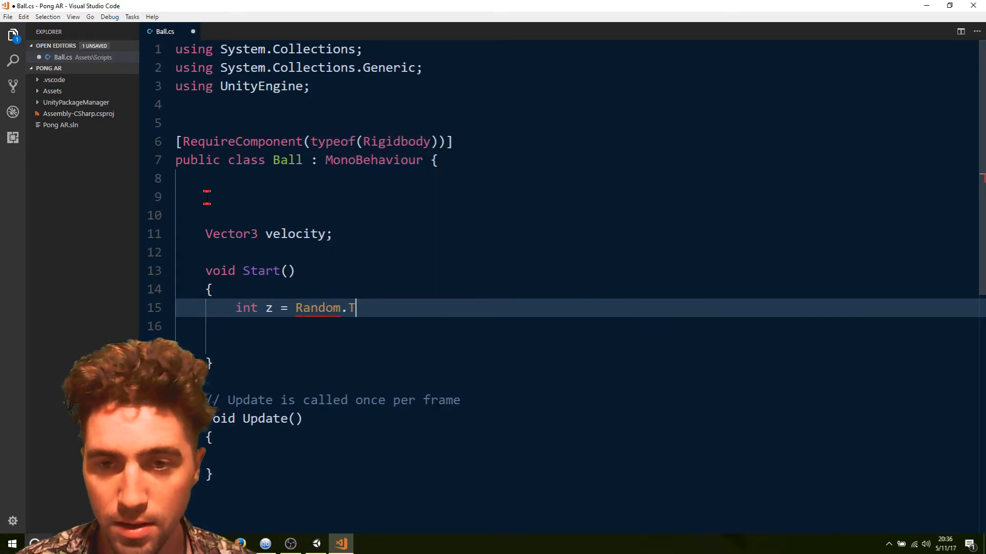
pyautogui.write('andomR')
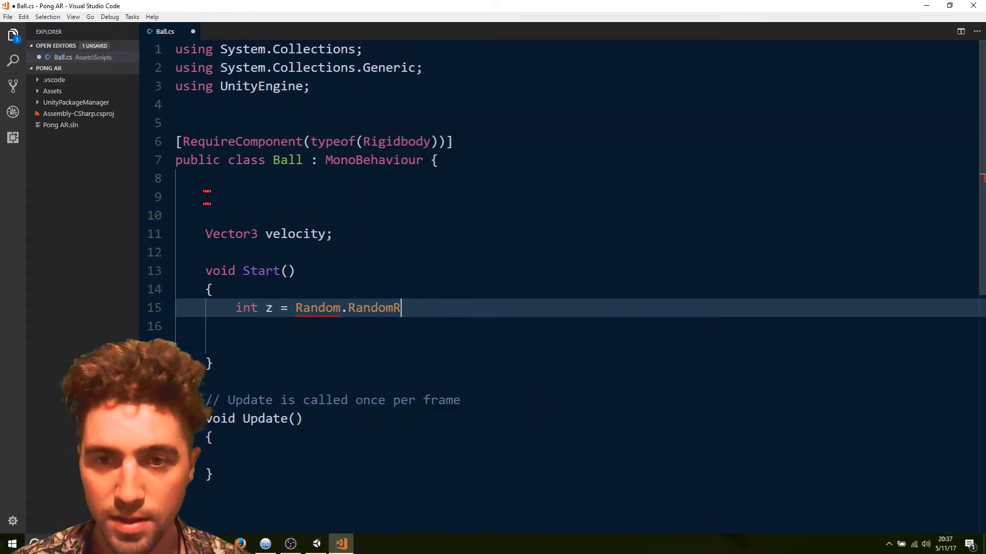
pyautogui.write('Range()')
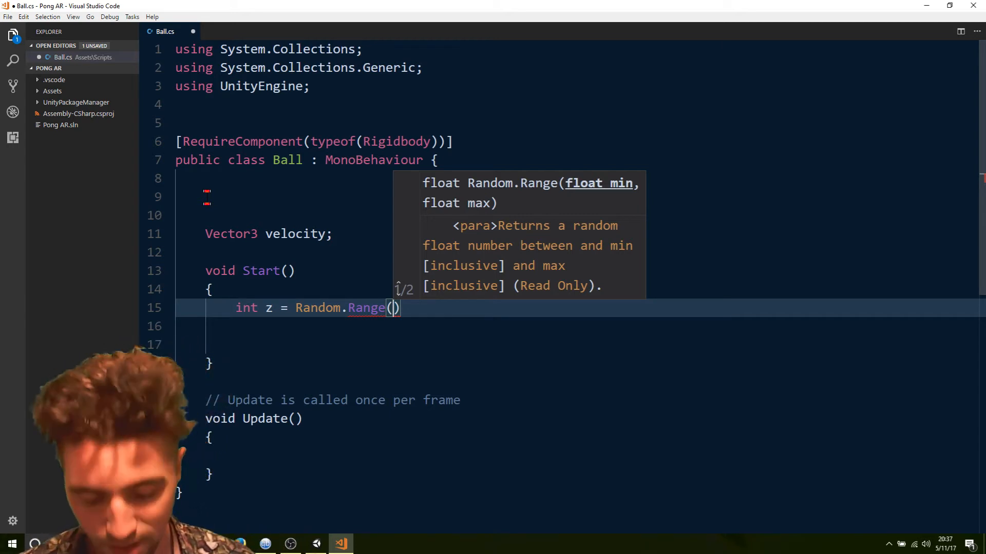
pyautogui.write('0,')
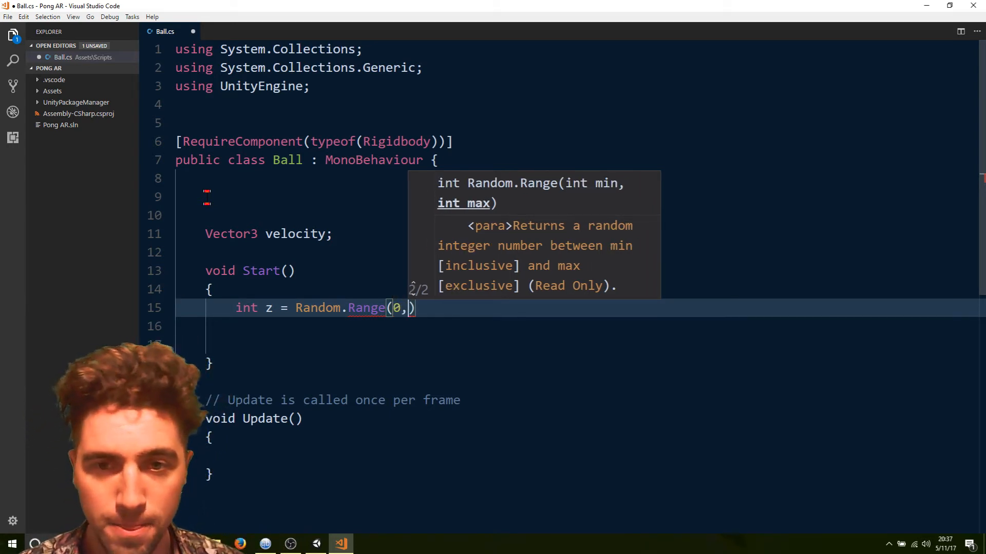
pyautogui.write('2')
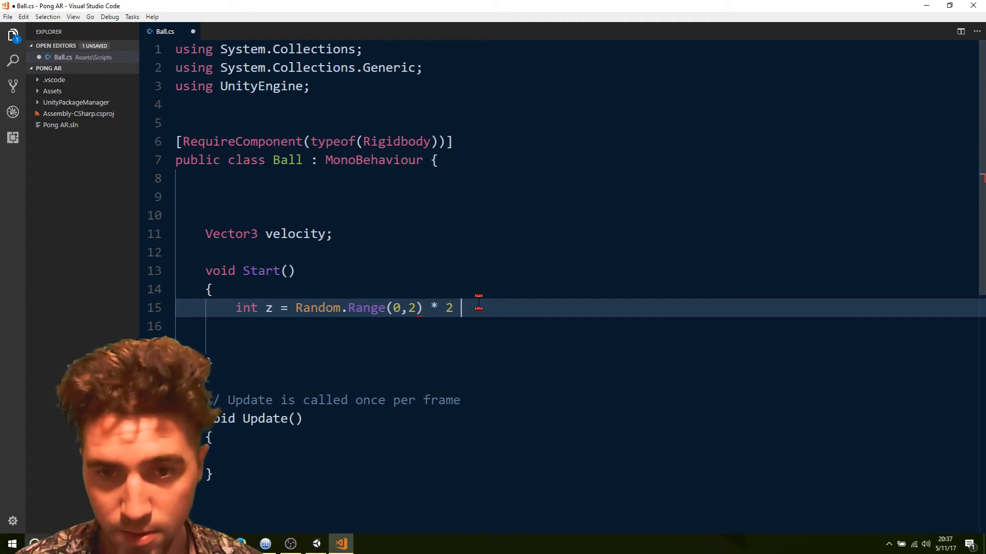
pyautogui.write('-1;')
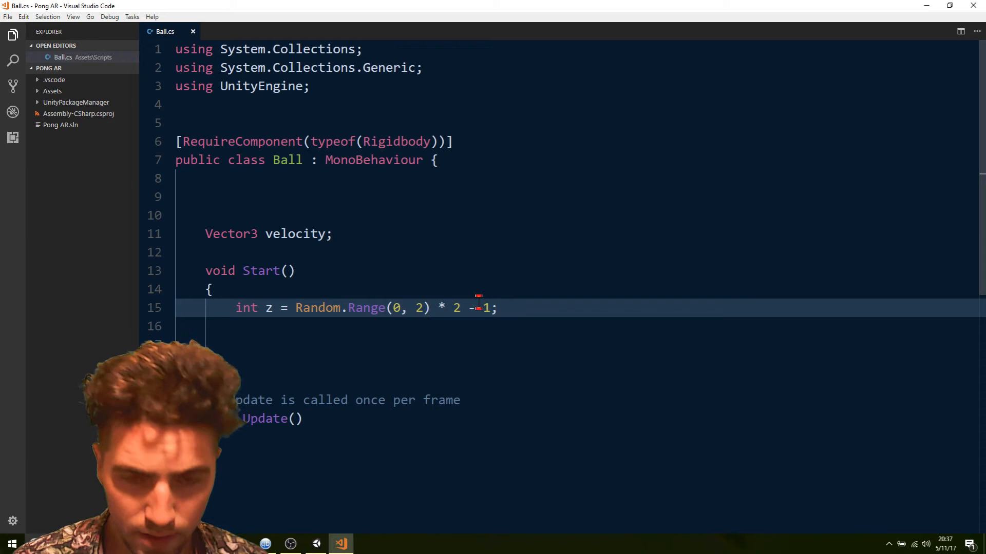
pyautogui.write('f')
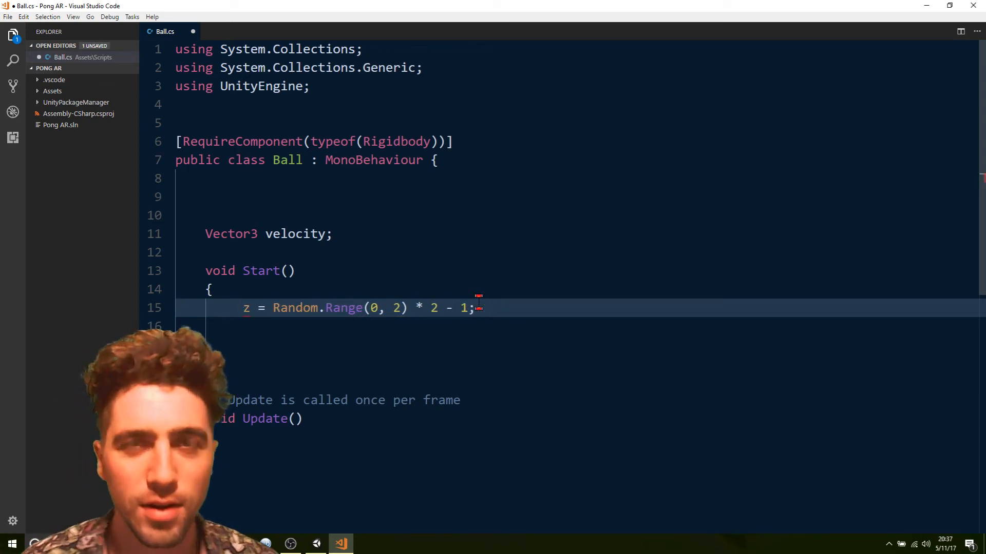
pyautogui.write('floata')
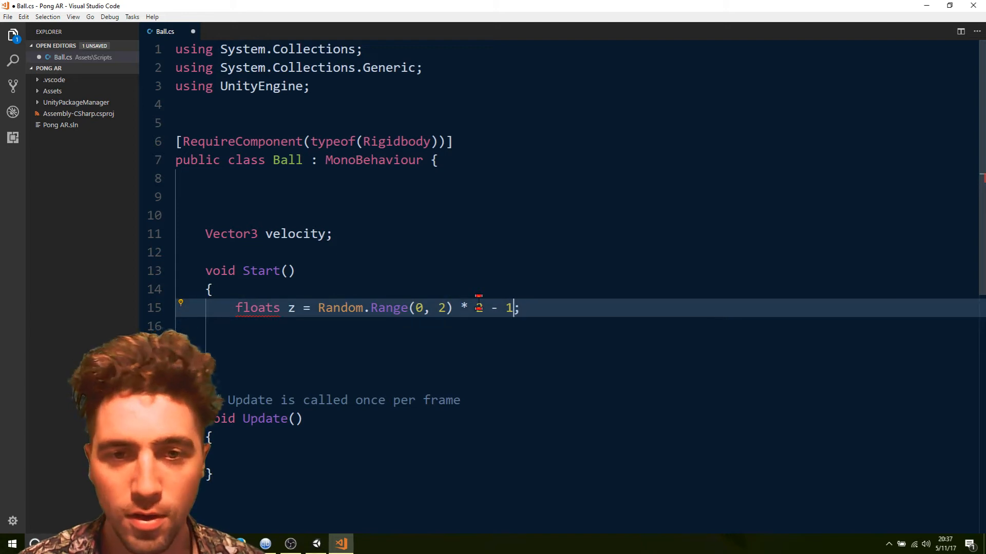
# - Add f suffixes to z and declare float x scaled by Random.Range(0.2f, 1f)
pyautogui.write('f')
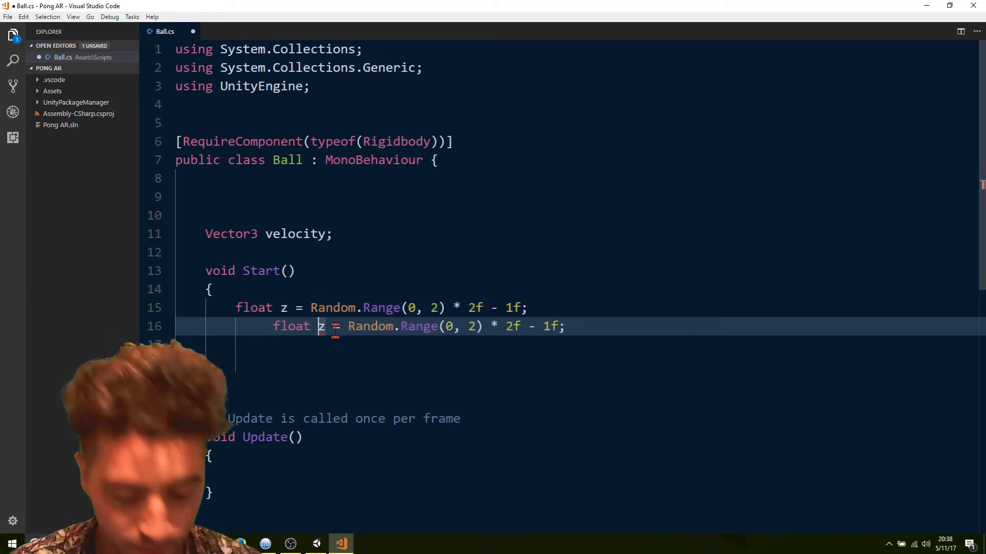
pyautogui.write('x')
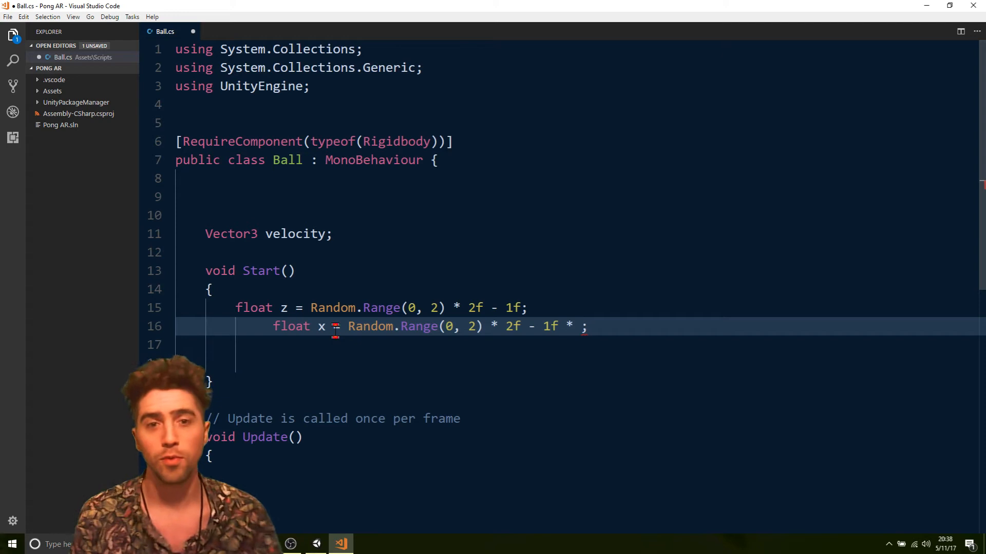
pyautogui.write('Random.Range')
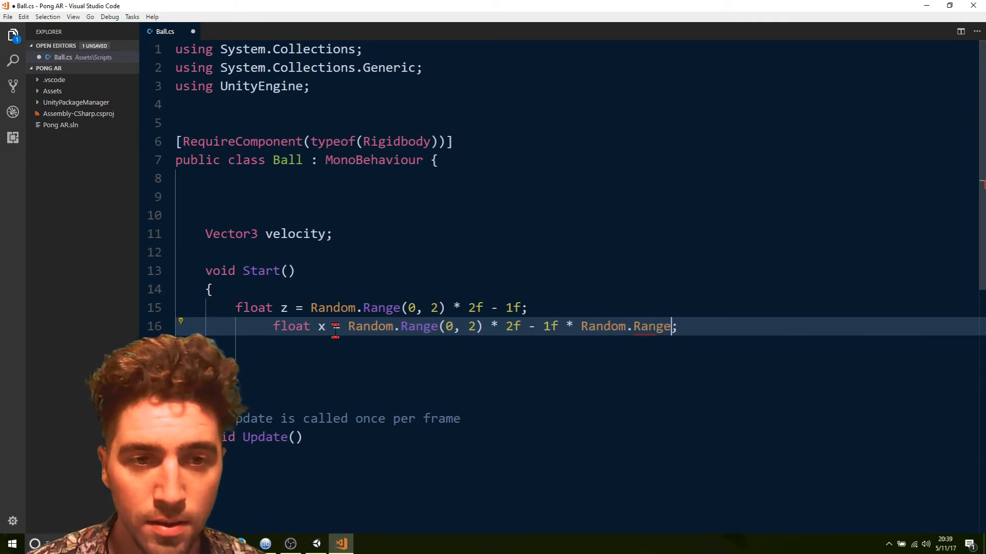
pyautogui.write('(0.2f')
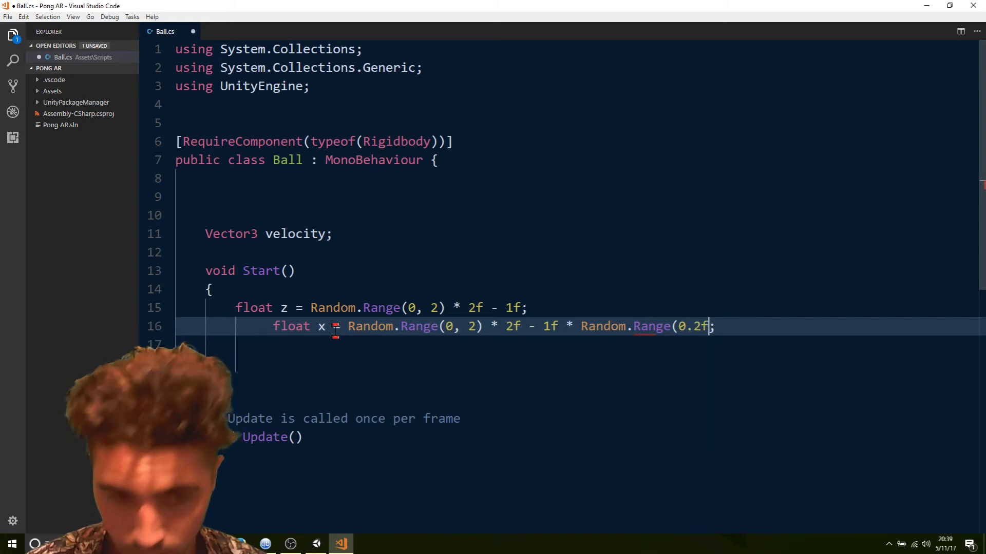
pyautogui.write(', 1f')
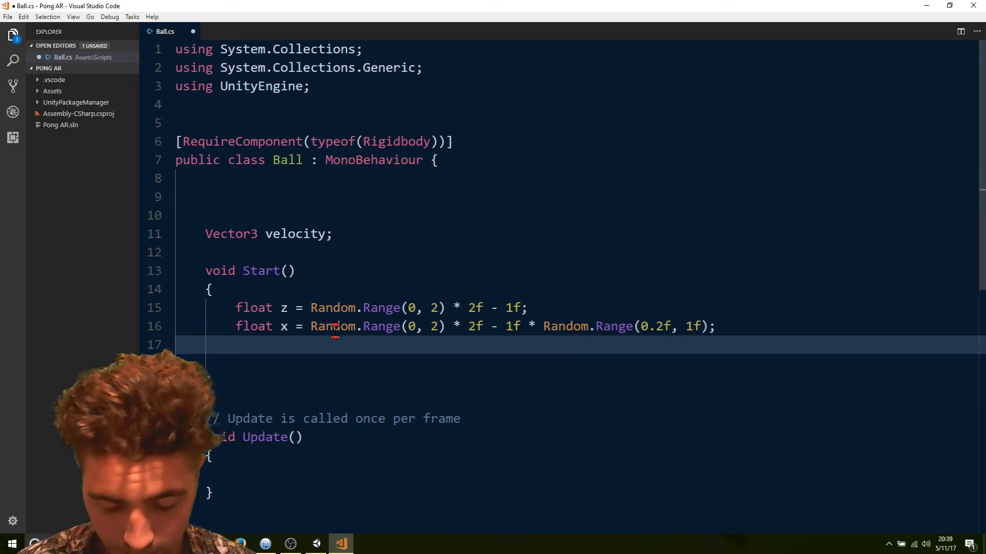
# - Assign velocity = new Vector3(x, 0, z) in Start
pyautogui.write('velocity = new')
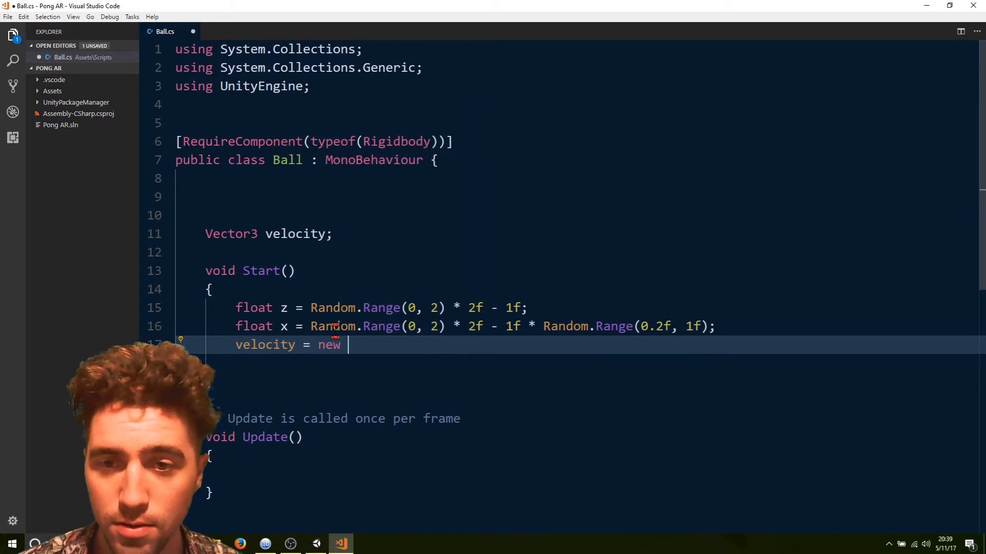
pyautogui.write('Vector3')
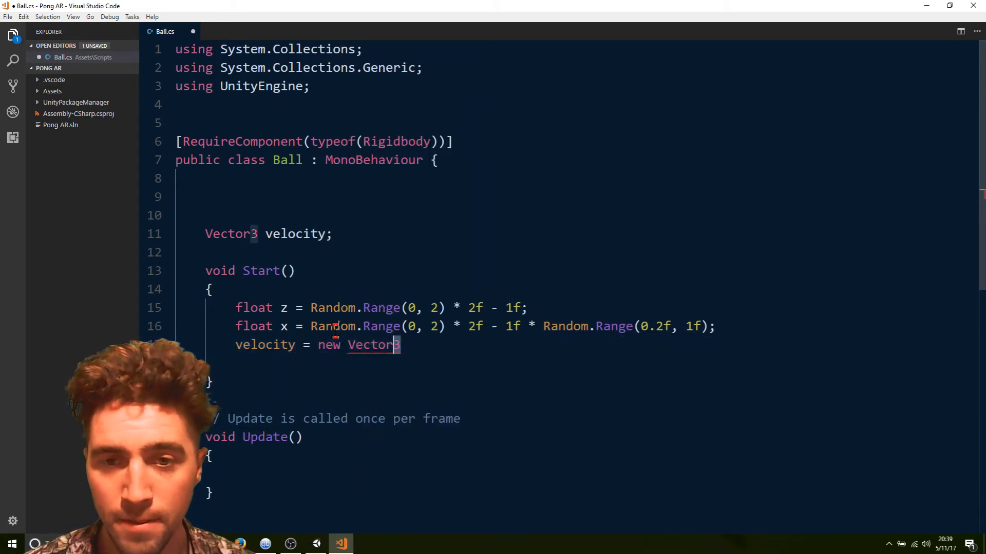
pyautogui.write('(x')
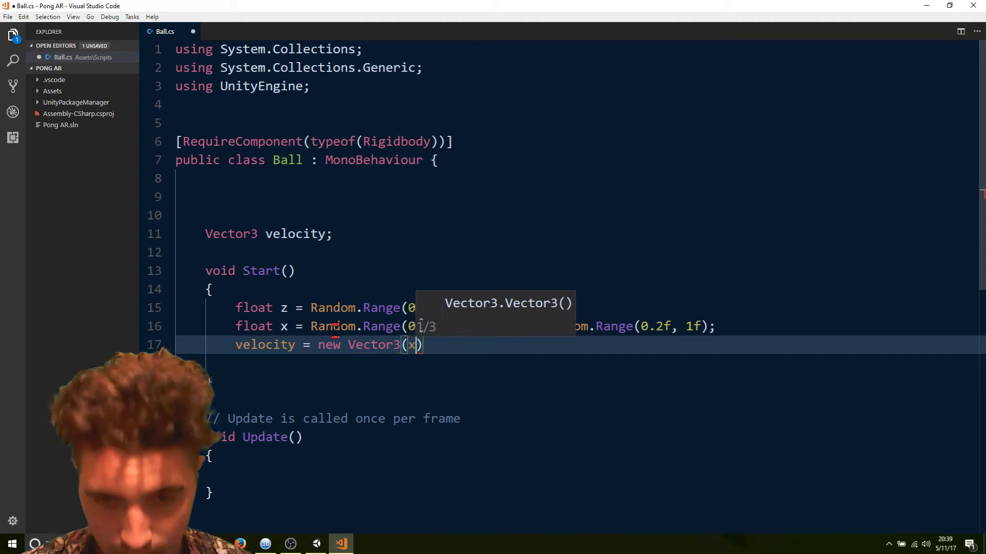
pyautogui.write(',0')
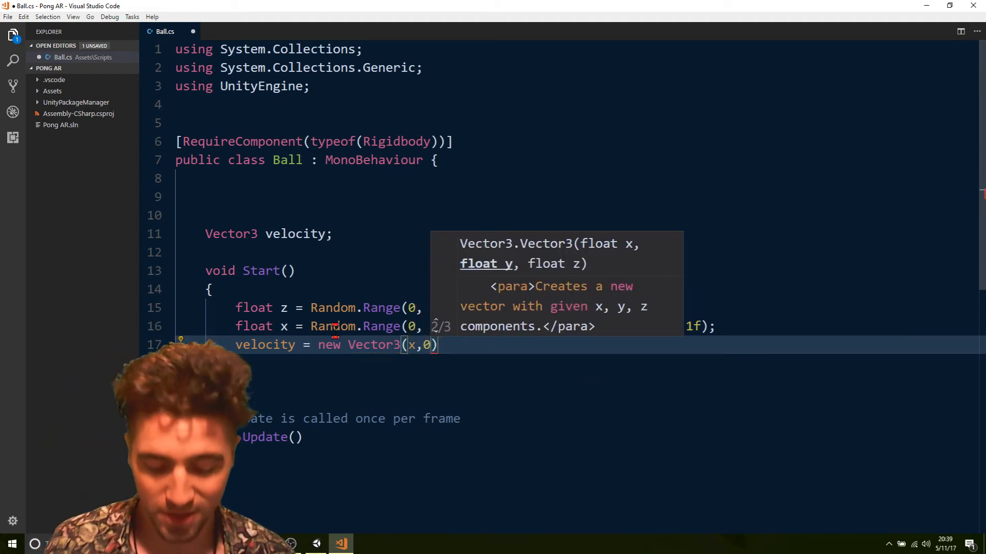
pyautogui.write(', z')
pyautogui.click(576, 437)
pyautogui.write('Fixed')
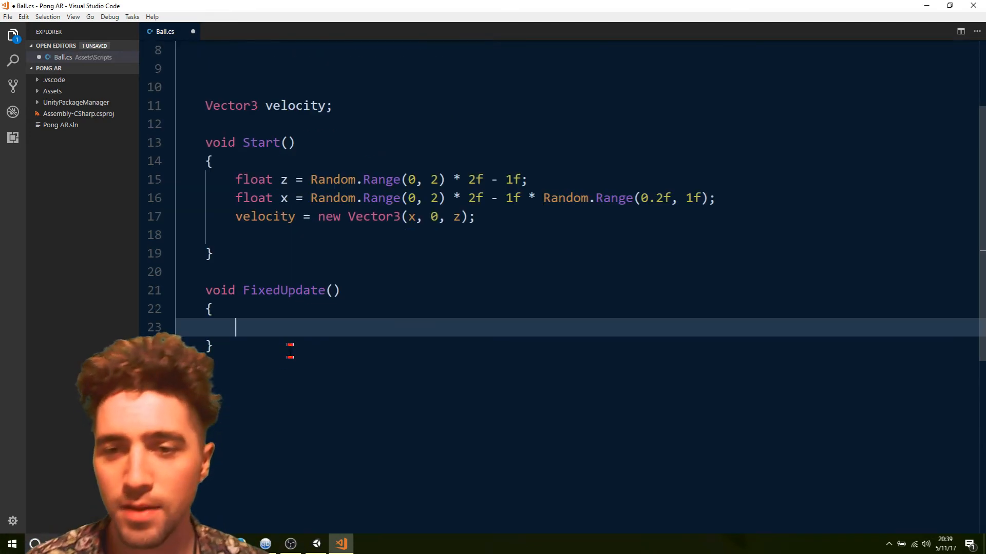
# - Add transform.position += velocity in FixedUpdate and save the script
pyautogui.write('transform.')
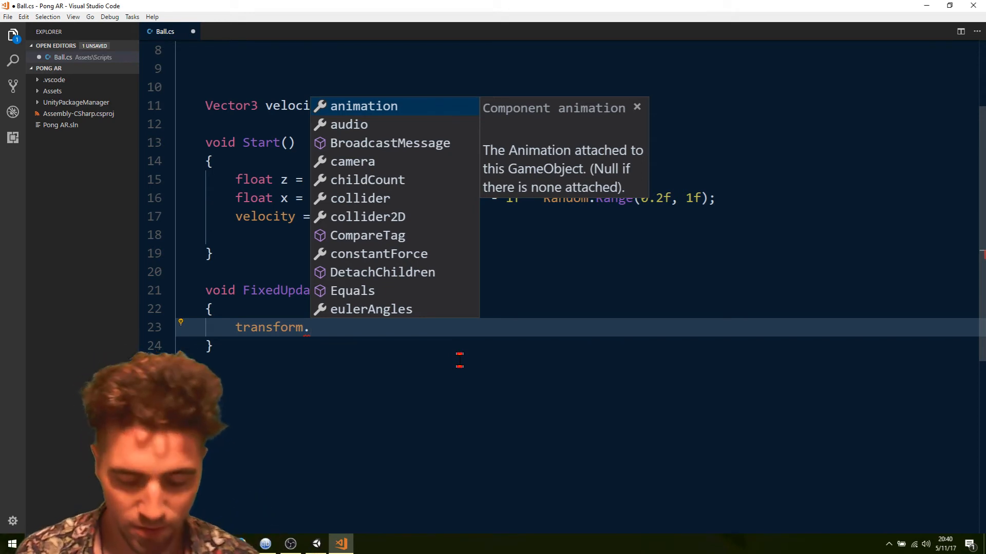
pyautogui.write('po')
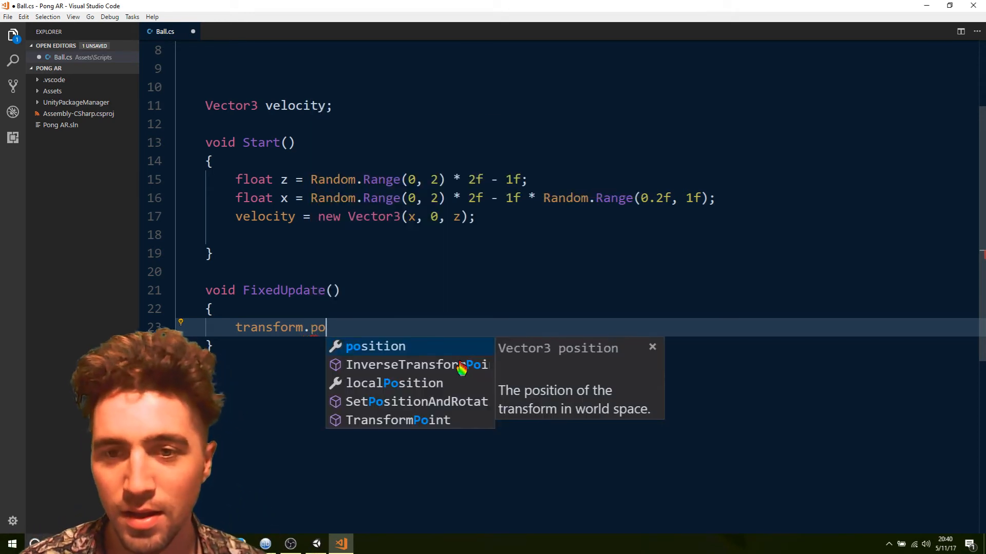
pyautogui.press('Tab')
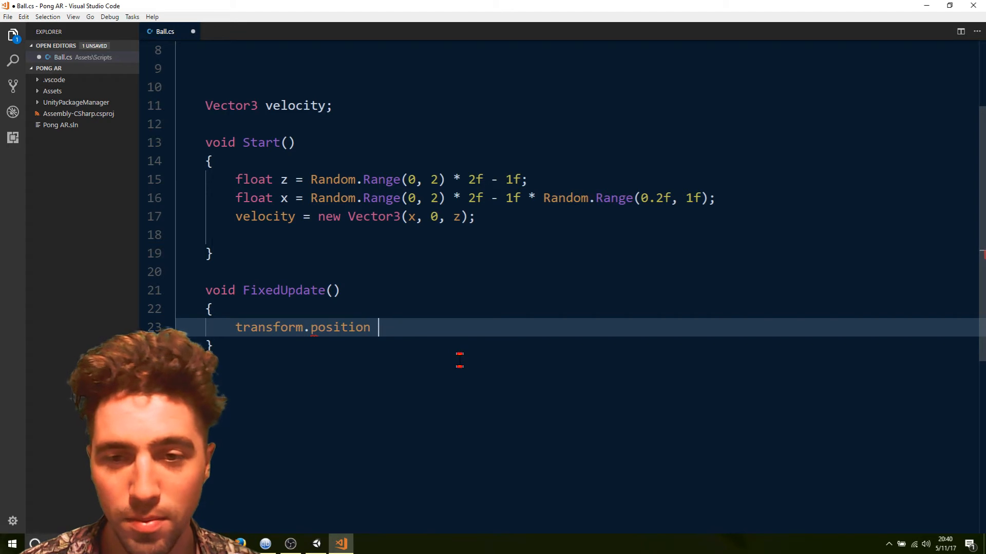
pyautogui.write('+')
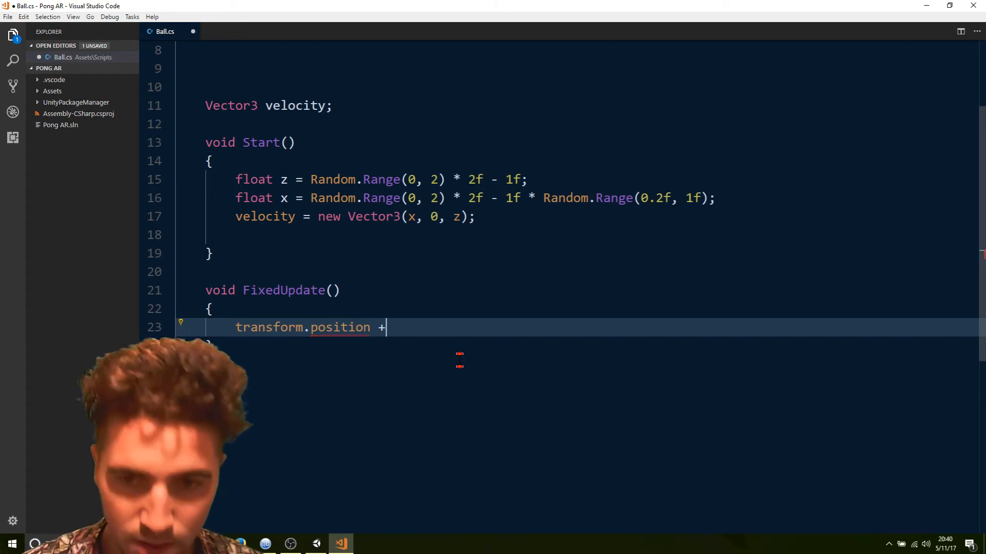
pyautogui.write('= velocity;')
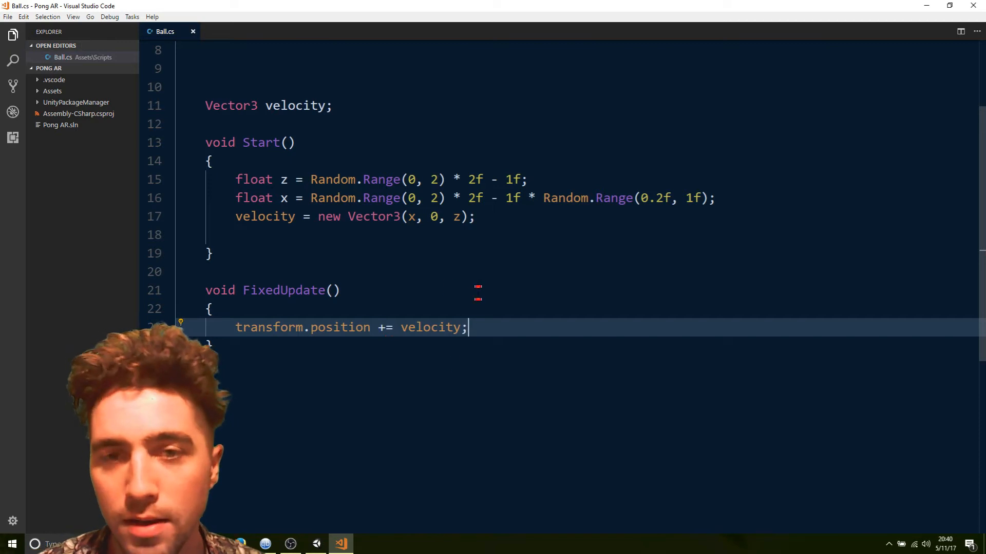
# - Add a [Range(0, 1)] float speed = 0.1f field below velocity
pyautogui.click(338, 235)
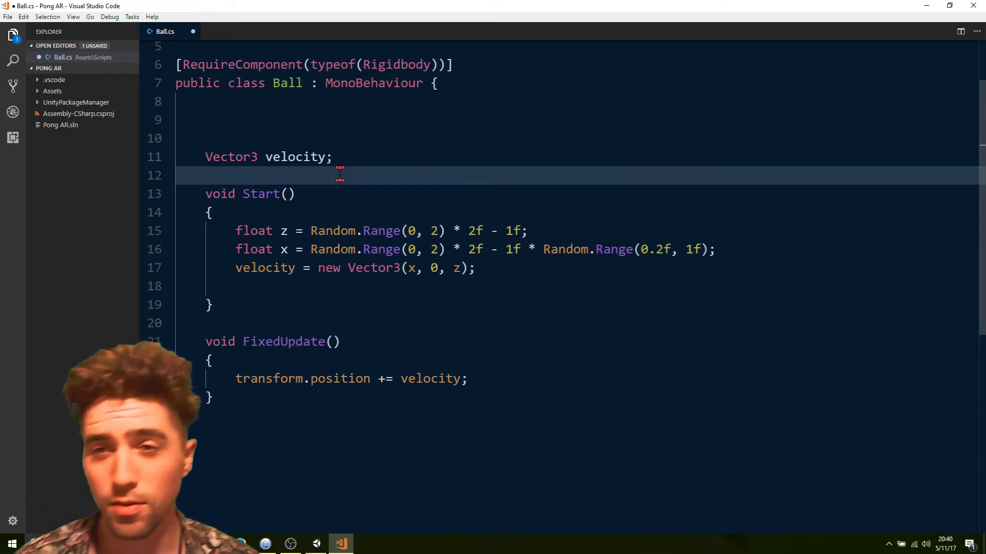
pyautogui.write('floa')
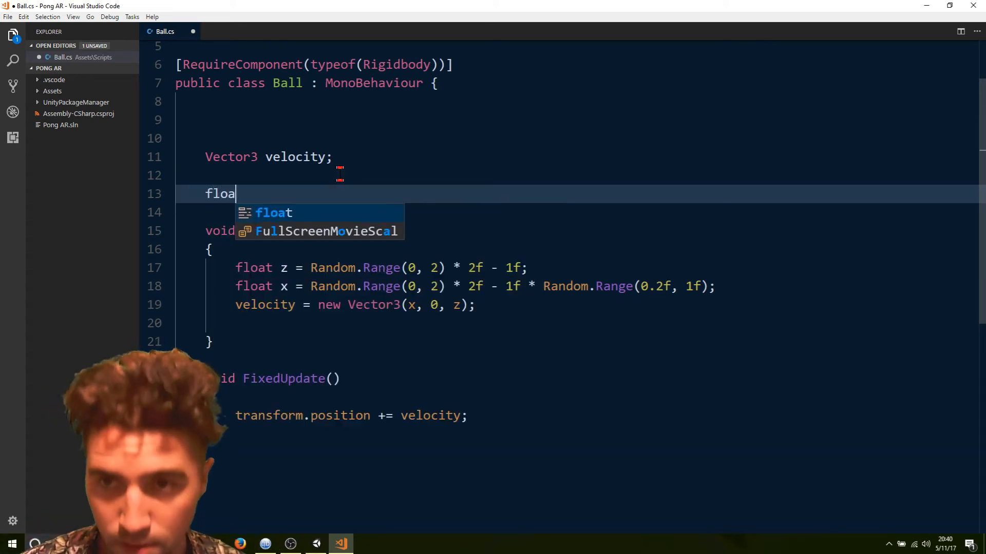
pyautogui.write('t speed = 0')
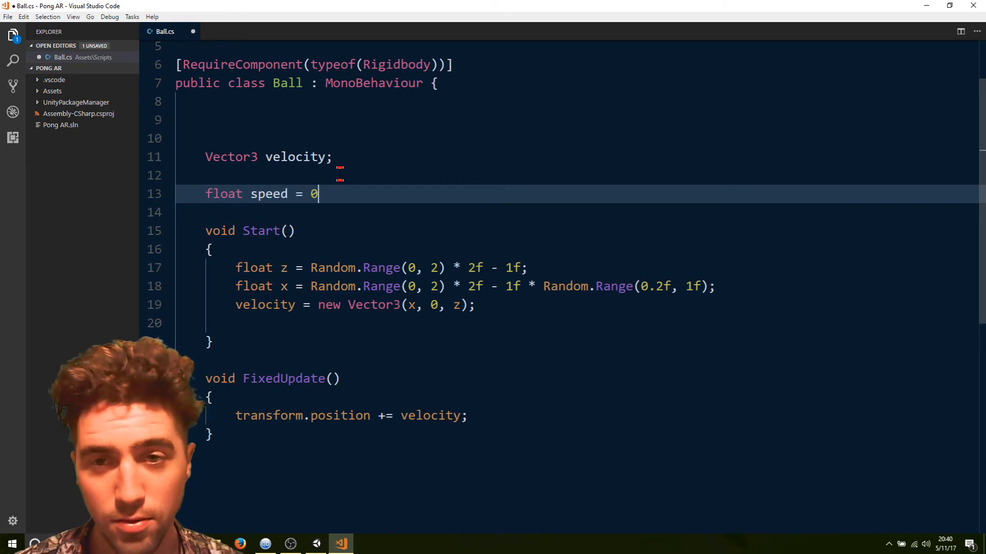
pyautogui.write('.1f;')
pyautogui.write('[')
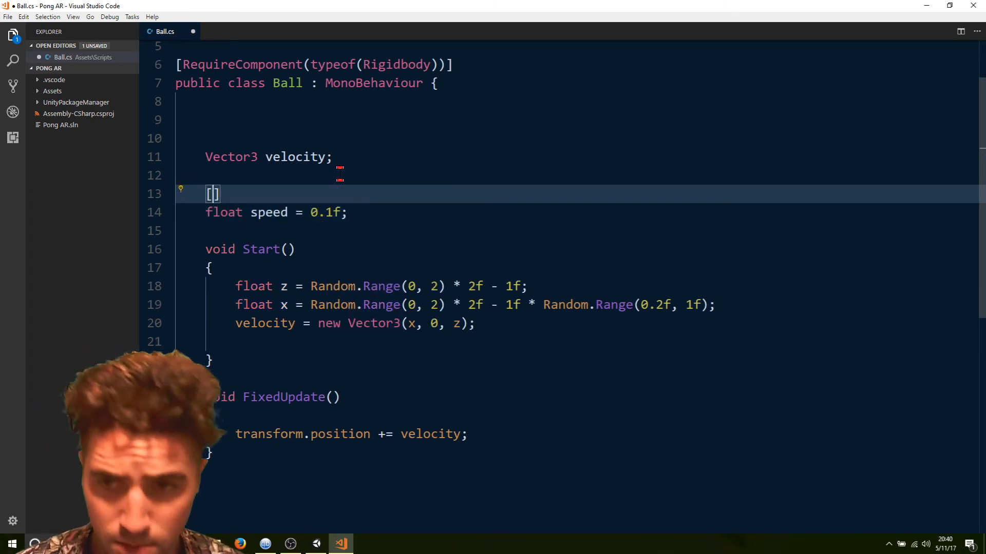
pyautogui.write('Range()')
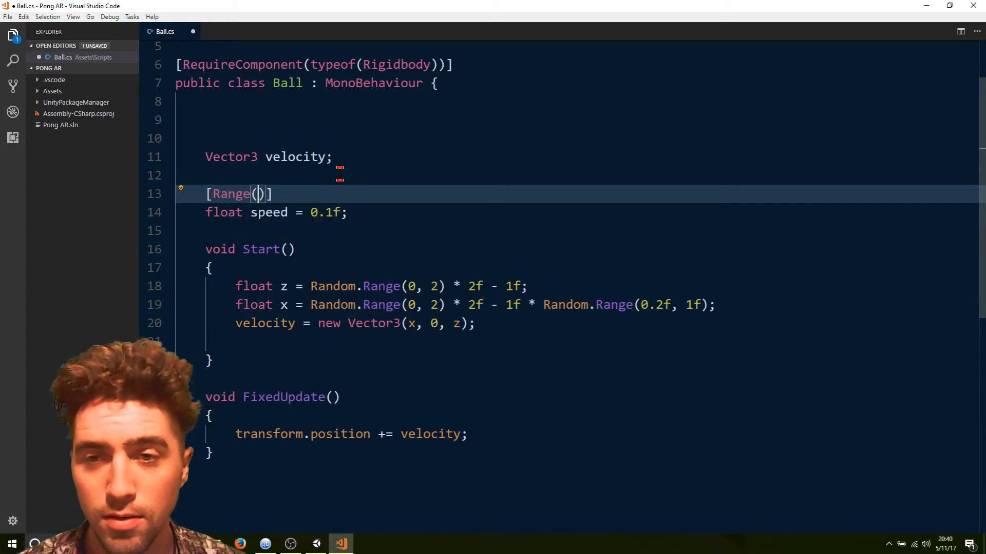
pyautogui.write('0, 1')
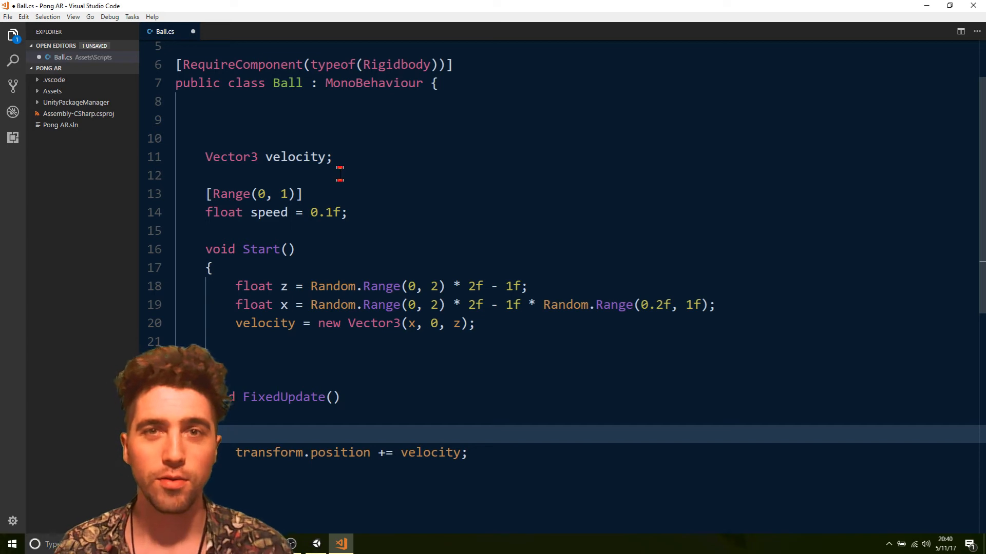
# - In FixedUpdate, set velocity = velocity.normalized * speed and save
pyautogui.write('v')
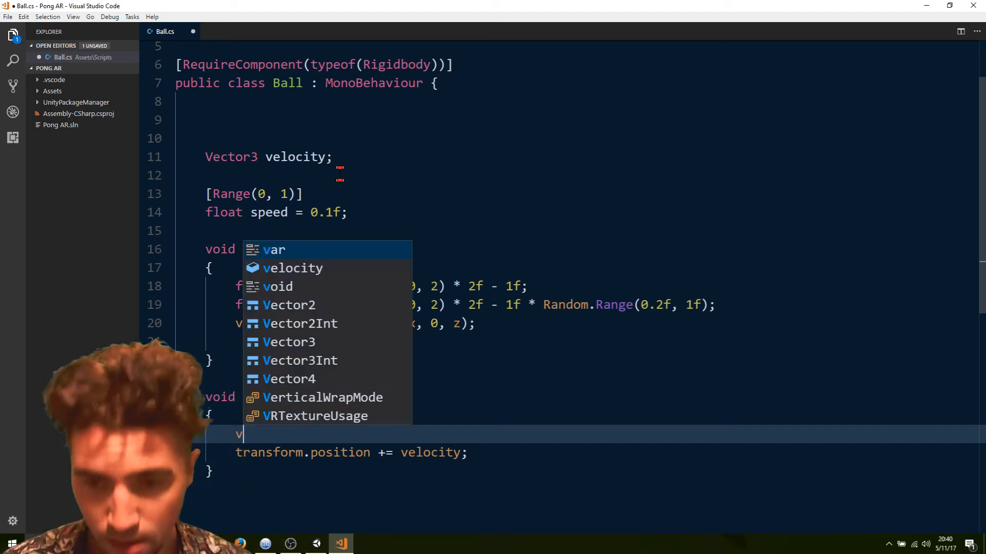
pyautogui.write('elocity')
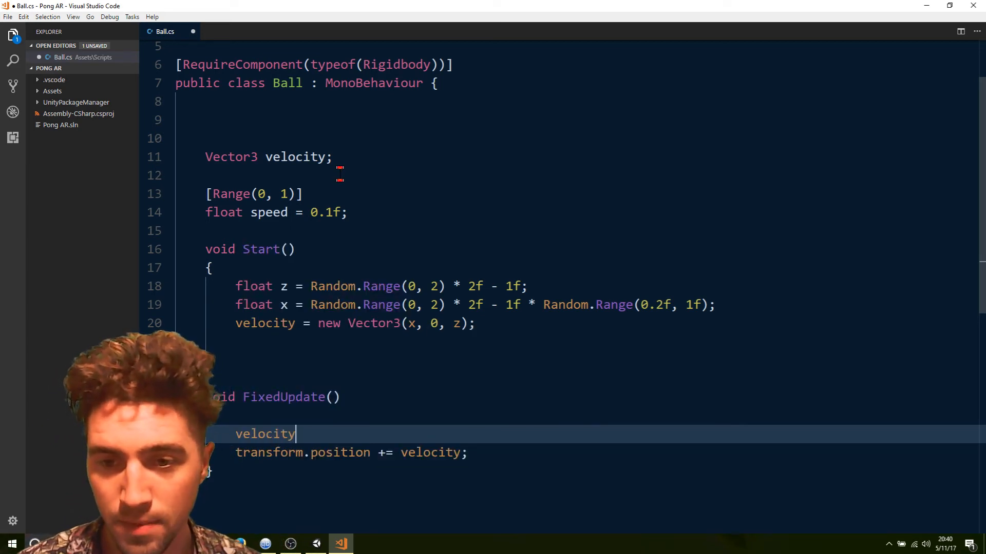
pyautogui.write('=')
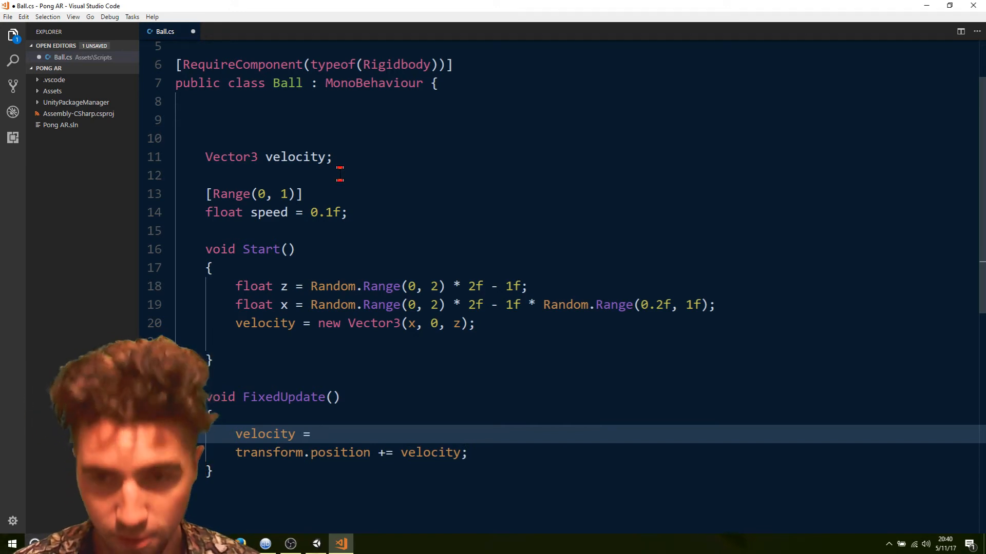
pyautogui.write('velocity.n')
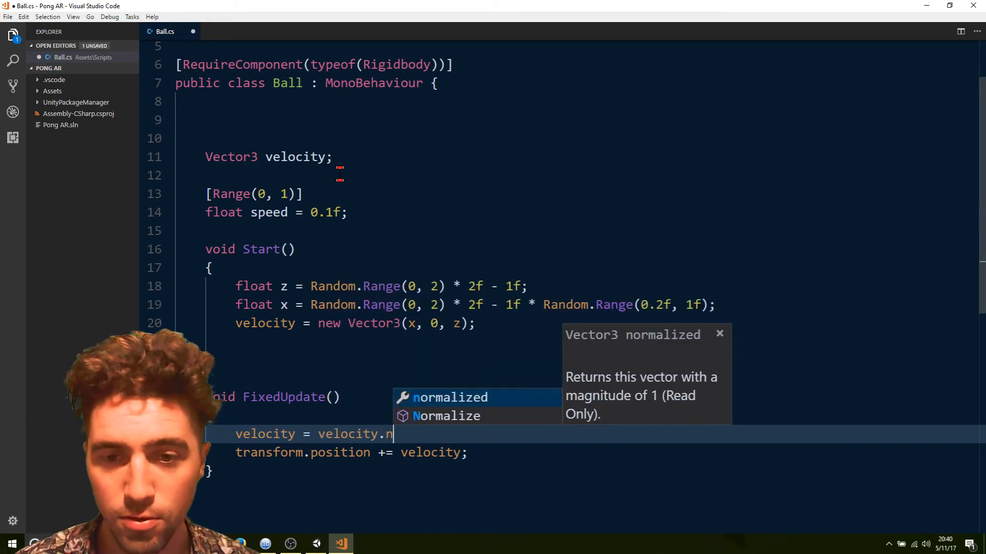
pyautogui.write('ormalized *')
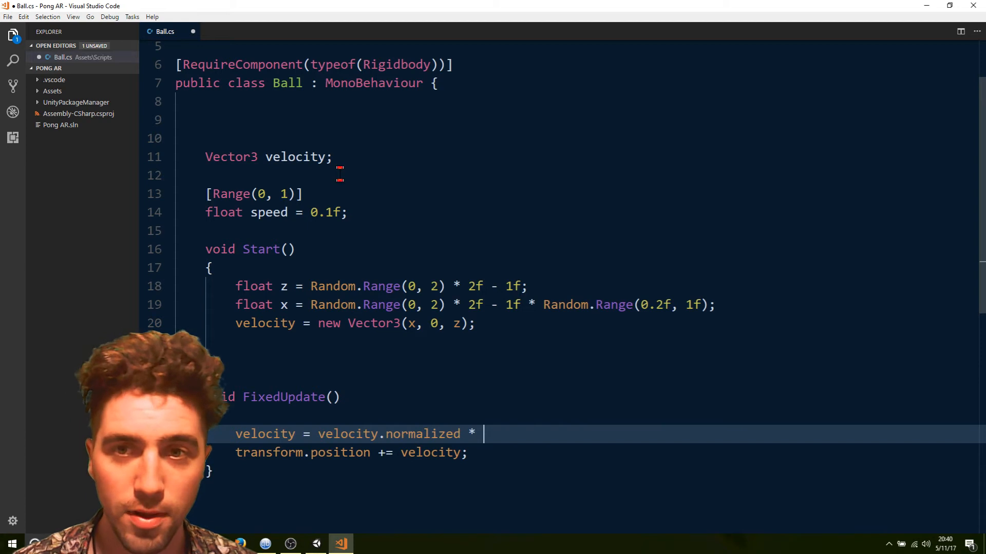
pyautogui.write('speed;')
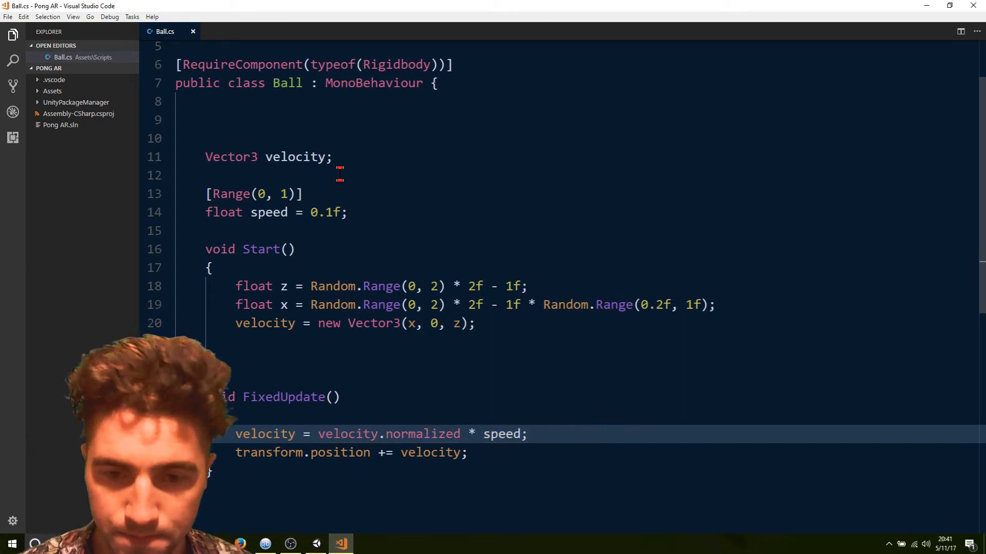
pyautogui.moveTo(341, 544)
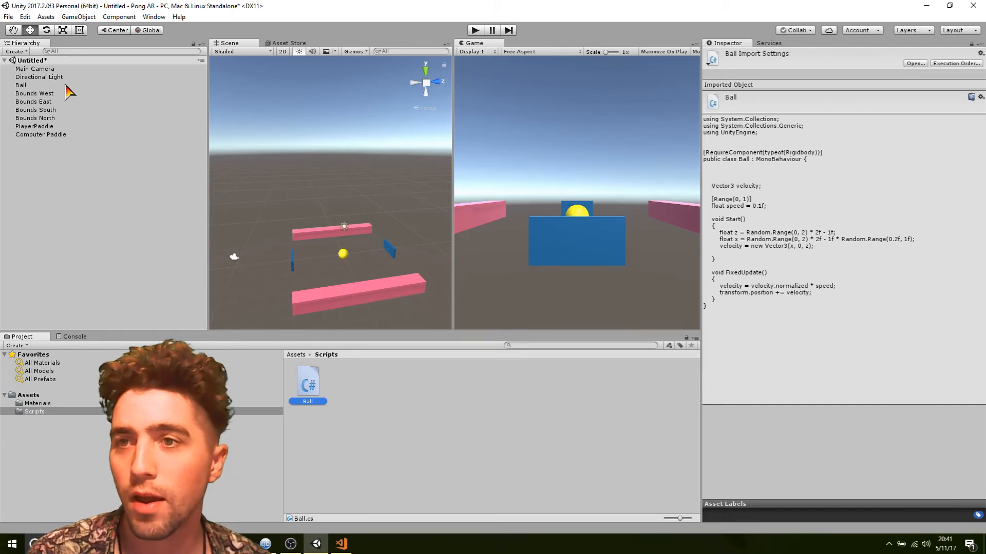
# - Select Ball in the Hierarchy to inspect its Ball script and Rigidbody, then return to the script
pyautogui.click(20, 84)
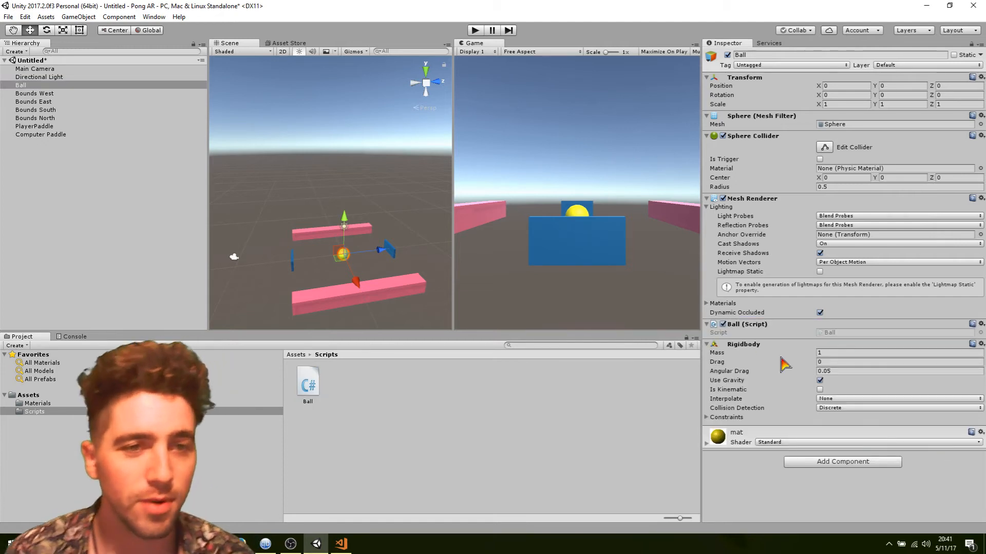
pyautogui.moveTo(742, 359)
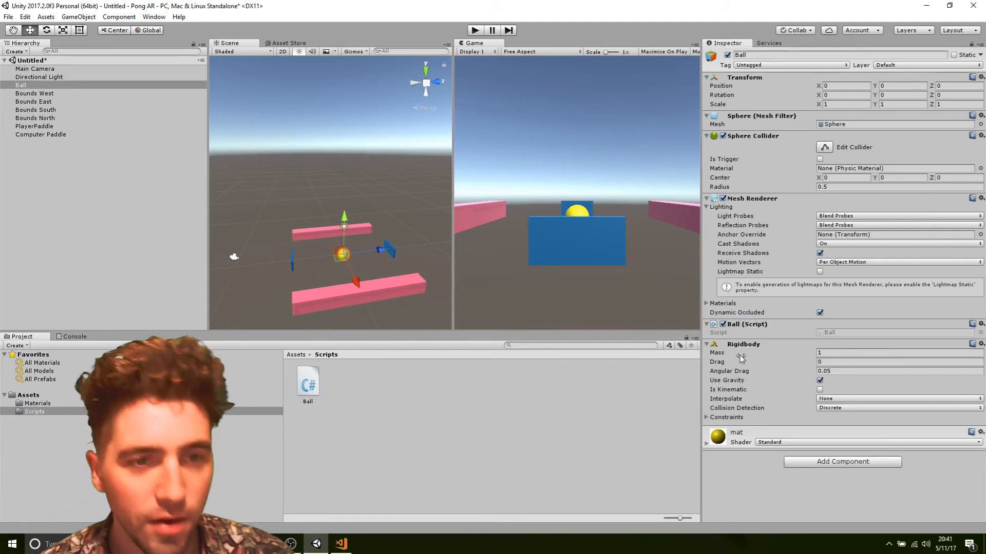
pyautogui.click(340, 544)
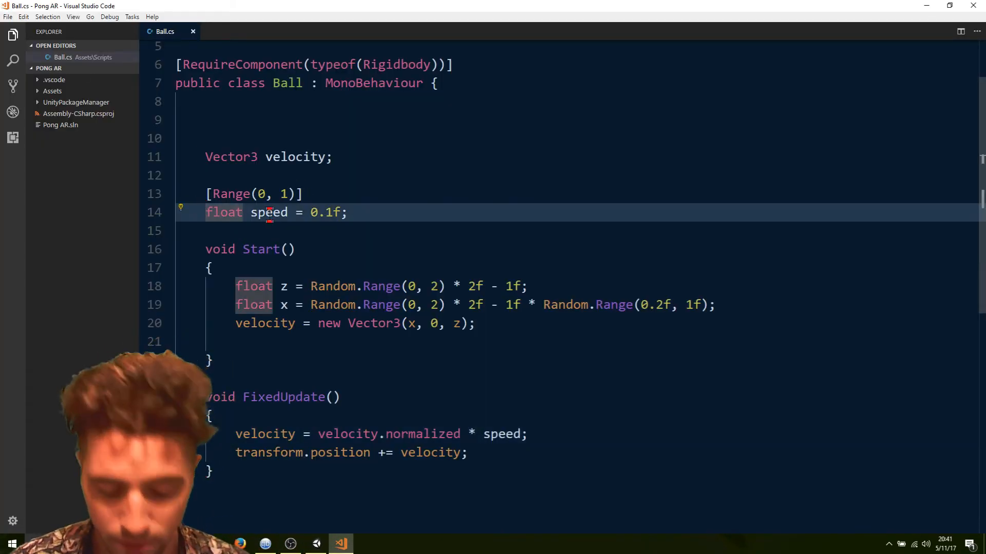
# - Prefix the speed field with public: public float speed = 0.1f
pyautogui.write('publiv')
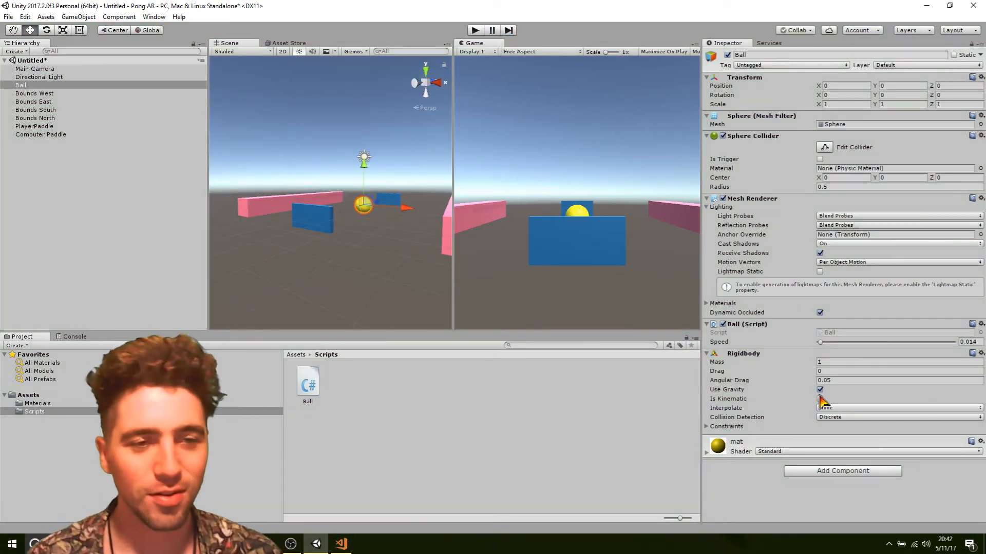
# - Disable Rigidbody Use Gravity on Ball and vary the Speed slider during a play test
pyautogui.click(820, 389)
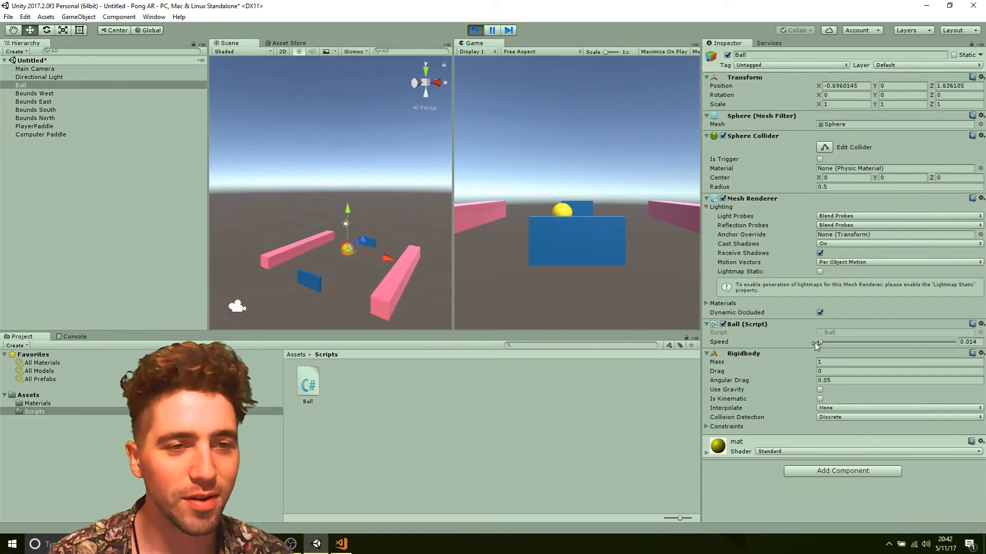
pyautogui.moveTo(818, 341); pyautogui.dragTo(899, 341)
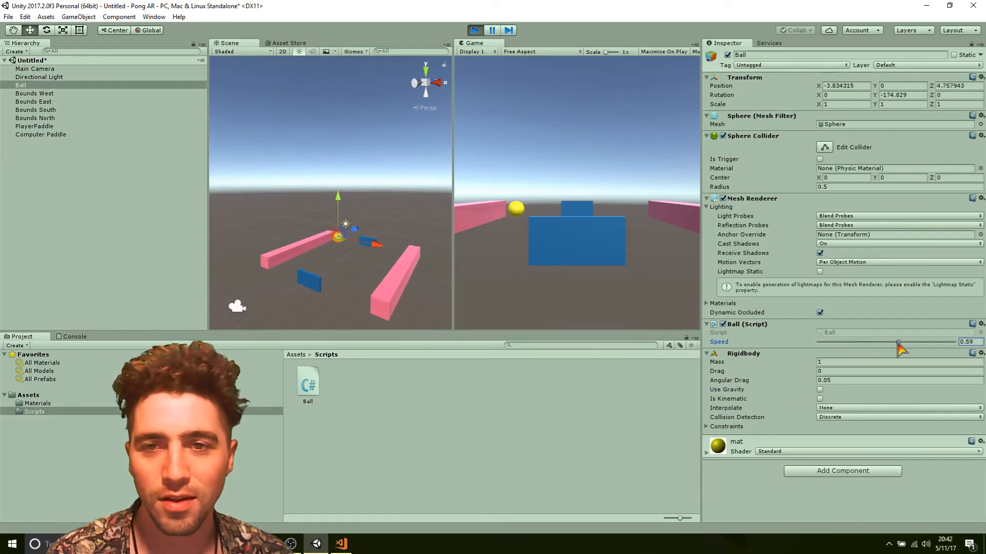
pyautogui.moveTo(898, 344); pyautogui.dragTo(845, 344)
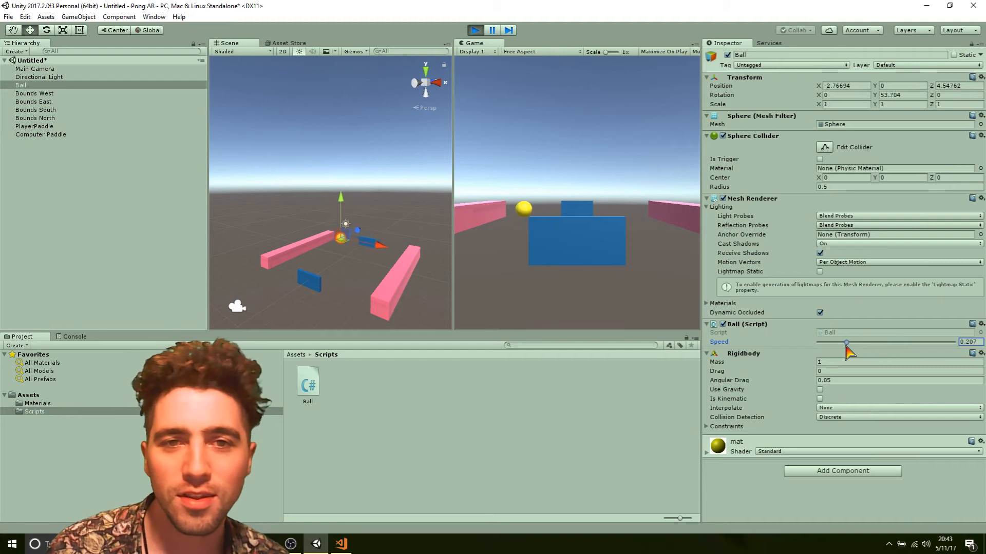
pyautogui.moveTo(846, 343); pyautogui.dragTo(837, 342)
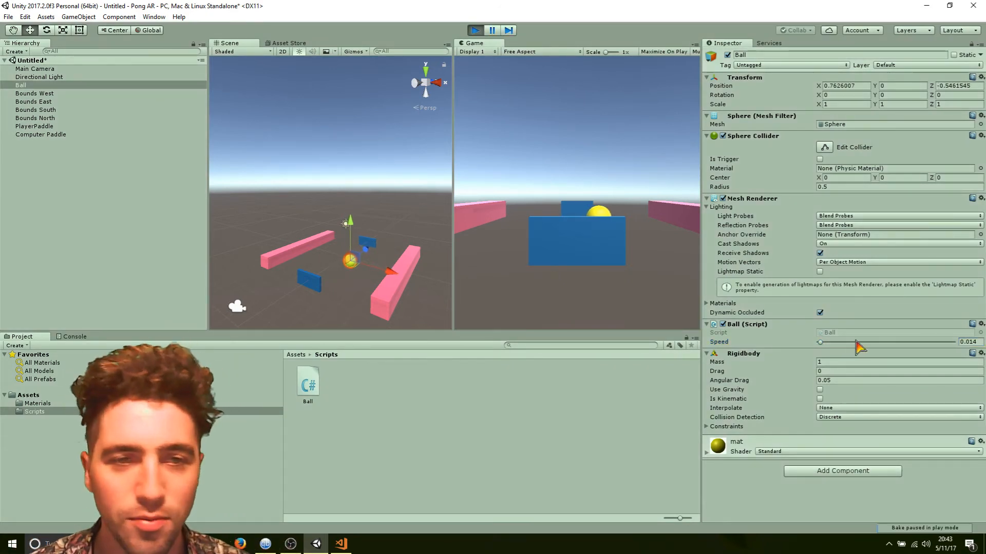
pyautogui.moveTo(819, 342); pyautogui.dragTo(843, 341)
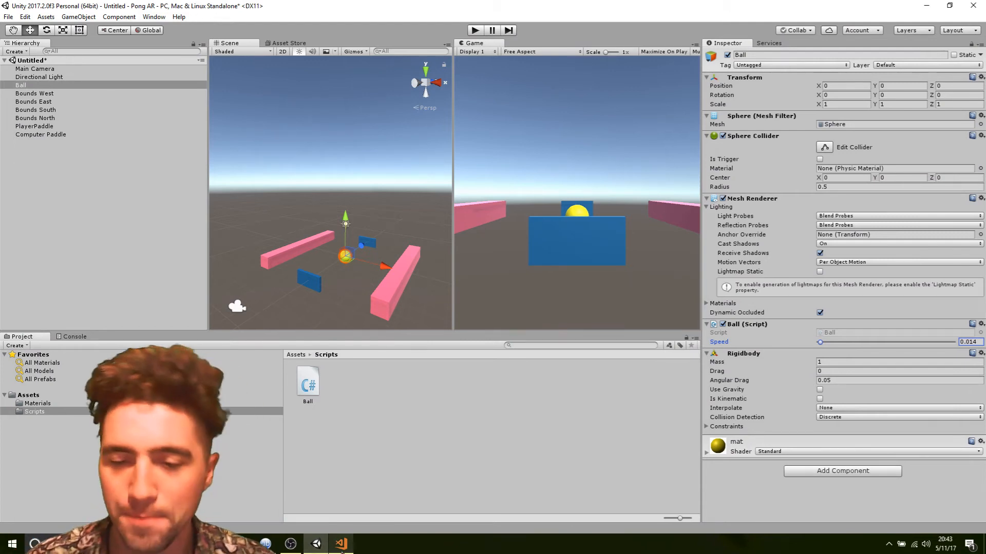
pyautogui.click(341, 544)
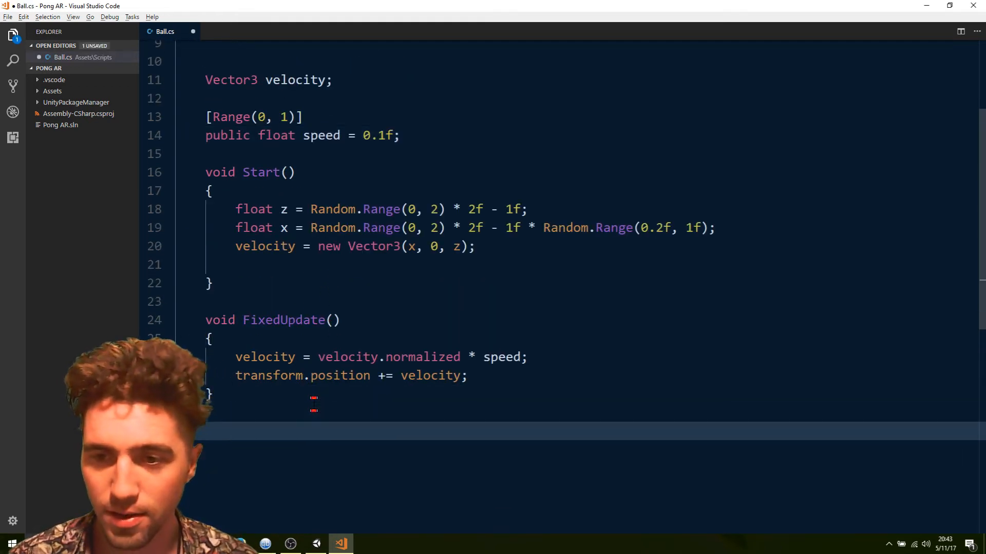
# - Declare an OnCollisionEnter(Collision collision) method in Ball
pyautogui.write('void')
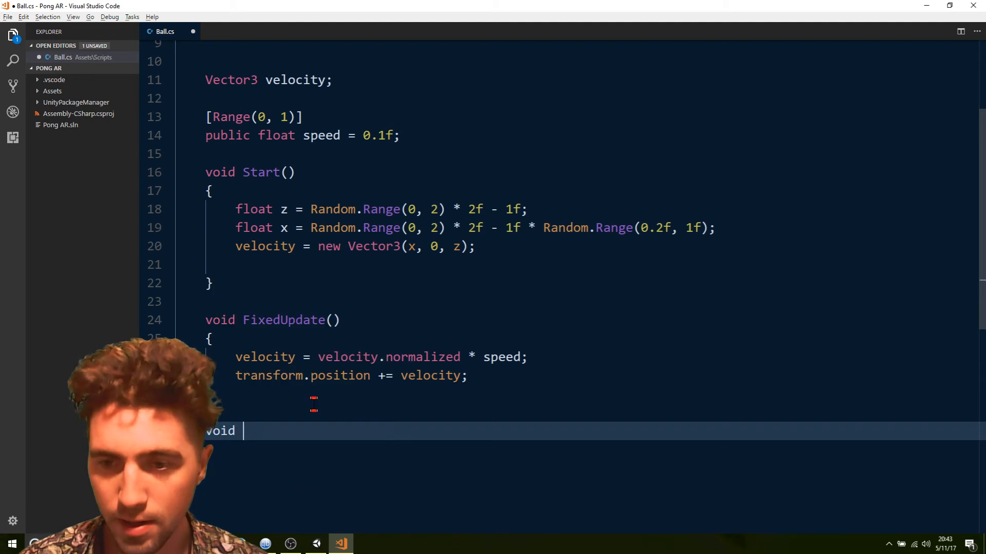
pyautogui.write('OnCollisionEnter(')
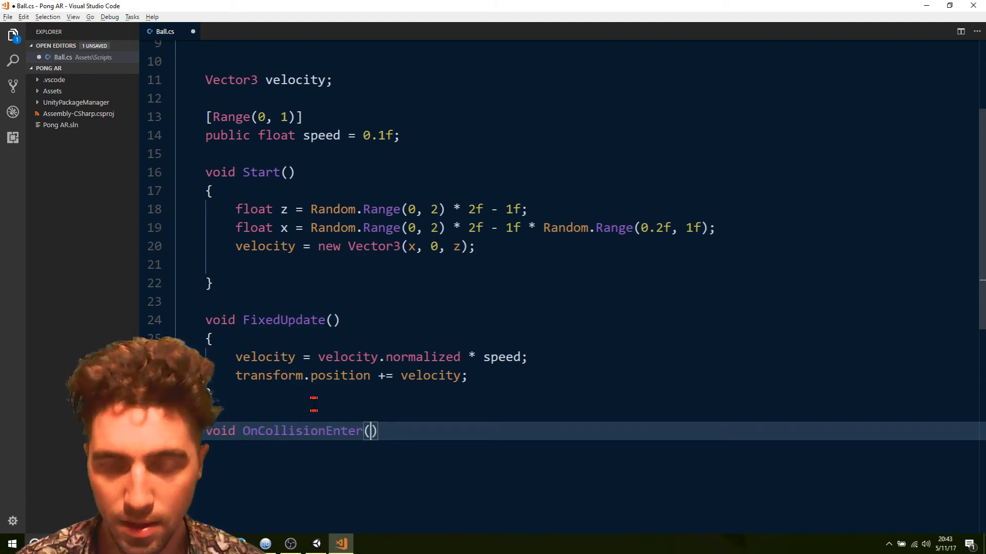
pyautogui.write('Co')
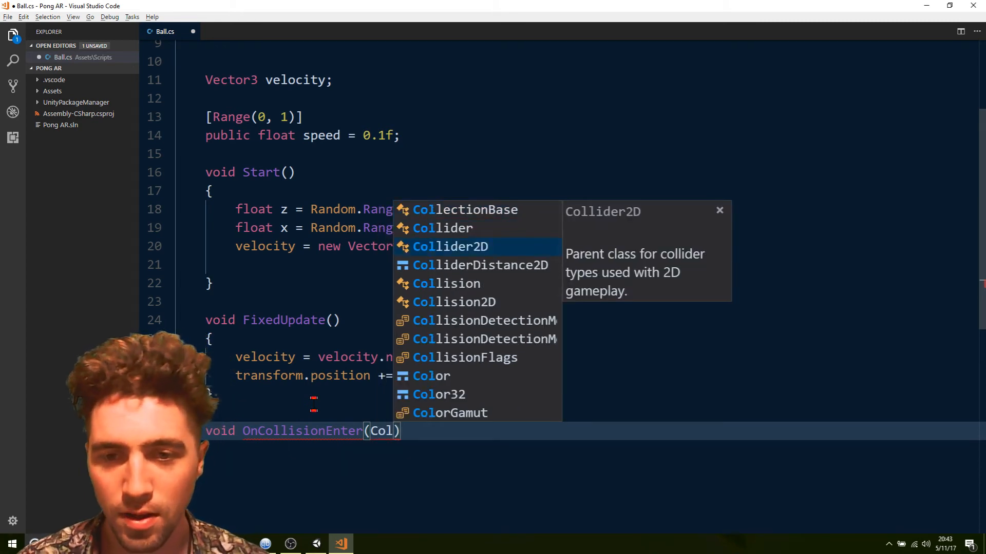
pyautogui.write('li')
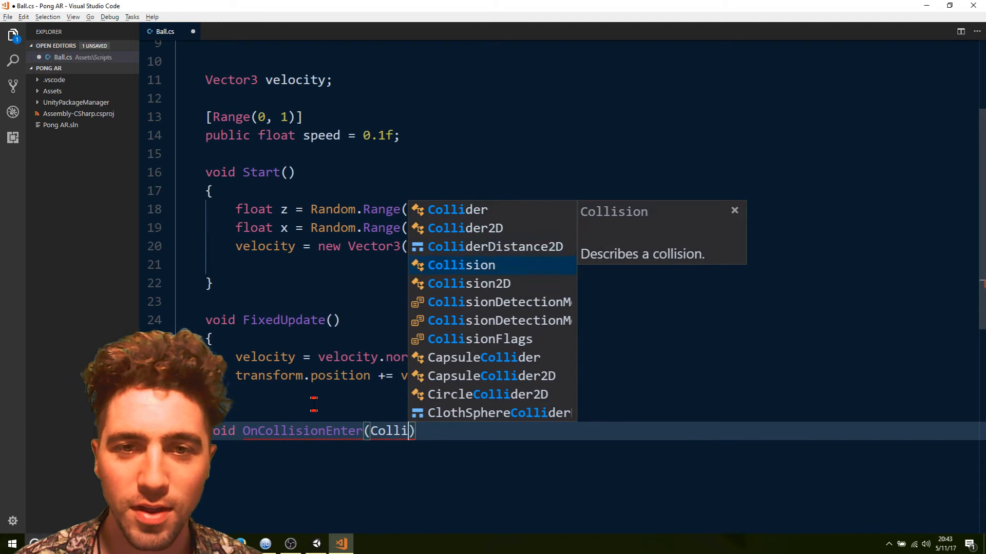
pyautogui.press('Tab')
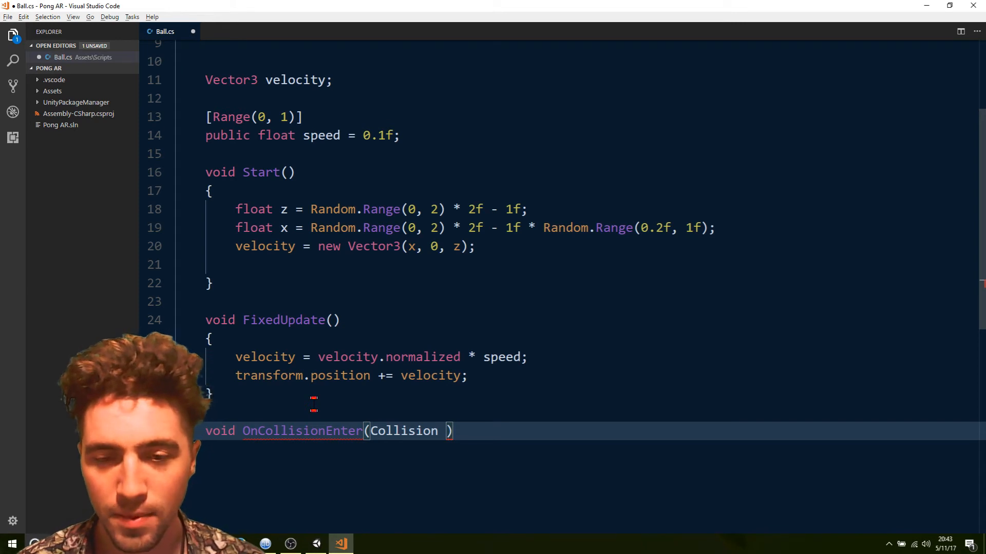
pyautogui.write('collision')
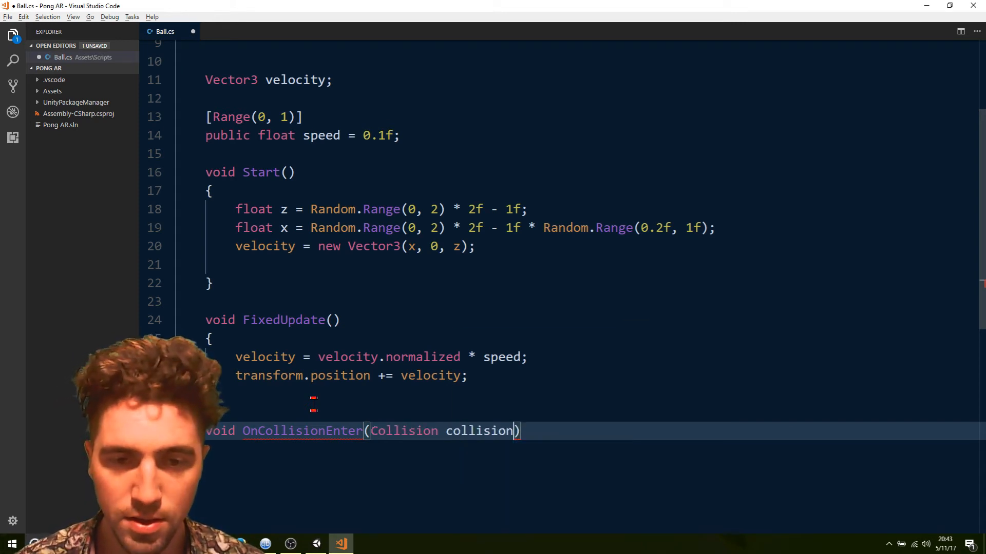
pyautogui.write('{')
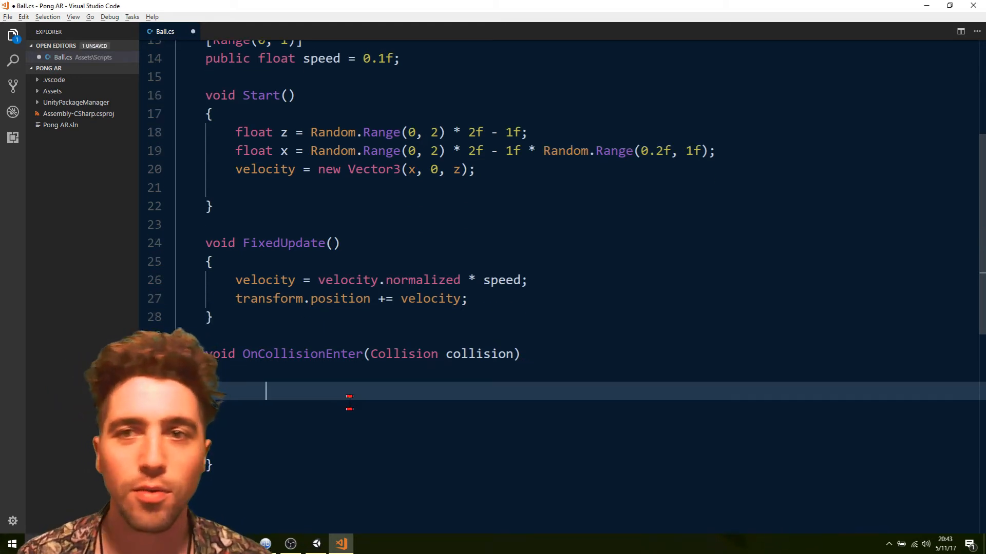
pyautogui.write('{')
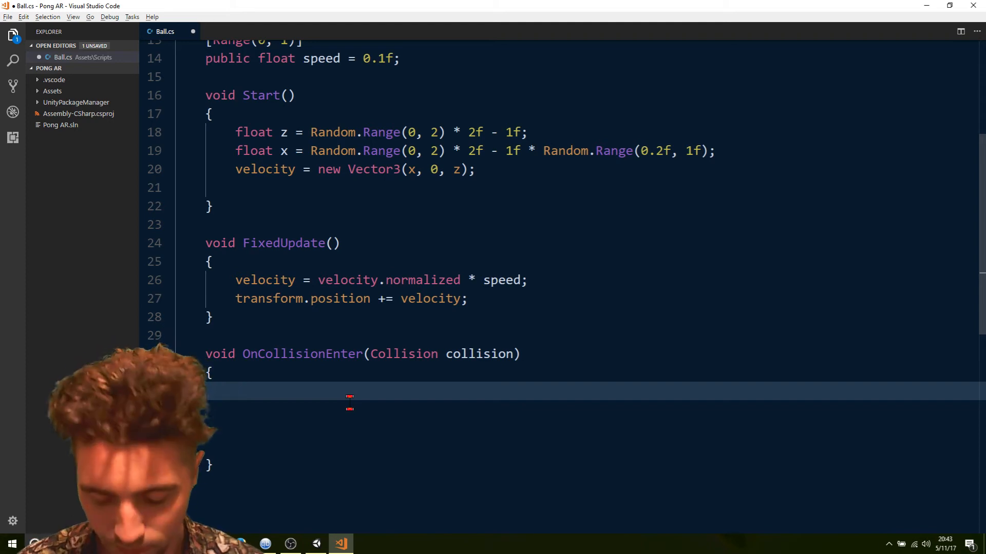
# - Add a switch on collision.collider.name inside OnCollisionEnter
pyautogui.write('swiu')
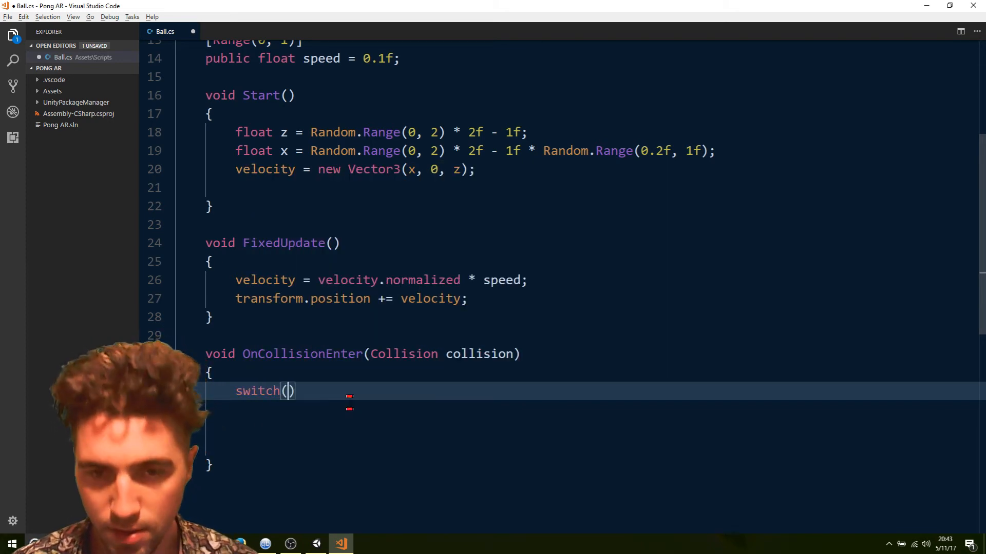
pyautogui.write('collider')
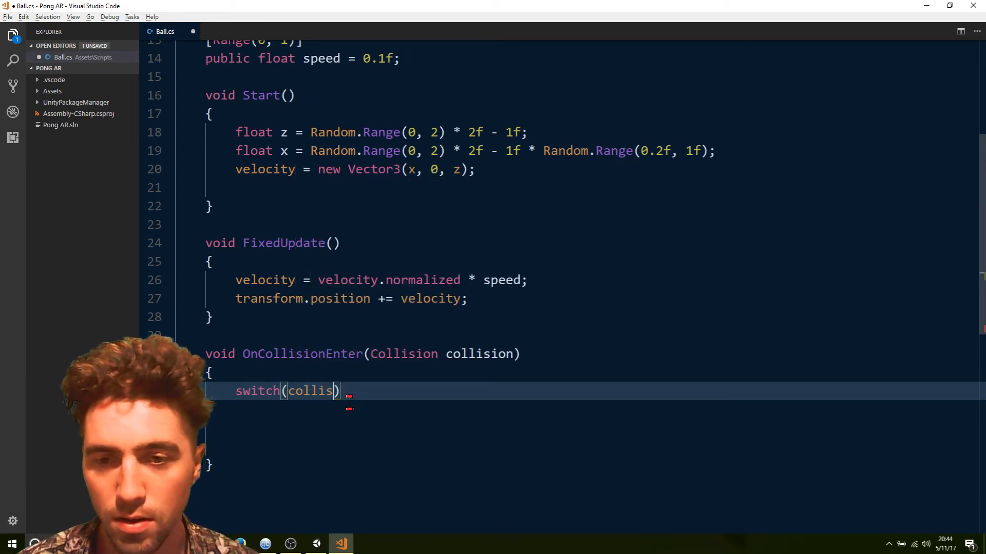
pyautogui.write('on.transform')
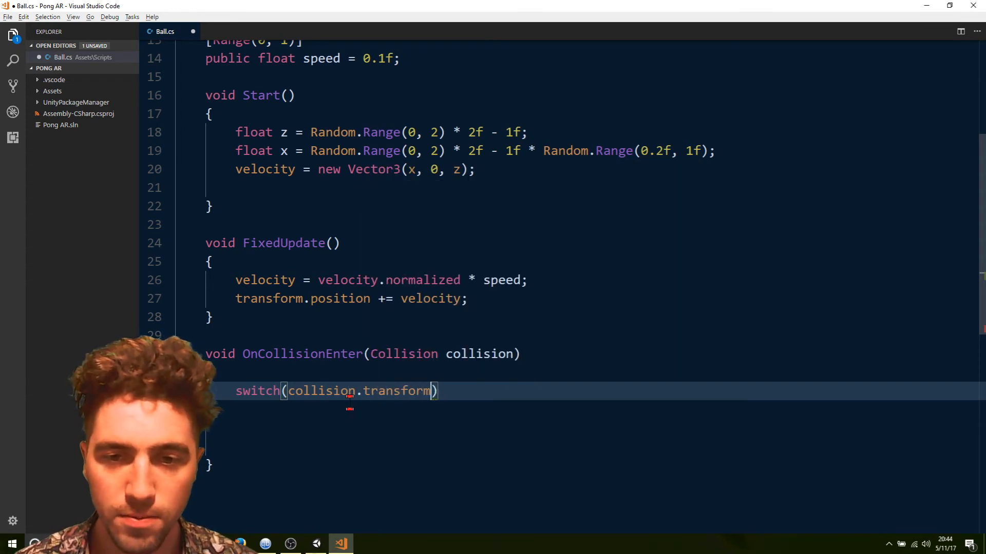
pyautogui.write('.name')
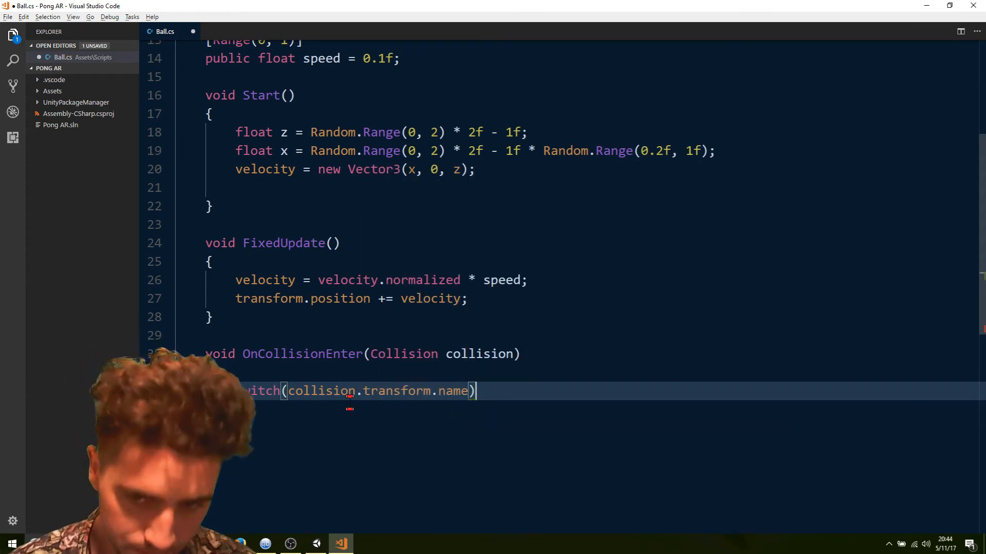
pyautogui.write('{')
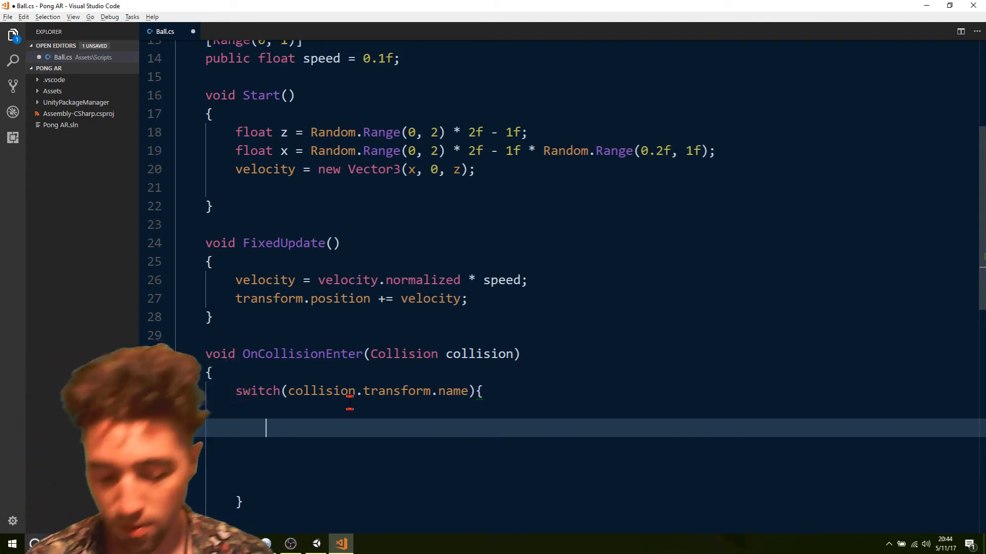
# - Add "Bounds East"/"Bounds West" cases that flip velocity.x and return, then save
pyautogui.write('case')
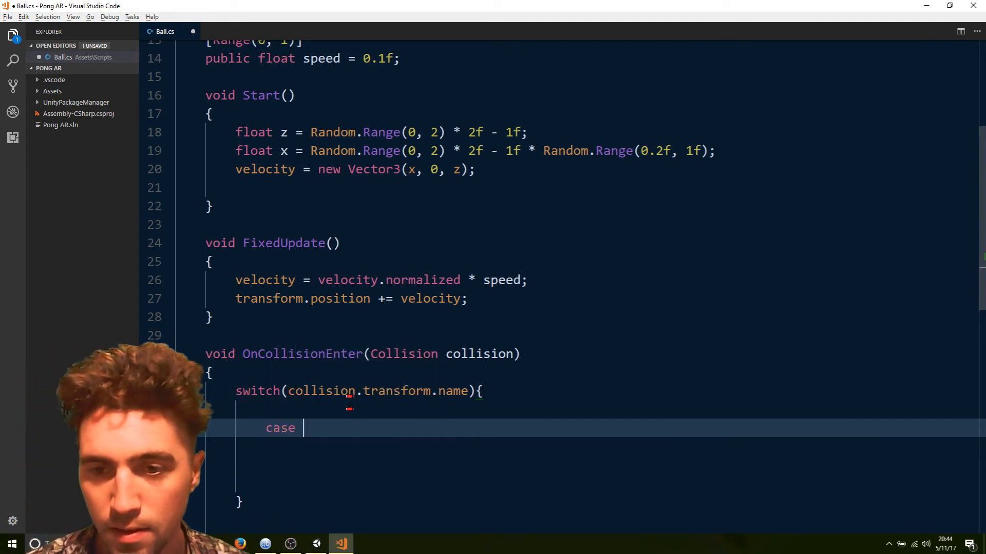
pyautogui.write('Bou')
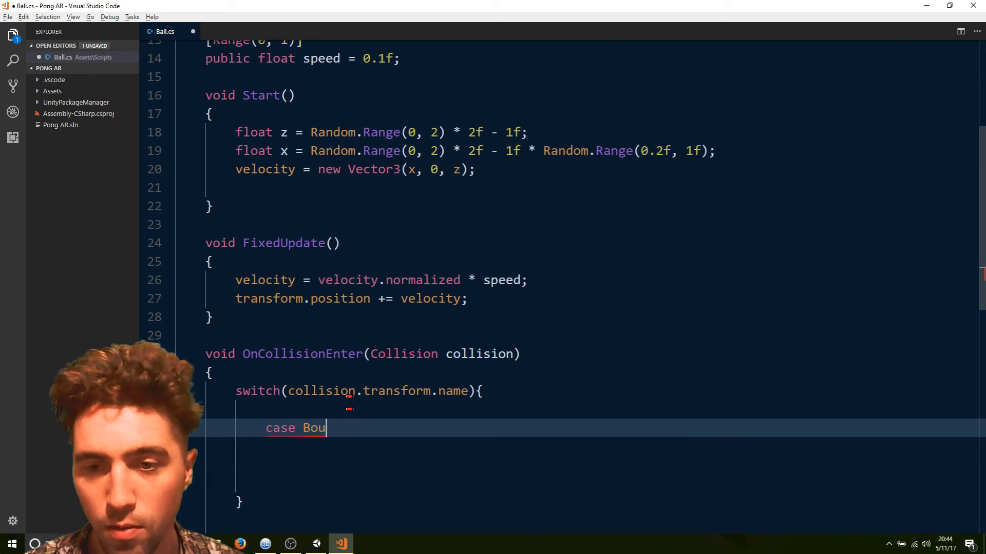
pyautogui.write('""')
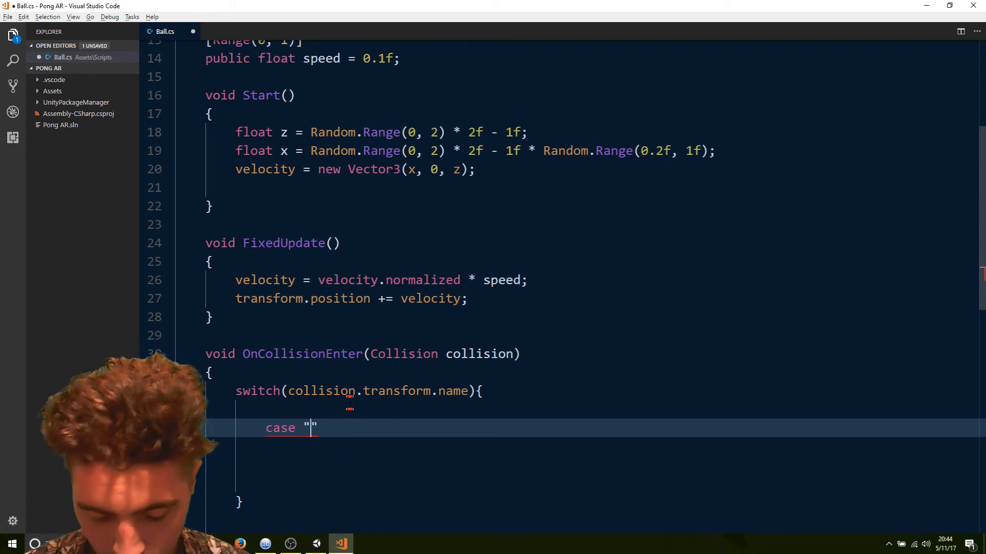
pyautogui.write('Bounds East')
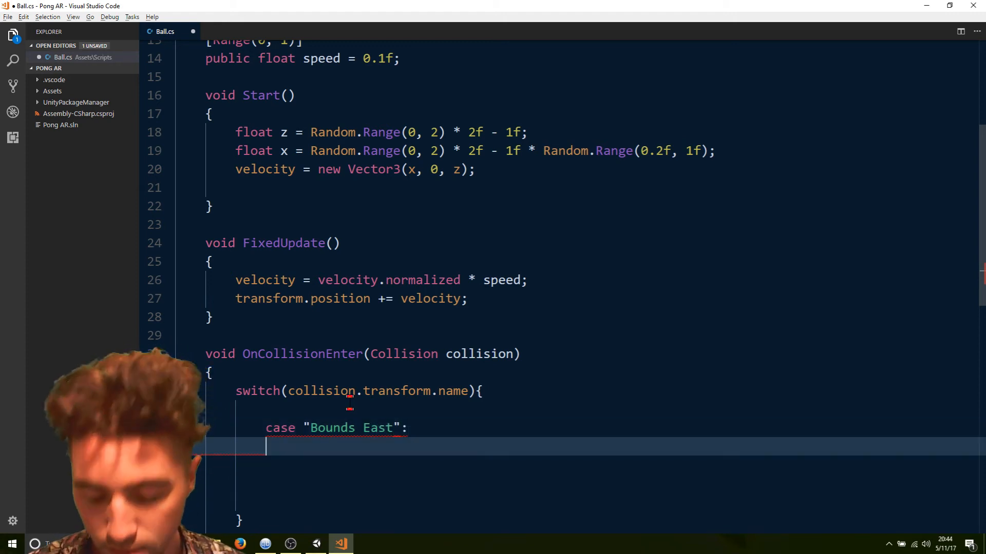
pyautogui.write('case')
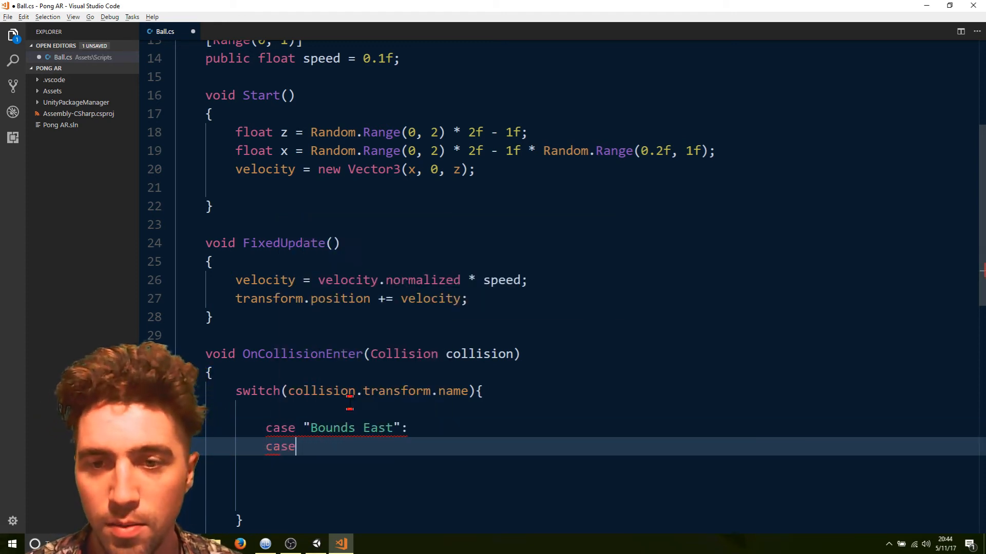
pyautogui.write('"Bounds "')
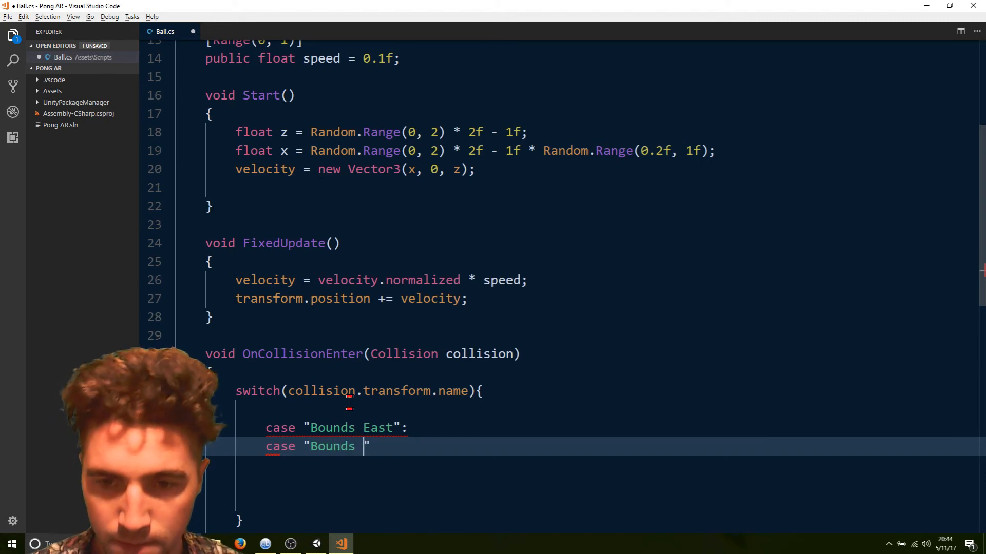
pyautogui.write('West":')
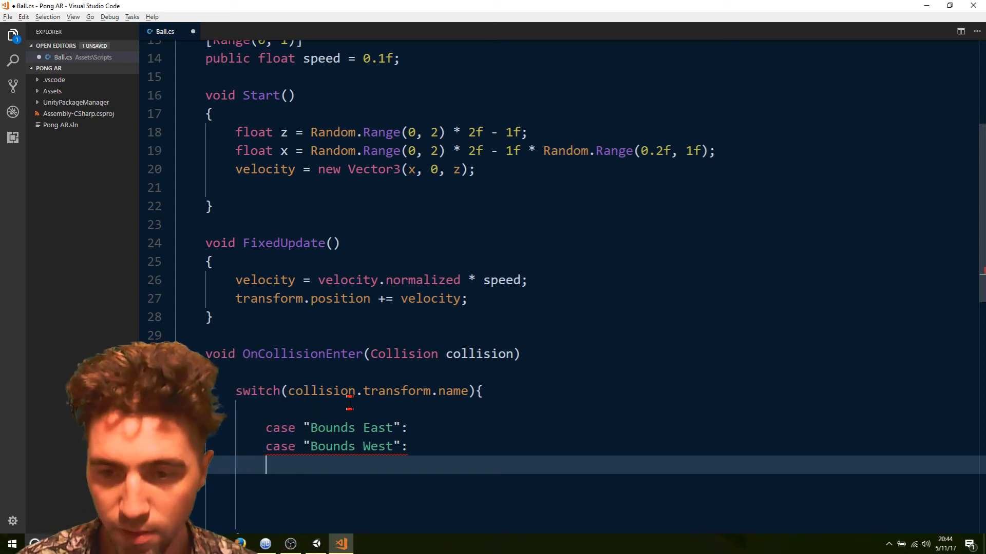
pyautogui.write('velocity.x *= -1f;')
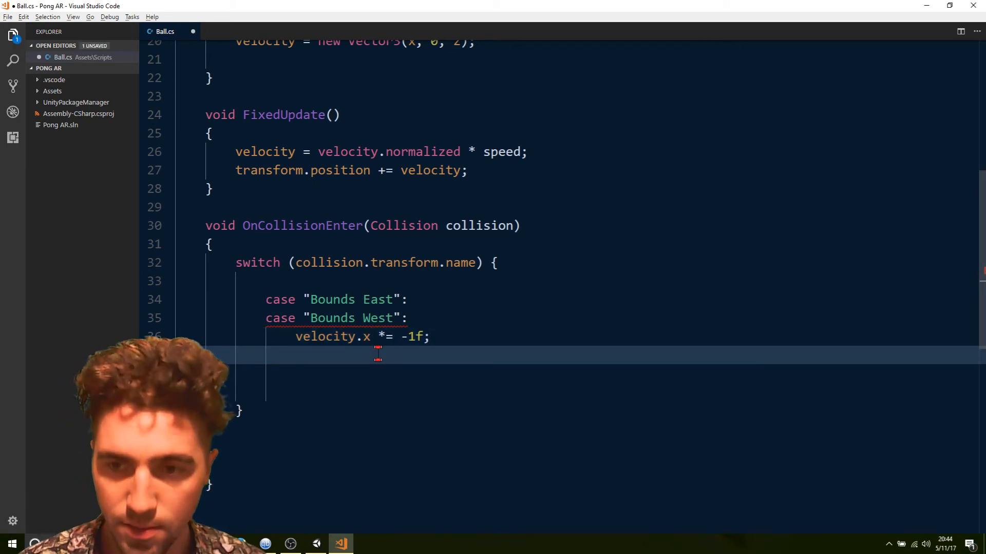
pyautogui.write('return;')
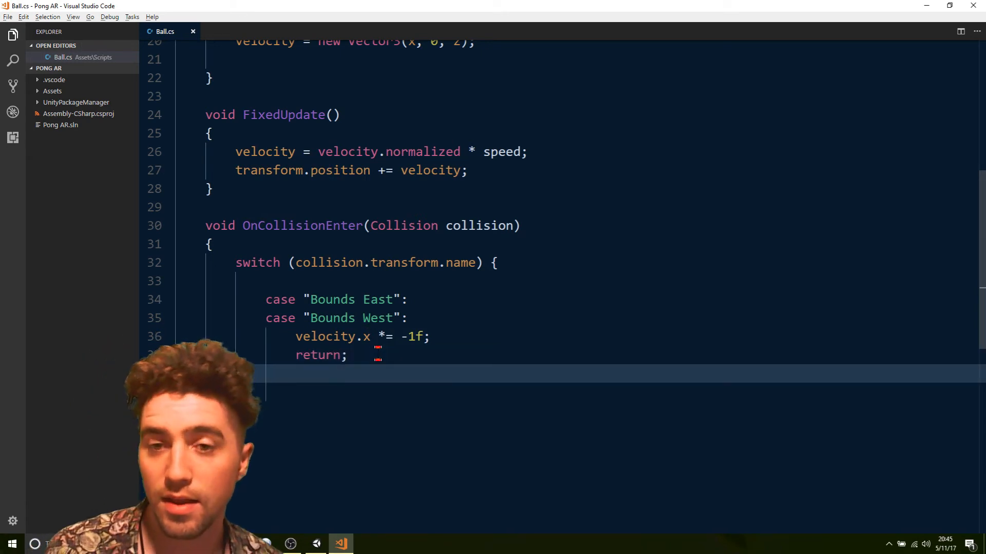
pyautogui.moveTo(316, 543)
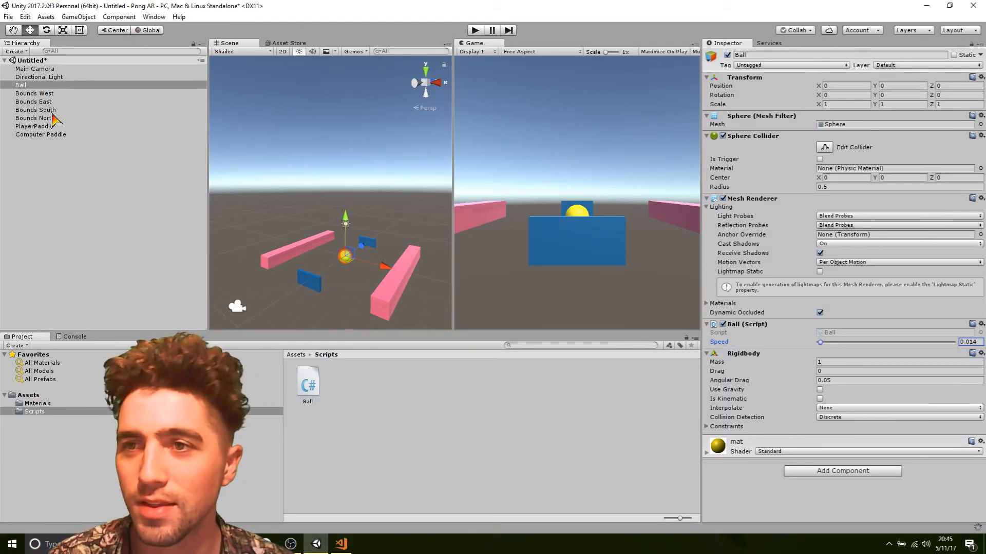
# - Inspect Bounds South and PlayerPaddle, and start editing the paddle's name in the Inspector
pyautogui.click(36, 110)
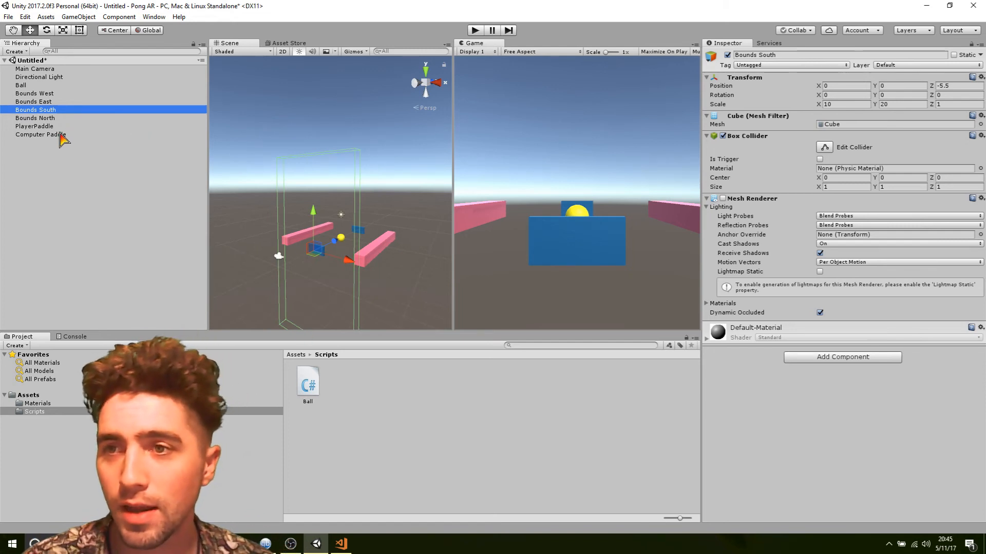
pyautogui.click(34, 126)
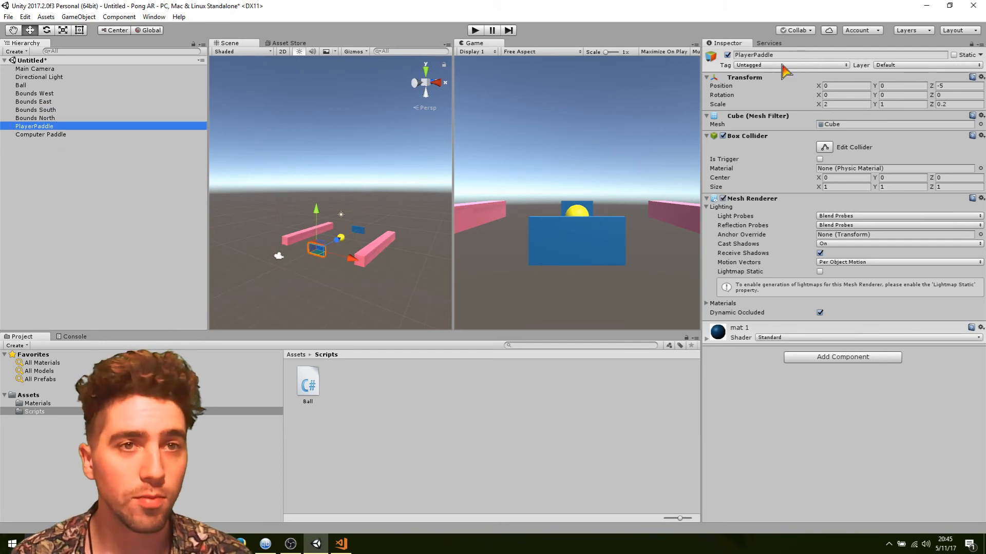
pyautogui.doubleClick(754, 55)
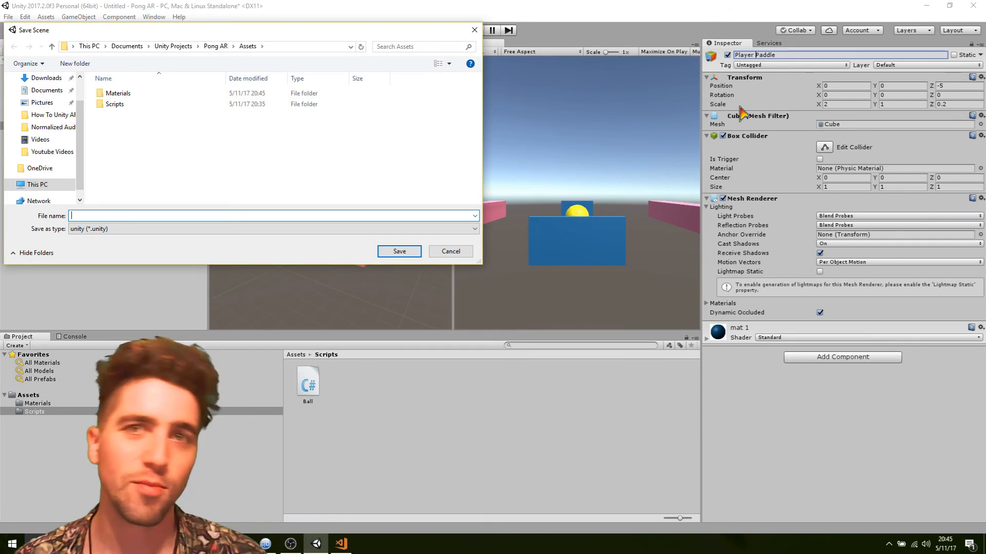
# - Save the scene as 'scene' in the project's Assets folder
pyautogui.write('s')
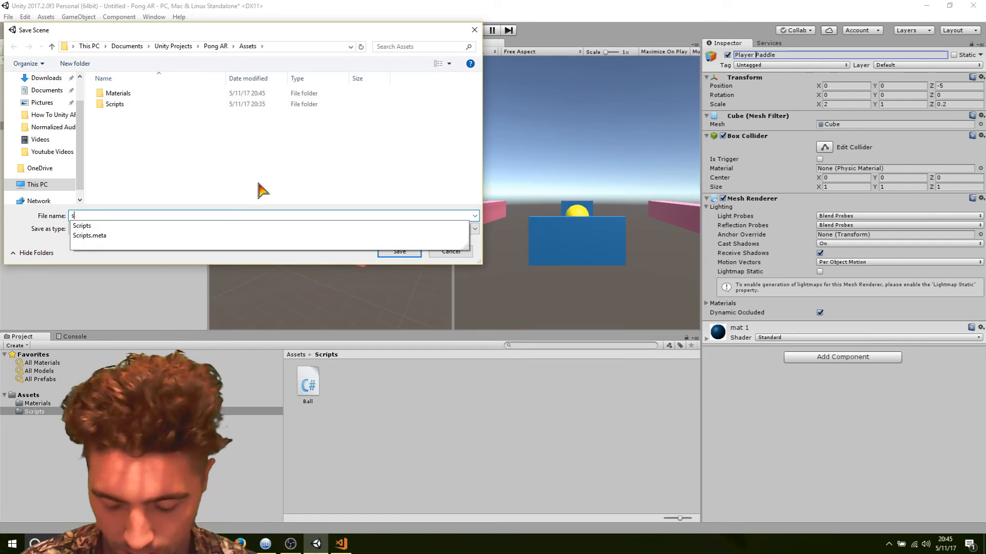
pyautogui.click(399, 251)
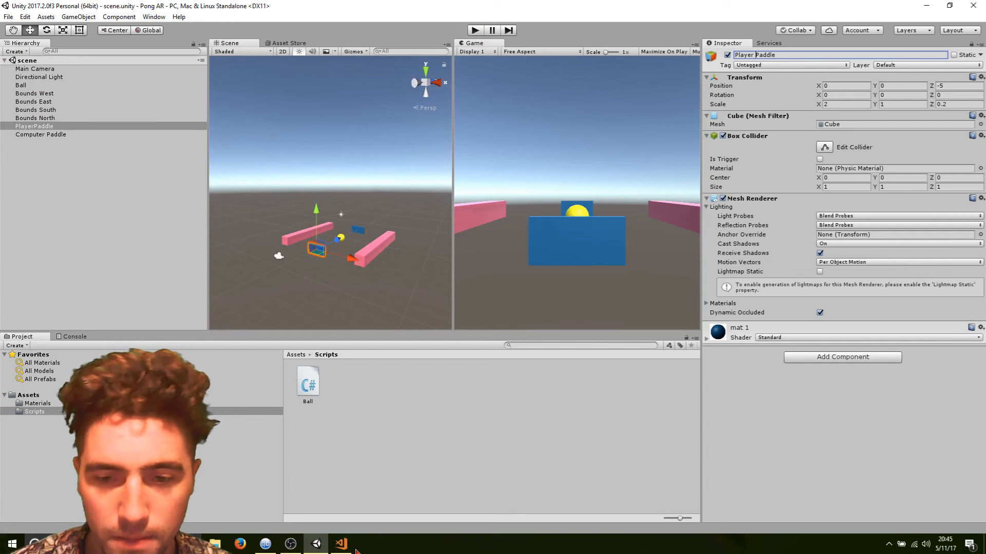
# - Type case "Bounds North": and a Bounds South case into Ball.cs's collision switch
pyautogui.click(339, 544)
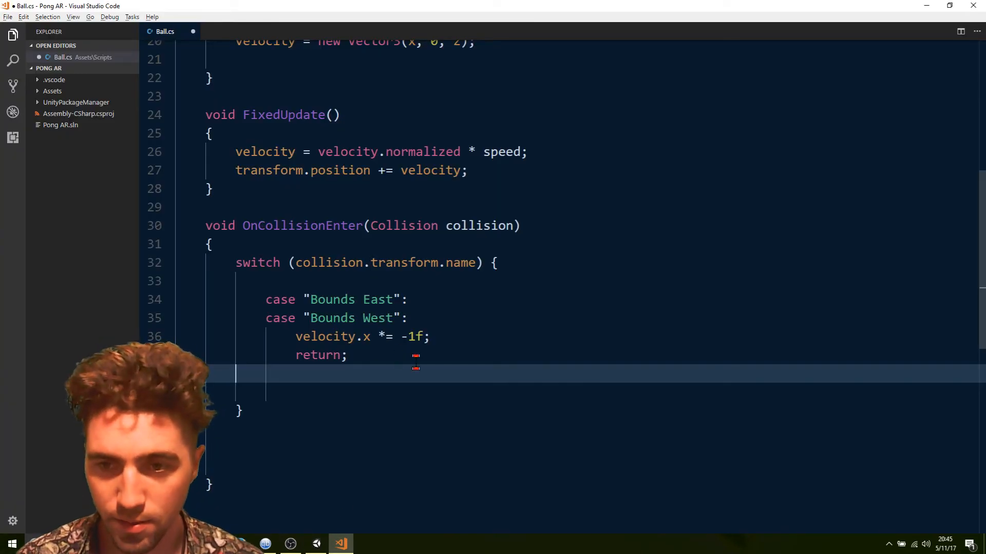
pyautogui.write('case Bounds "')
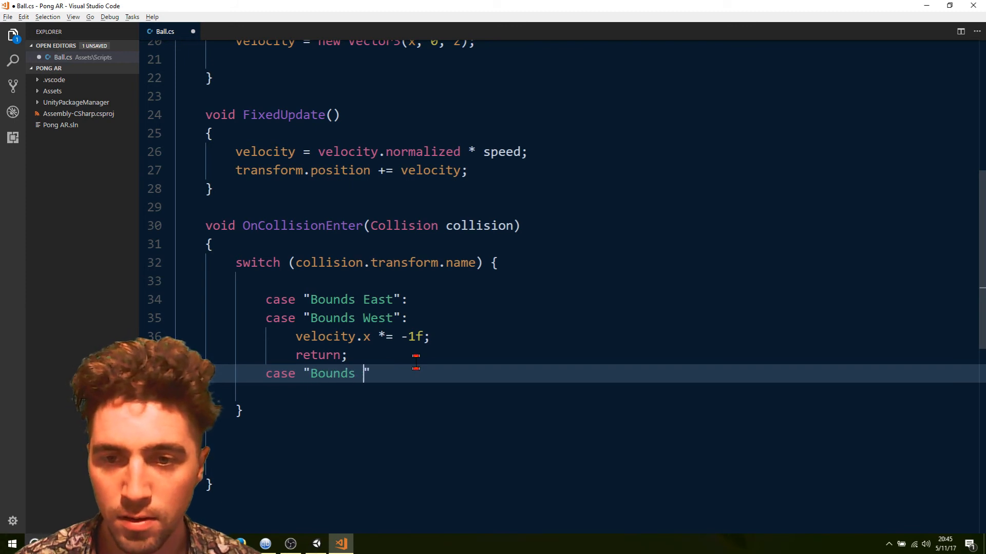
pyautogui.write('North":')
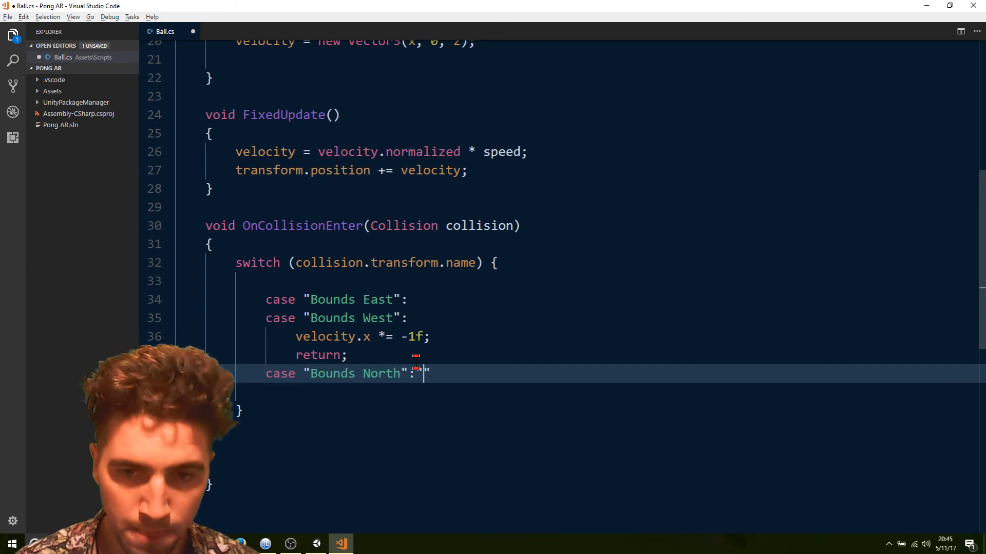
pyautogui.press('Enter')
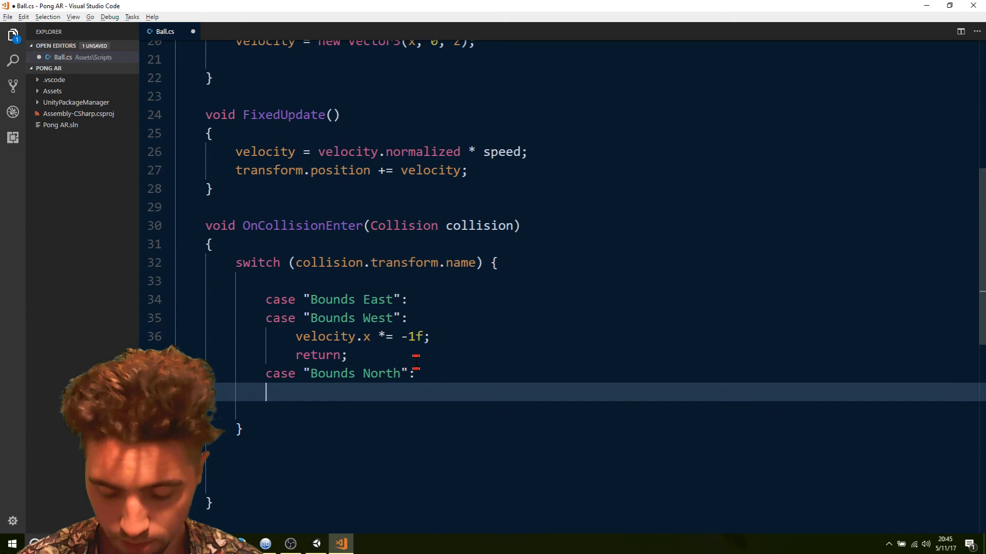
pyautogui.write('case "Bounds South":')
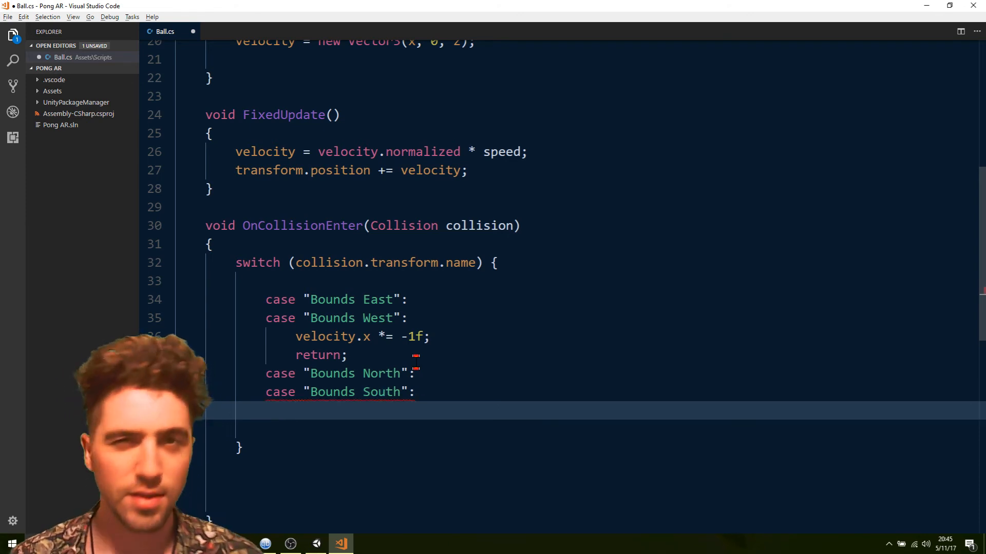
pyautogui.write('b')
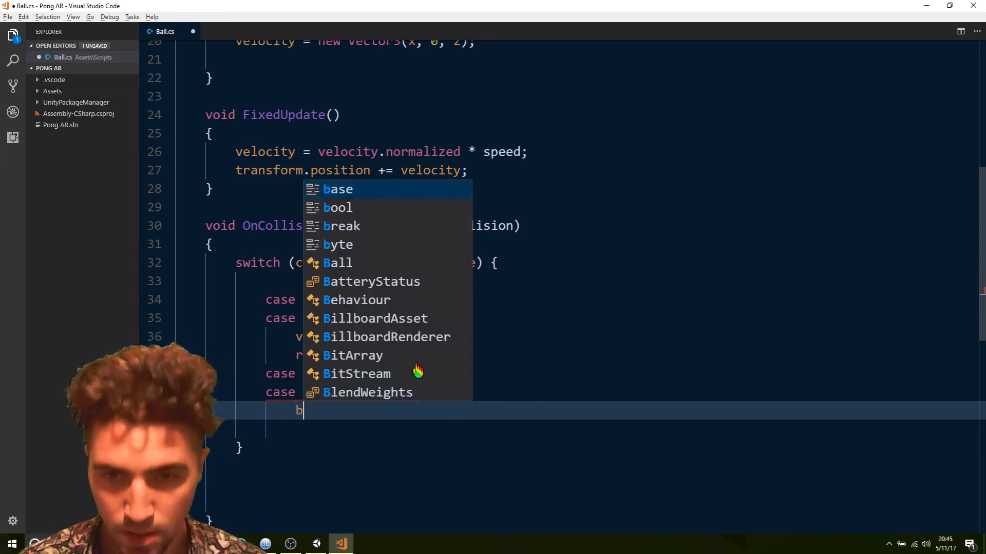
pyautogui.write('a')
pyautogui.click(576, 96)
pyautogui.write('void Re')
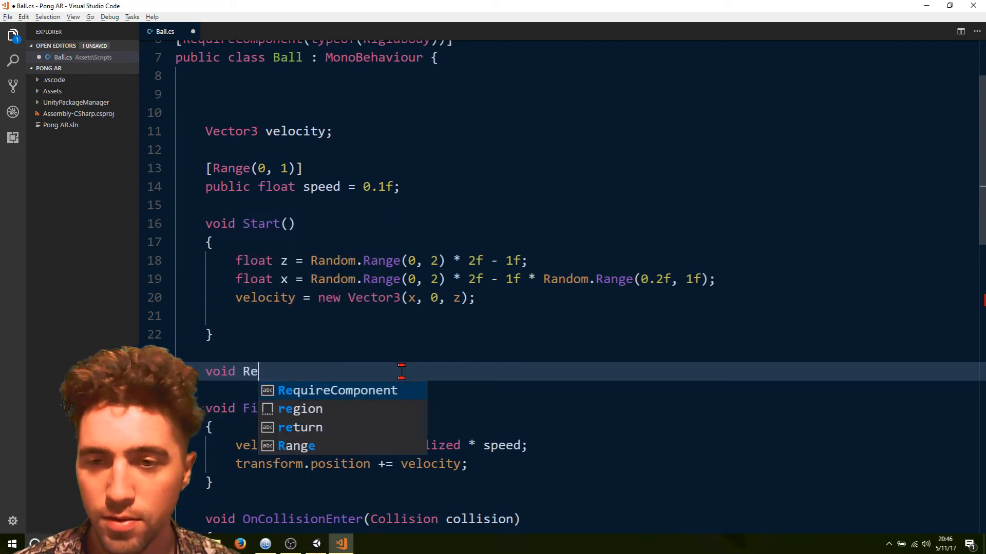
# - Create ResetBall() with transform.position = Vector3.zero, and call ResetBall(); in Start
pyautogui.write('setBall(){')
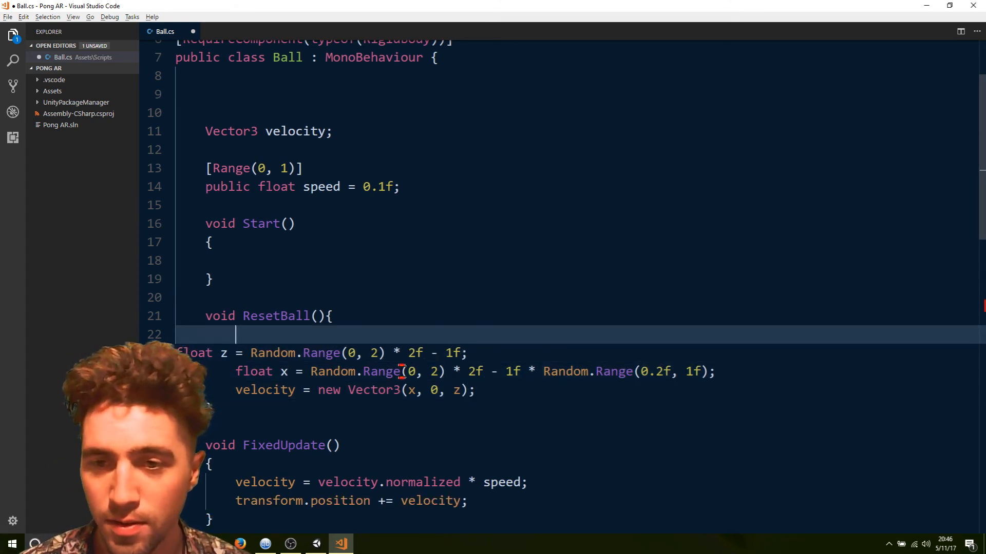
pyautogui.write('transform.position')
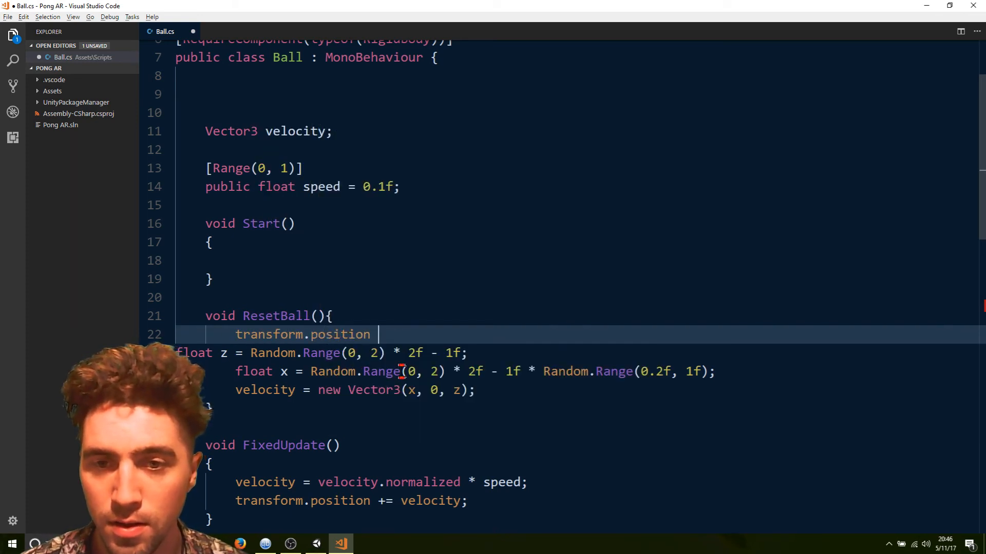
pyautogui.write('= Vector3')
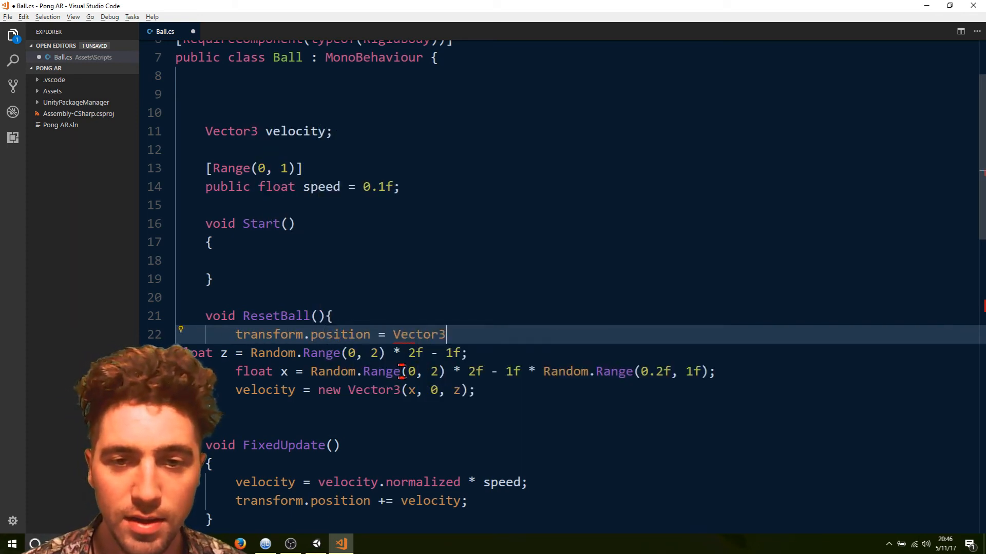
pyautogui.write('.zero;')
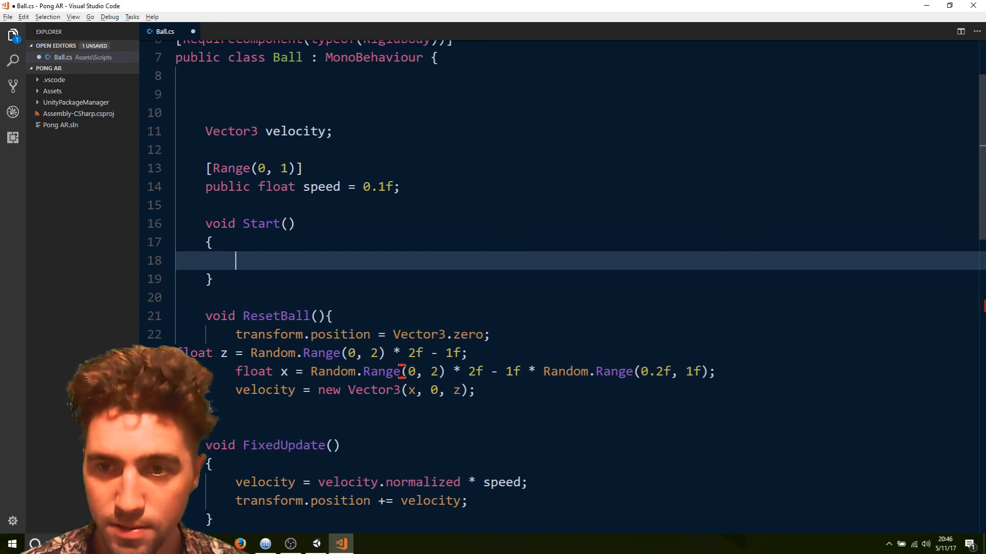
pyautogui.write('ResetBall')
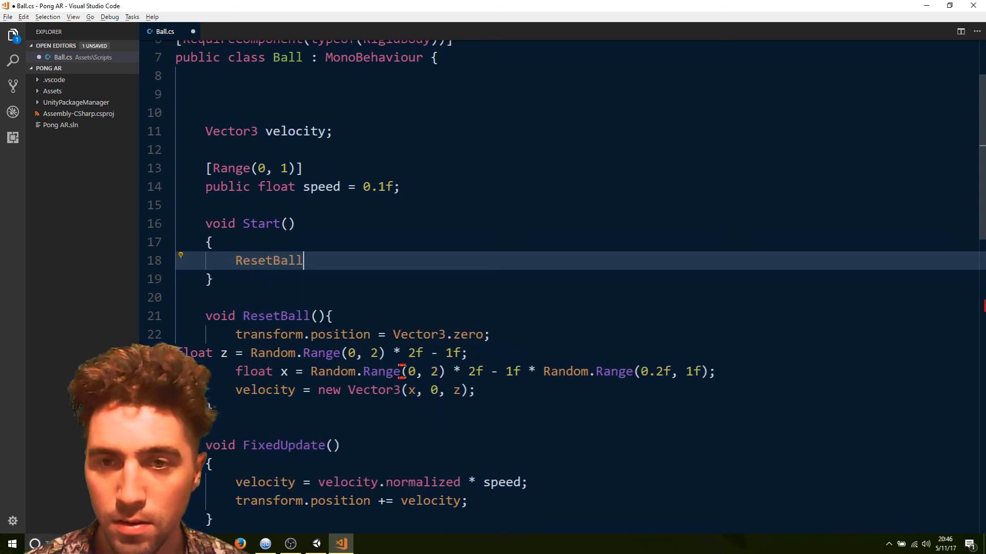
pyautogui.write('();')
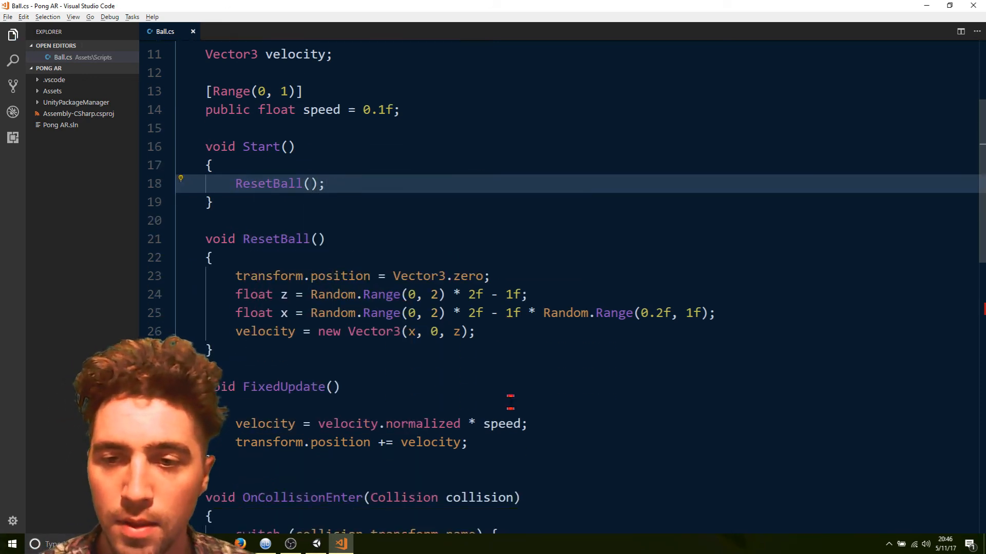
# - Make the Bounds South case call ResetBall(); then return;
pyautogui.write('ba')
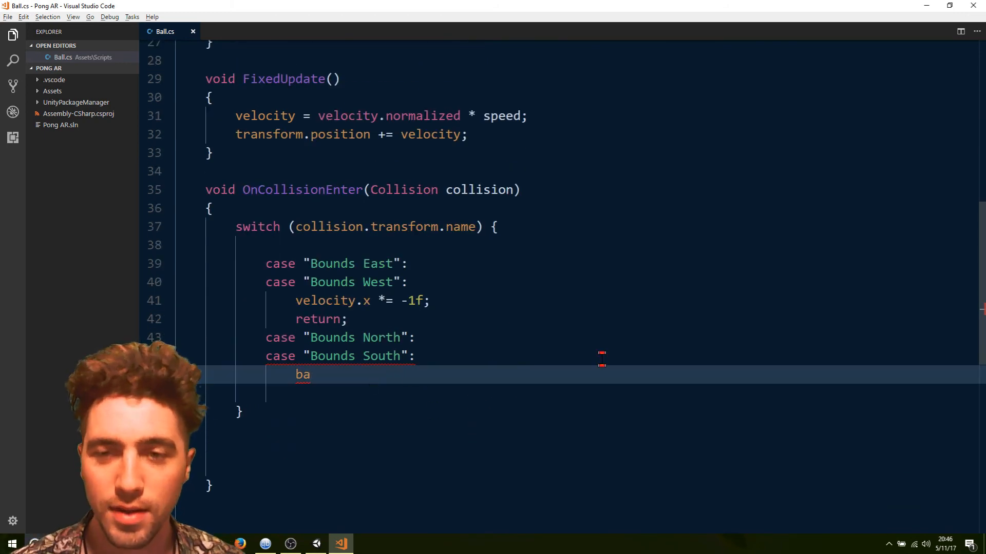
pyautogui.press('Backspace')
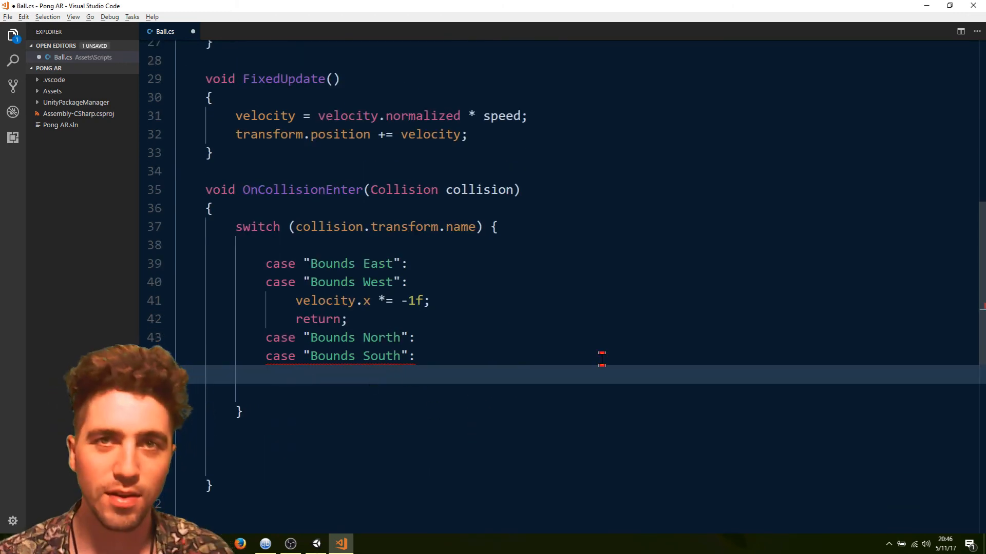
pyautogui.write('R')
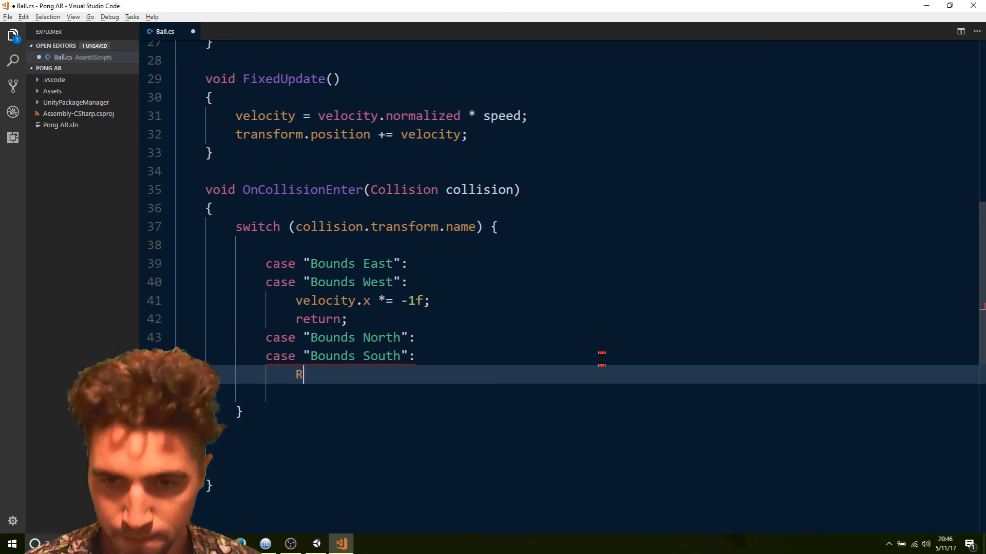
pyautogui.write('esetBall()')
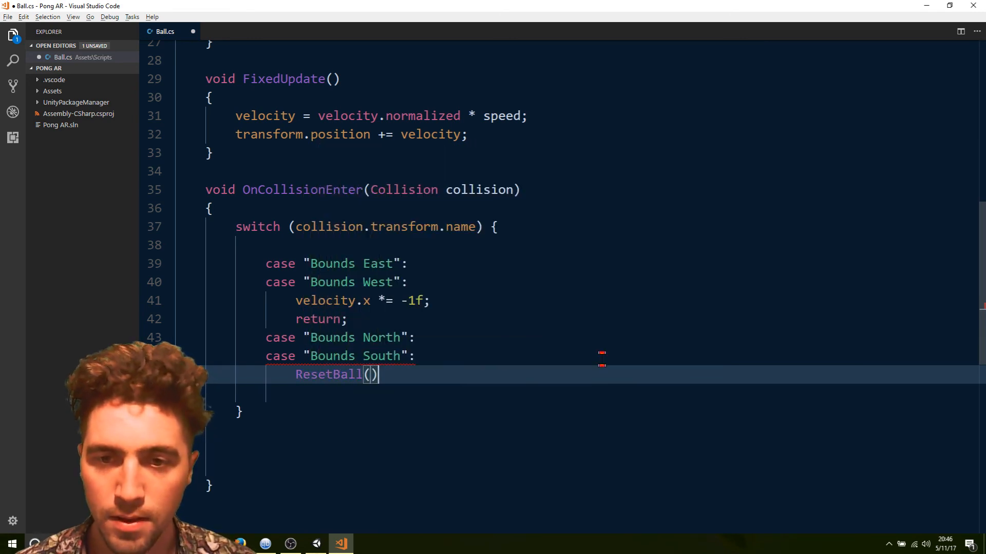
pyautogui.write(';')
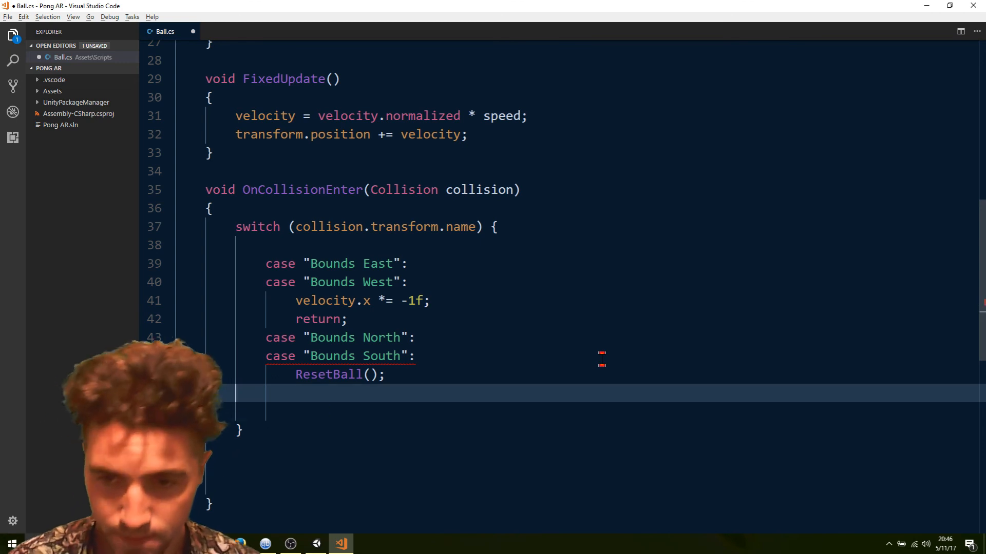
pyautogui.write('return;')
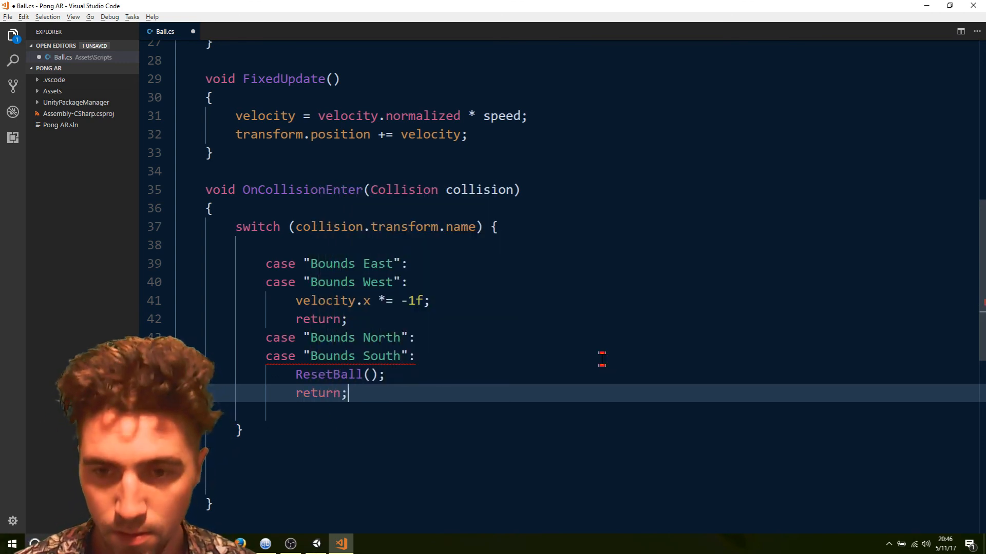
# - Add Player Paddle and Computer Paddle cases that apply velocity.z *= -1f
pyautogui.write('case "')
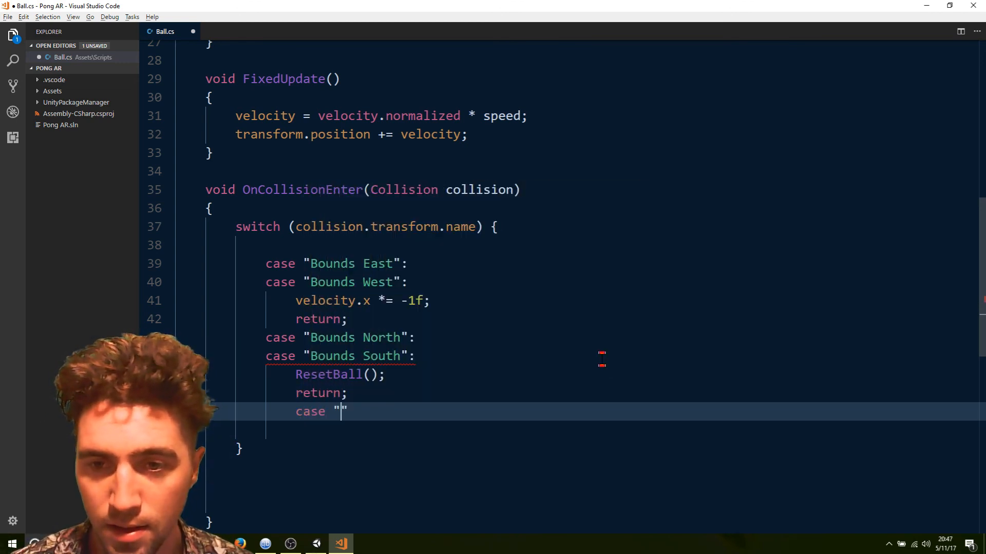
pyautogui.write('Player Pa')
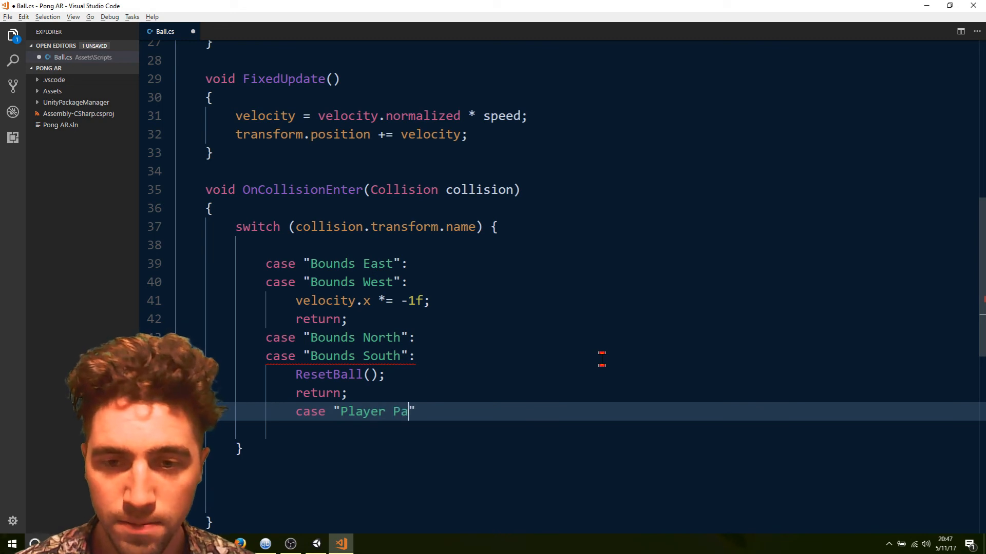
pyautogui.write('ddle":')
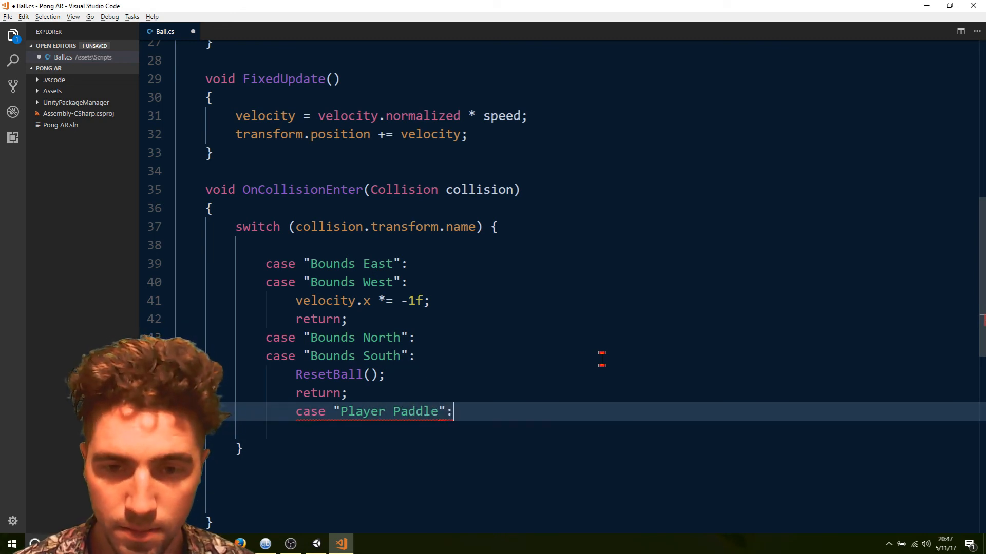
pyautogui.write('case "Co')
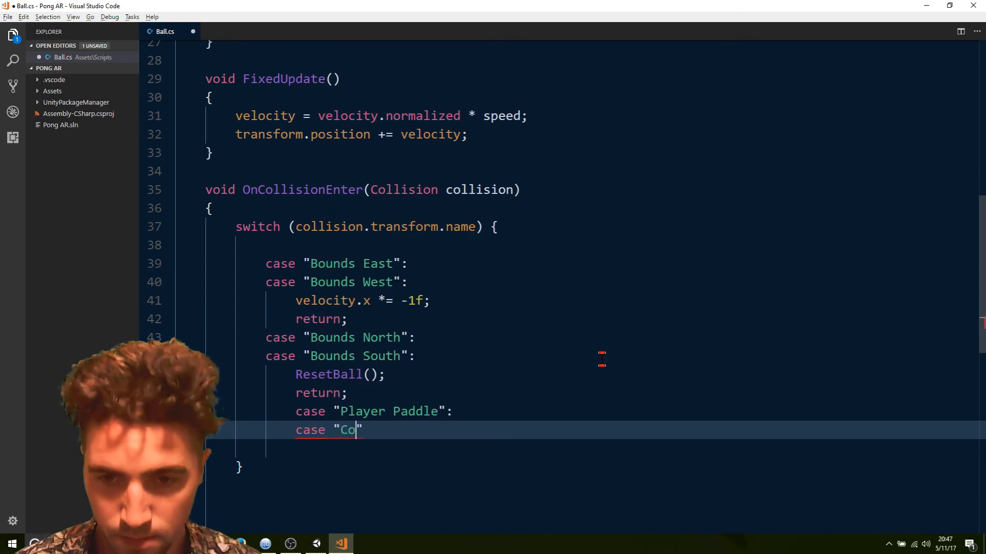
pyautogui.write('mputer Paddle')
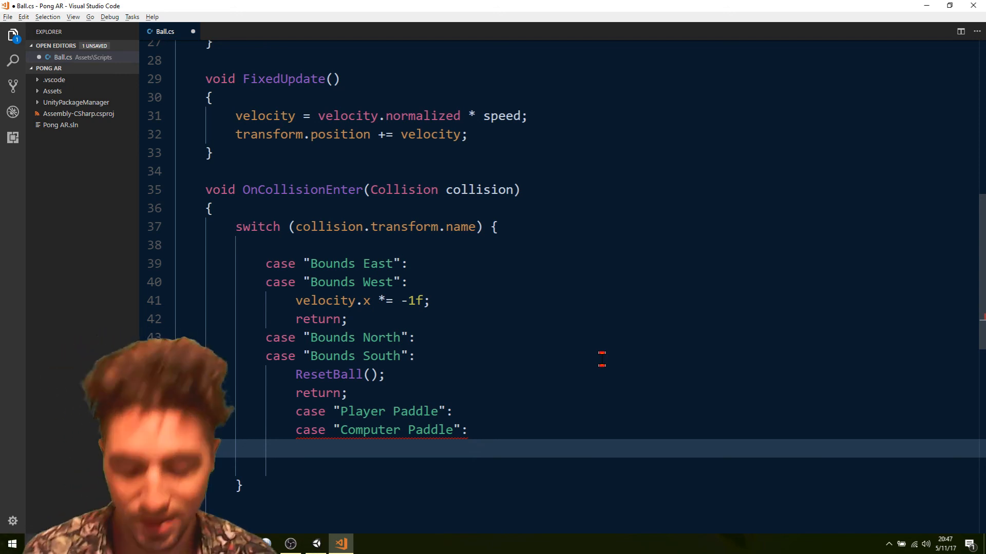
pyautogui.write('vel')
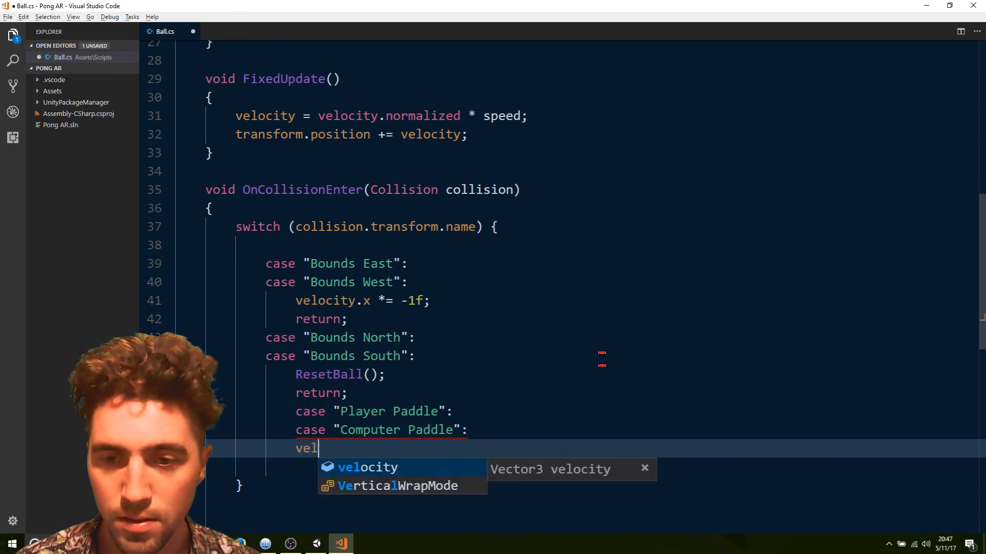
pyautogui.write('ocity.z')
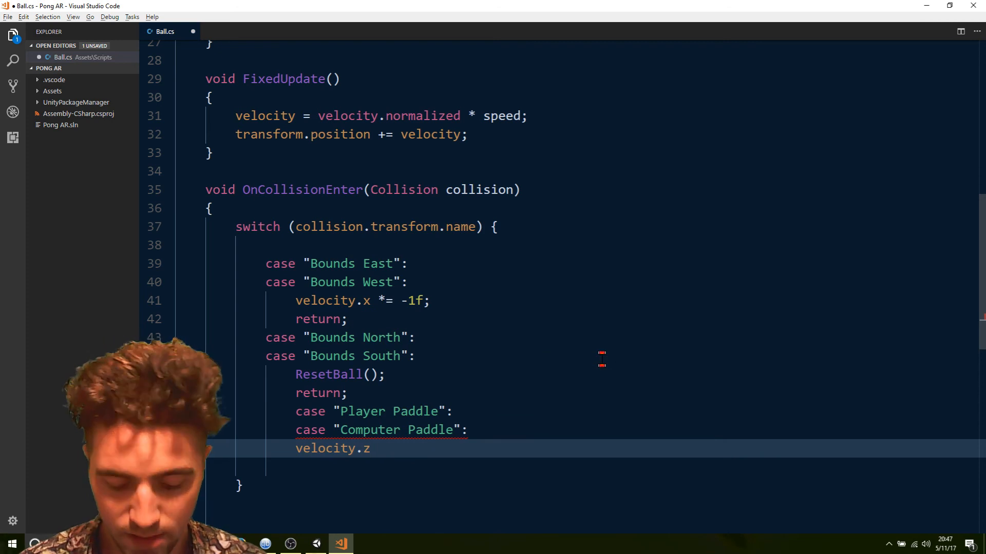
pyautogui.write('*=')
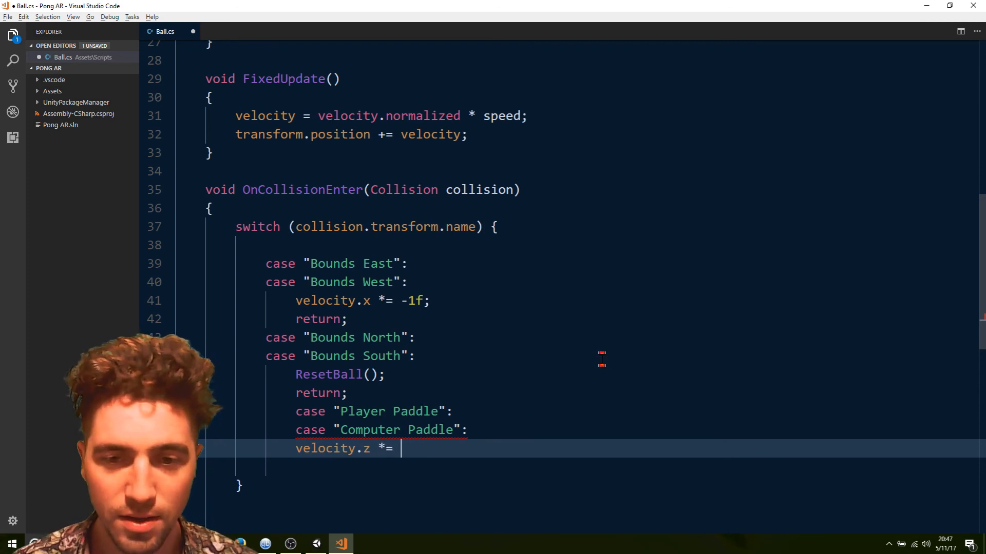
pyautogui.write('-1f;')
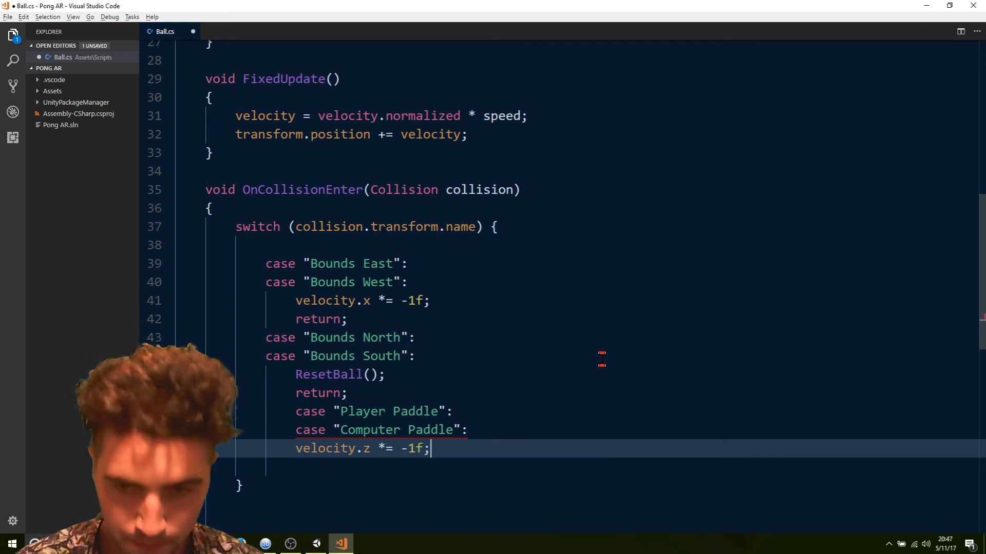
pyautogui.write('rent')
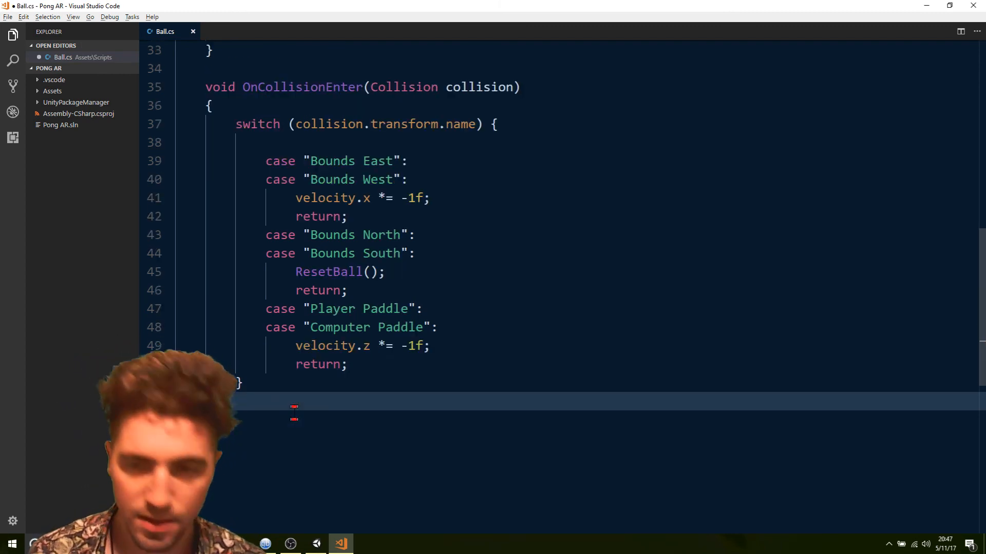
pyautogui.click(317, 543)
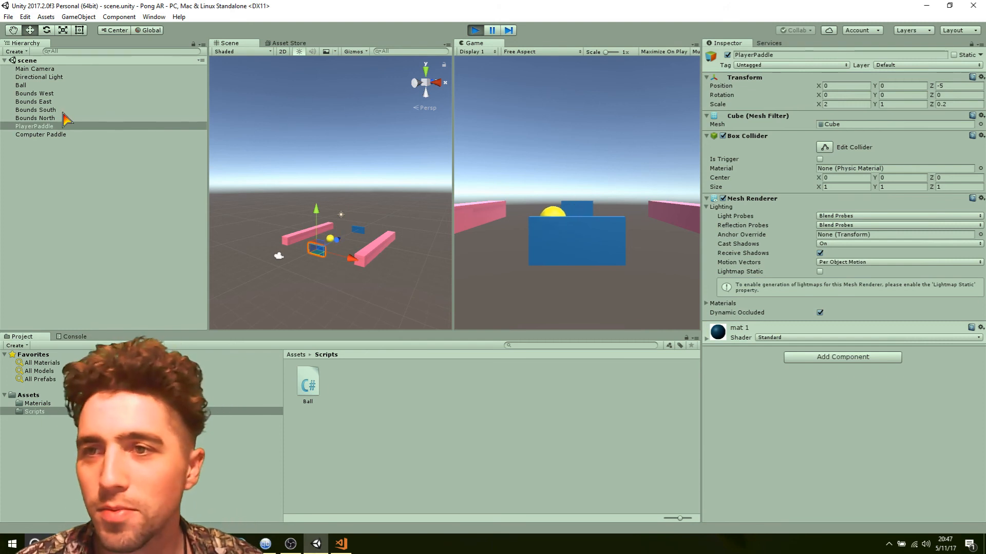
# - While playing, adjust the Ball's Speed slider up, then settle it at about 0.1
pyautogui.click(20, 84)
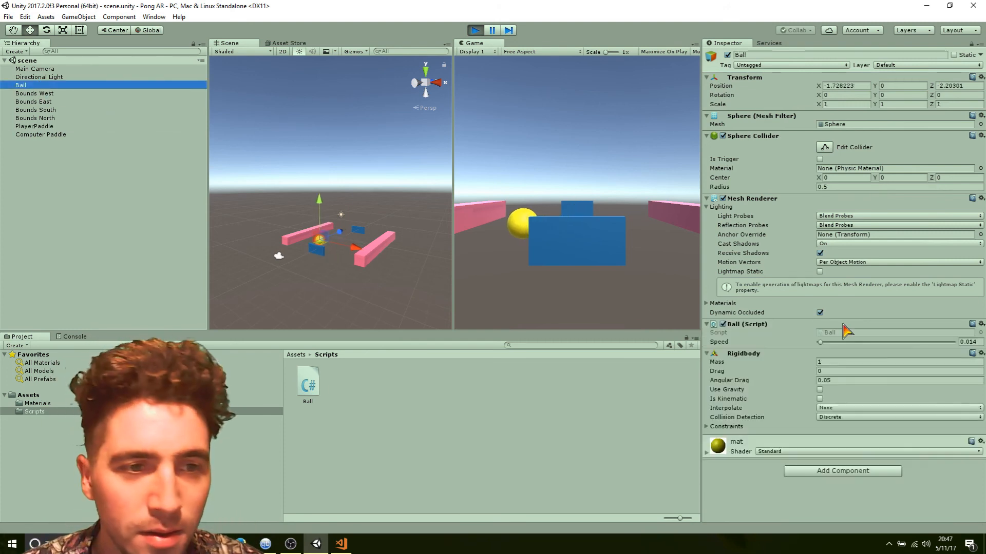
pyautogui.moveTo(819, 342); pyautogui.dragTo(837, 342)
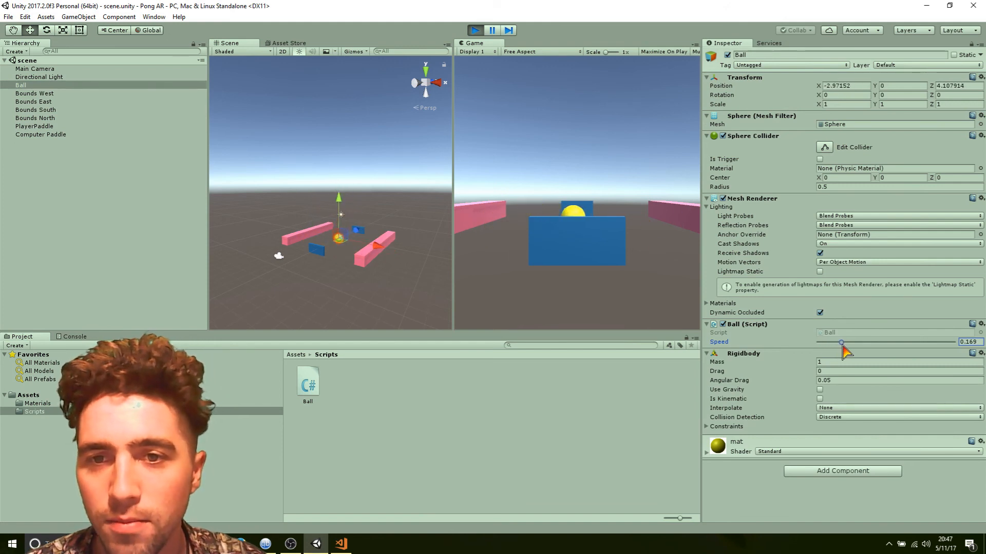
pyautogui.moveTo(841, 341); pyautogui.dragTo(832, 341)
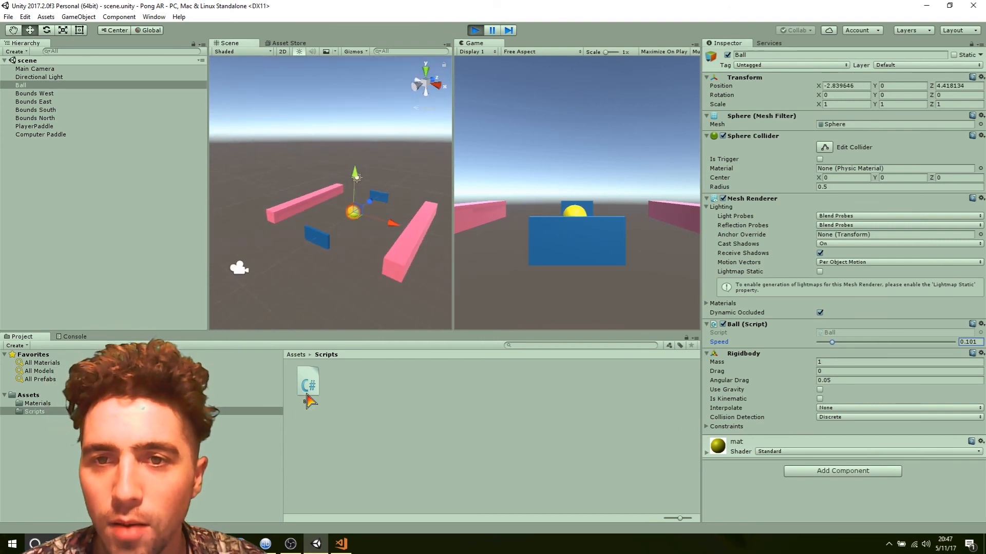
pyautogui.click(339, 544)
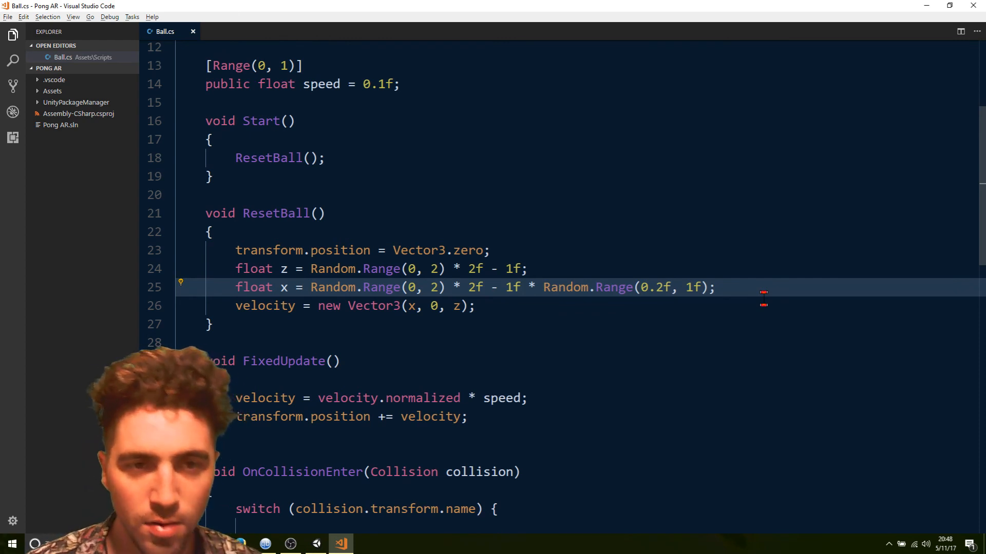
# - Change the x multiplier to Random.Range(0f, 0f) and save Ball.cs
pyautogui.write('0f, 0f')
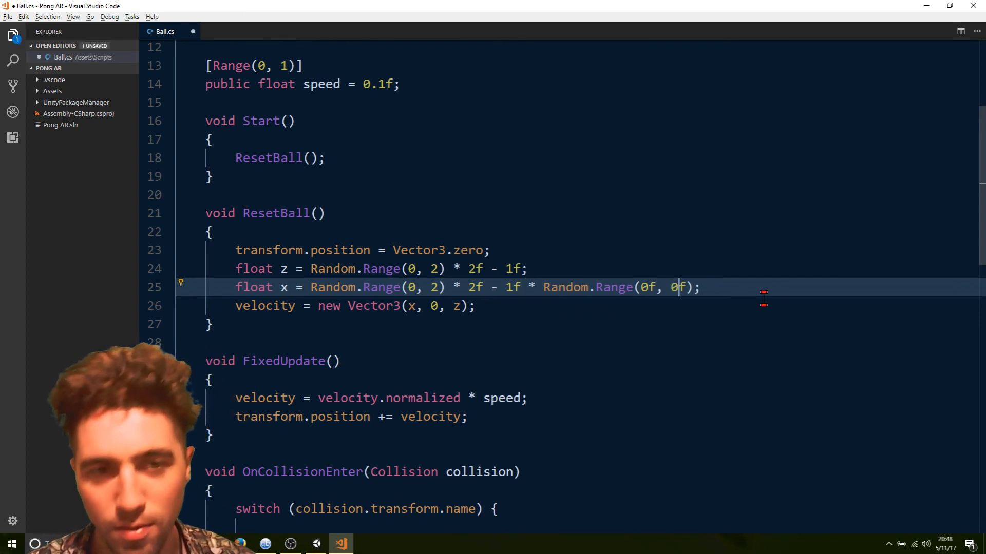
pyautogui.press('ctrl+s')
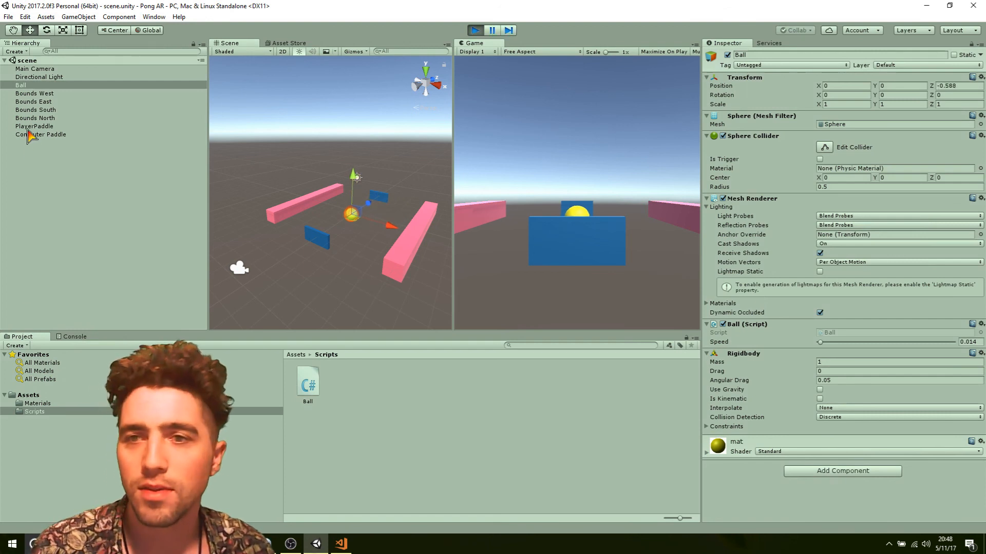
# - Rename the paddle 'Player Paddle' and replay with Ball Speed raised to about 0.26
pyautogui.click(35, 126)
pyautogui.write('Player Paddle')
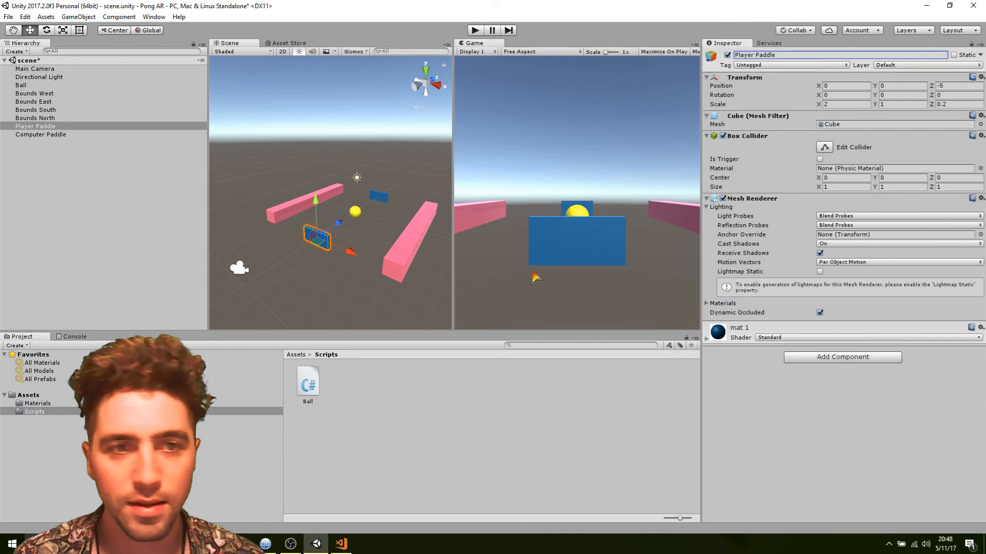
pyautogui.click(20, 84)
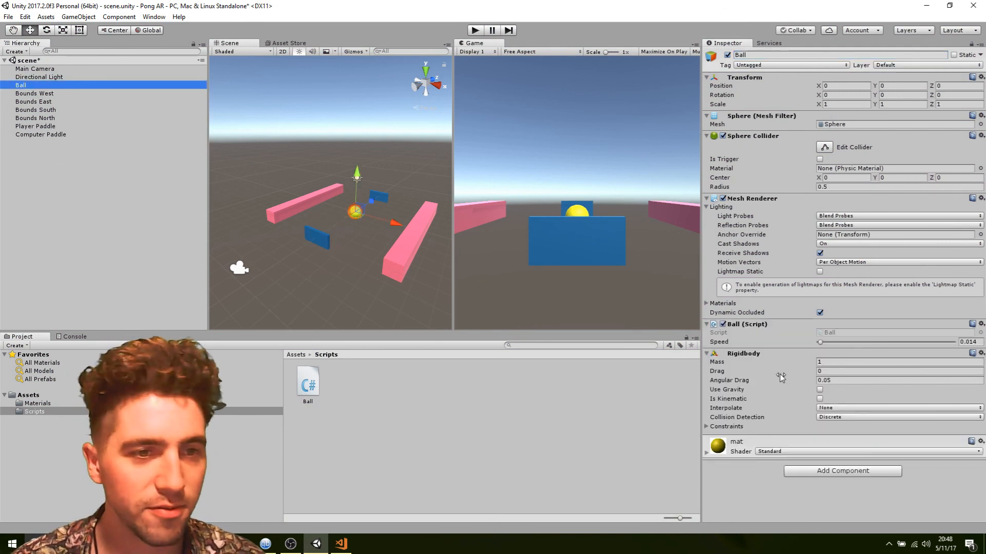
pyautogui.moveTo(819, 342); pyautogui.dragTo(836, 342)
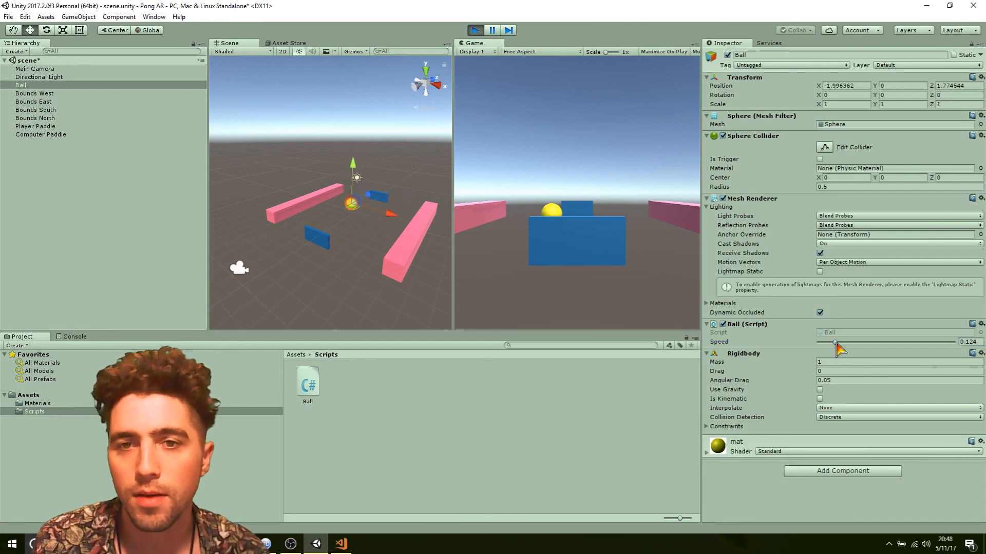
pyautogui.moveTo(835, 342); pyautogui.dragTo(853, 341)
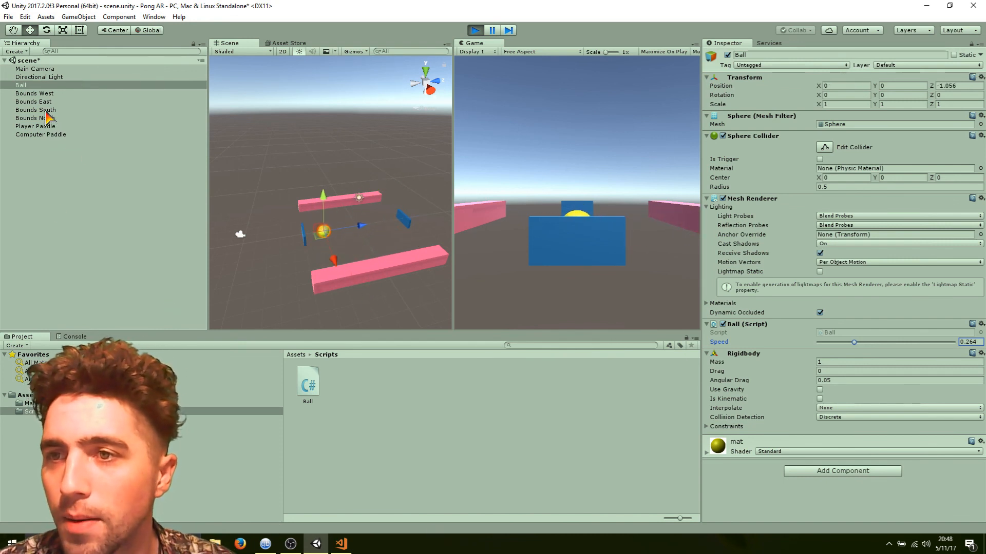
# - Drag Bounds South and Bounds North farther apart along z, then recheck Bounds South
pyautogui.click(35, 109)
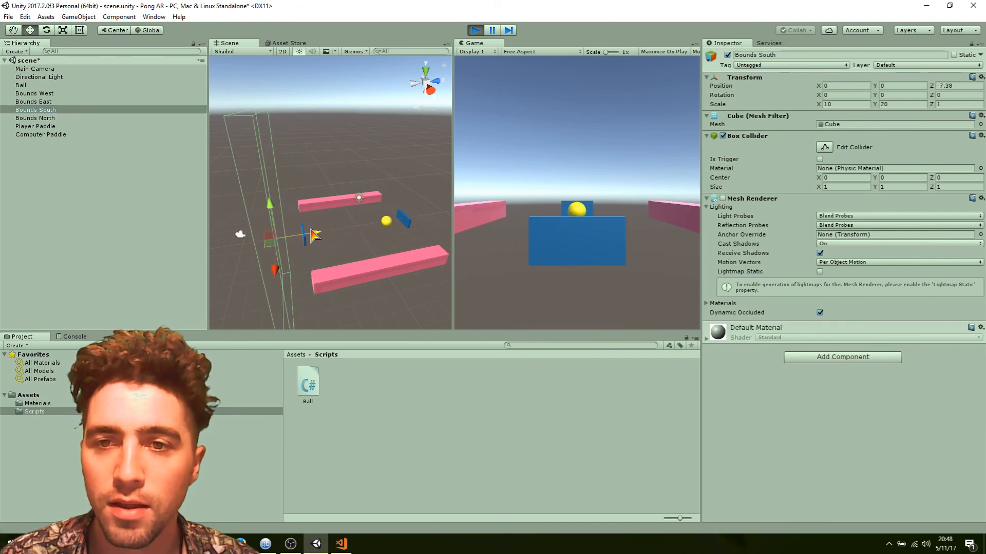
pyautogui.moveTo(313, 236); pyautogui.dragTo(332, 232)
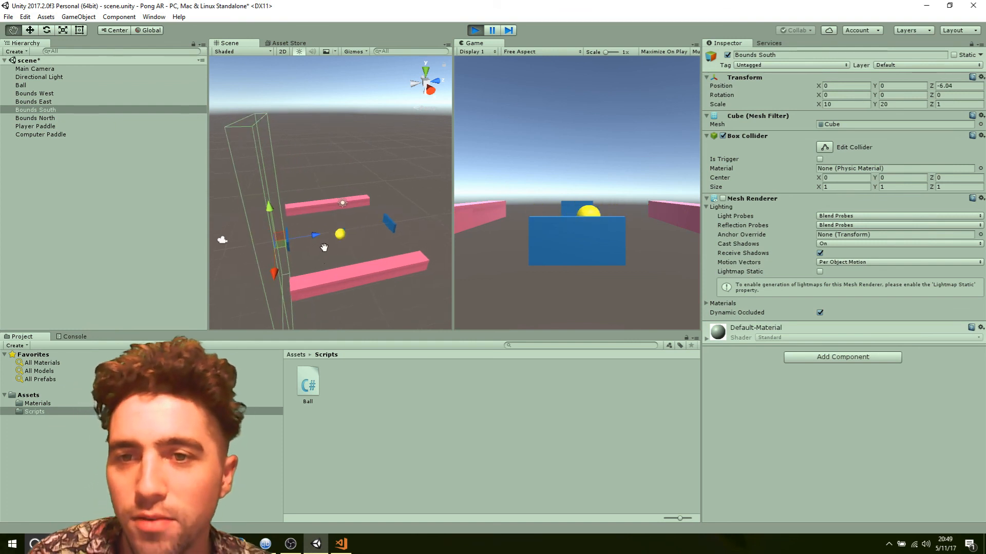
pyautogui.click(36, 118)
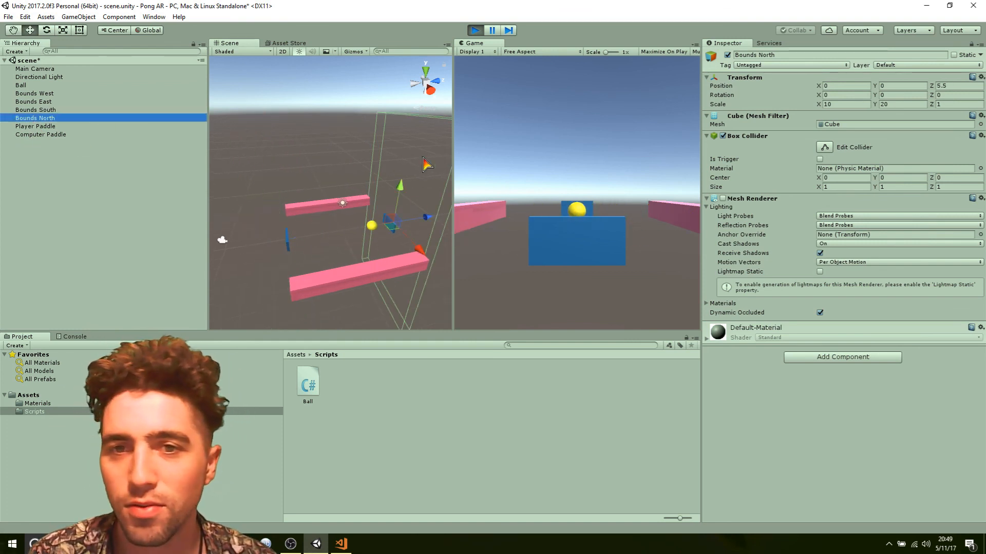
pyautogui.moveTo(428, 216); pyautogui.dragTo(415, 226)
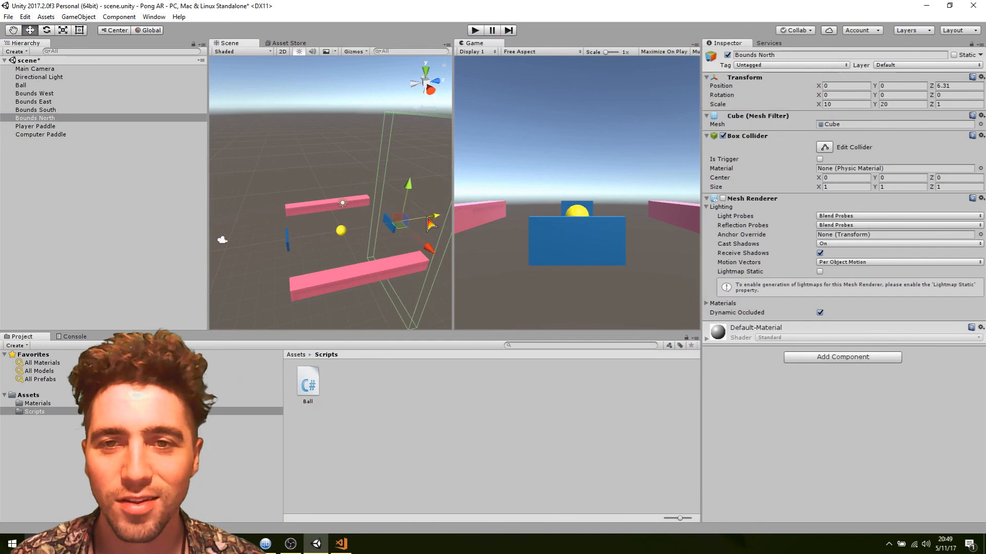
pyautogui.click(36, 110)
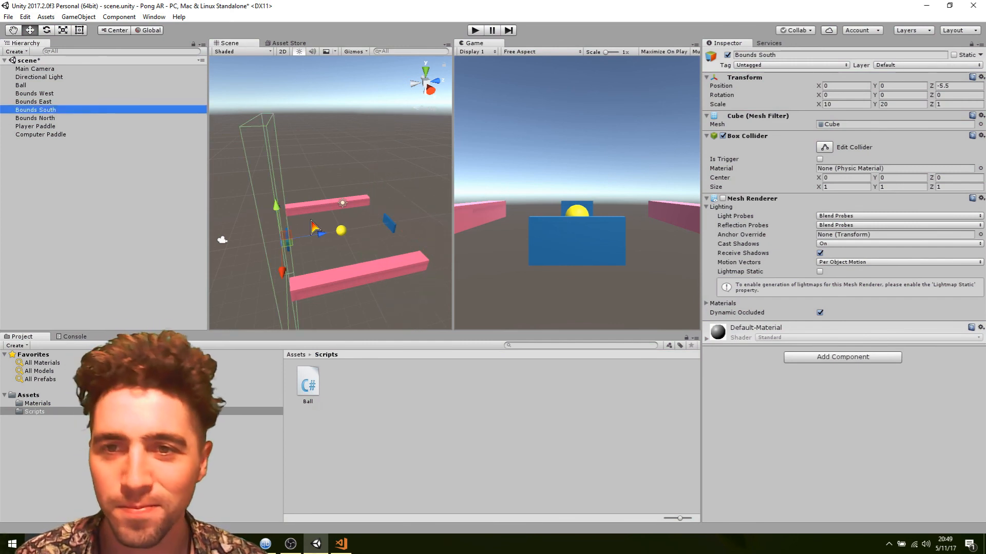